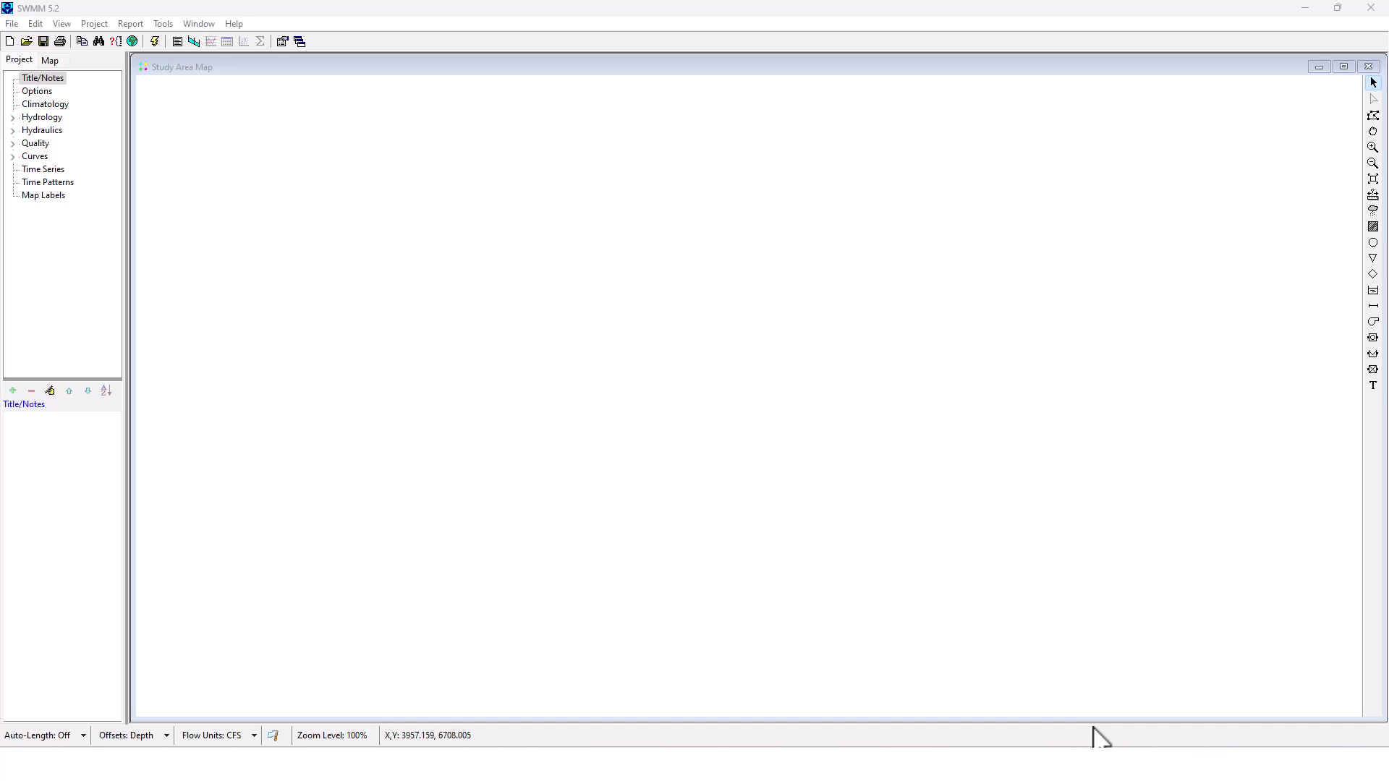
mouse_move(335, 262)
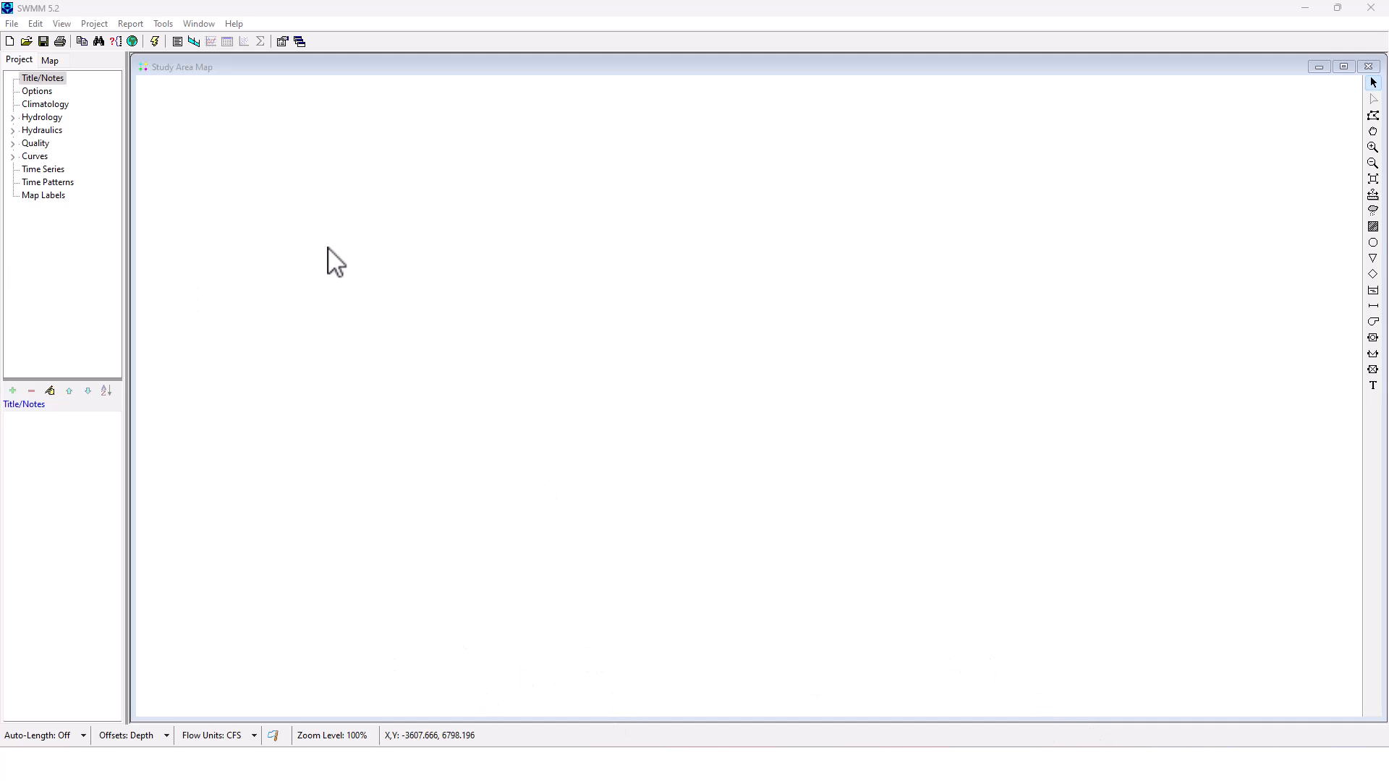
Place a rain gage at the top left of the map and outline three subcatchments beside it
click(15, 117)
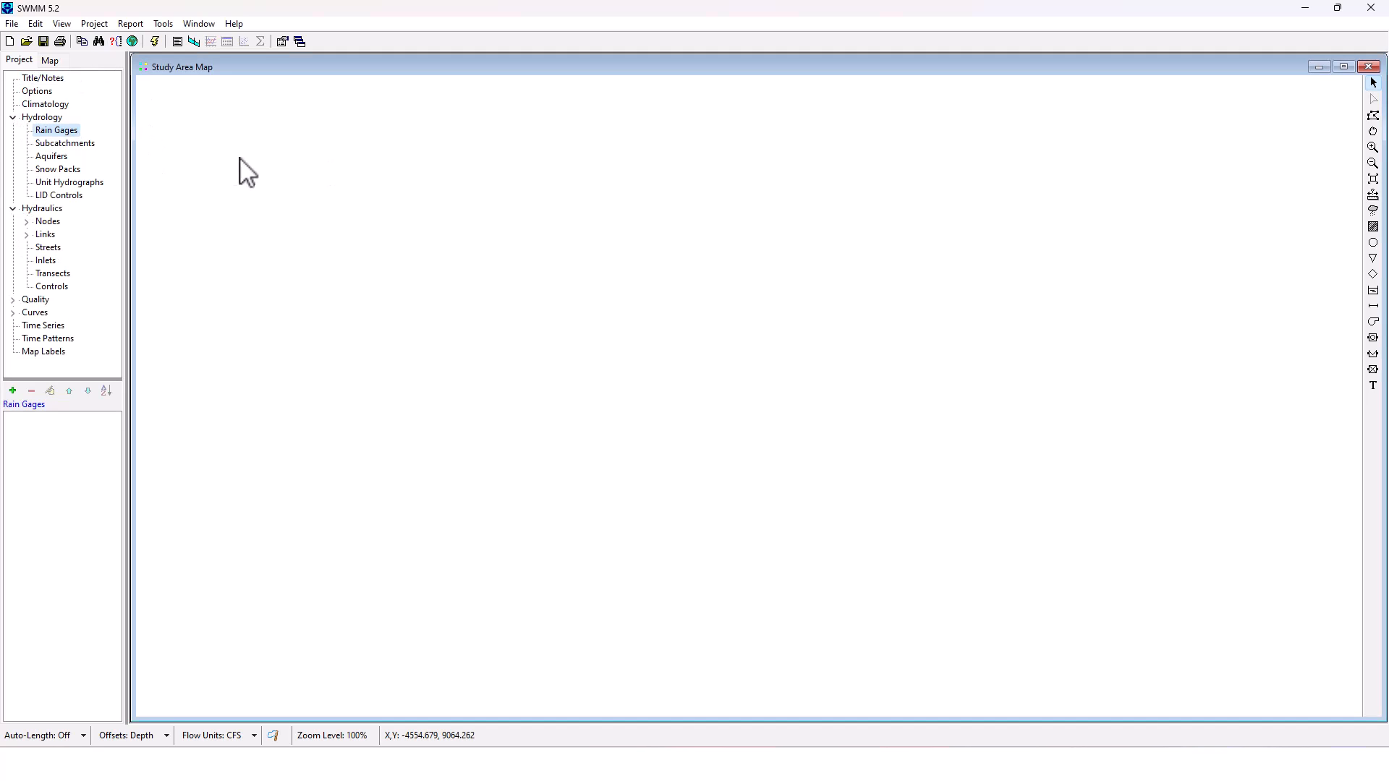
click(12, 391)
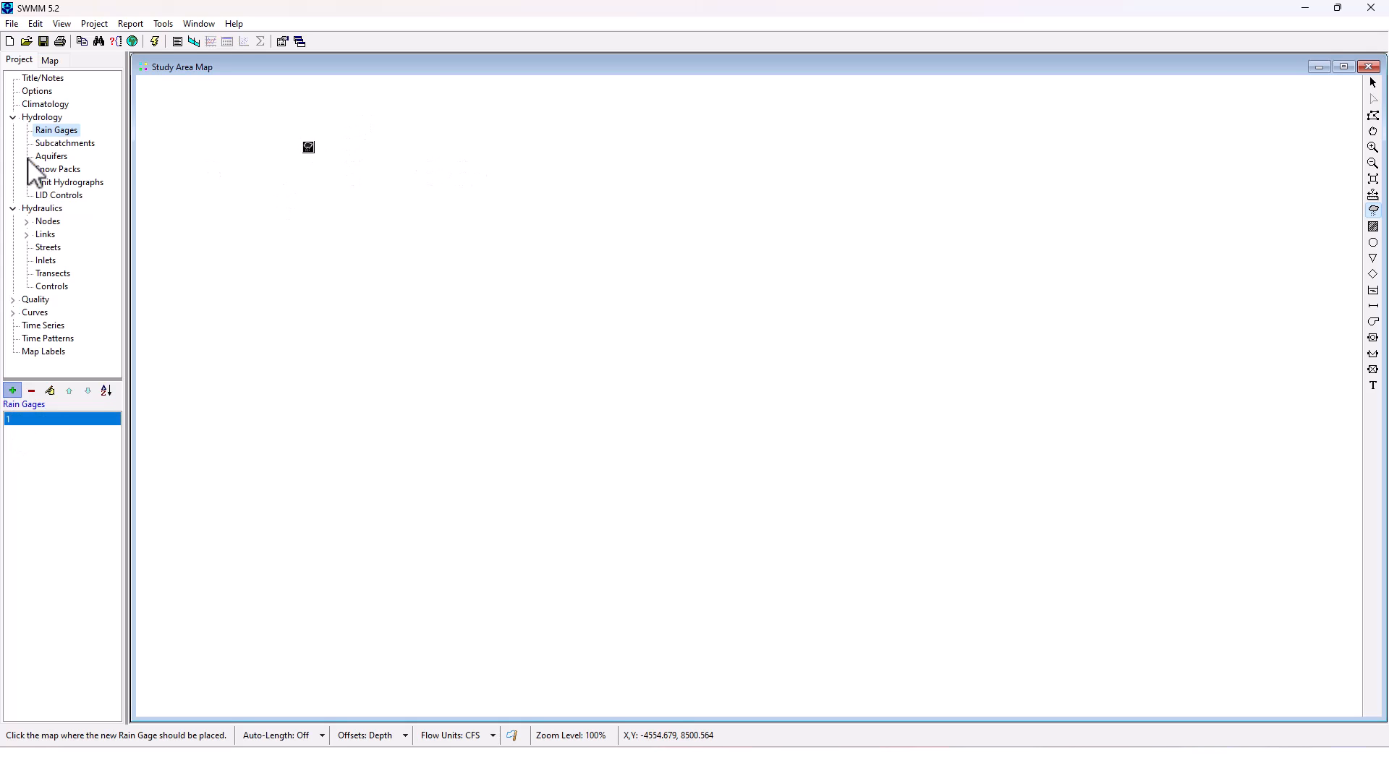
click(63, 142)
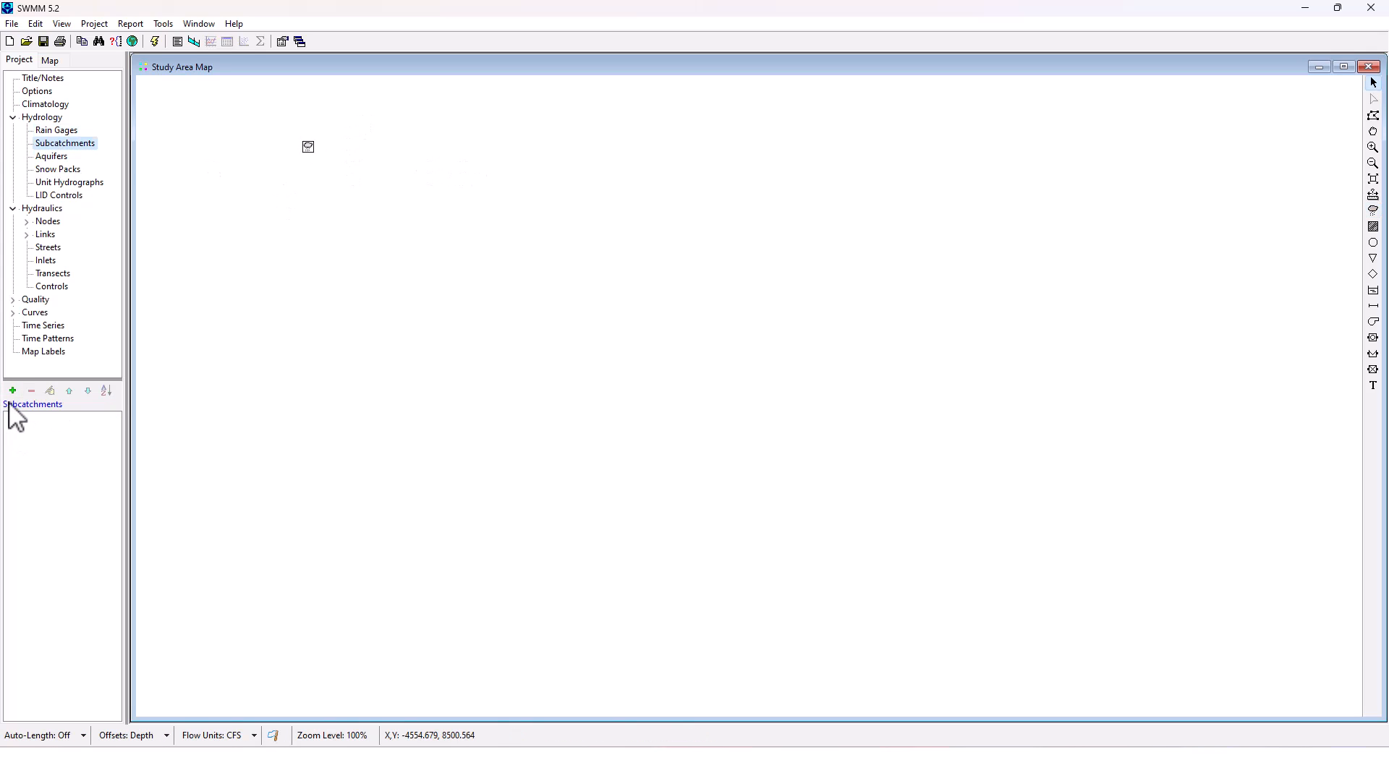
click(12, 391)
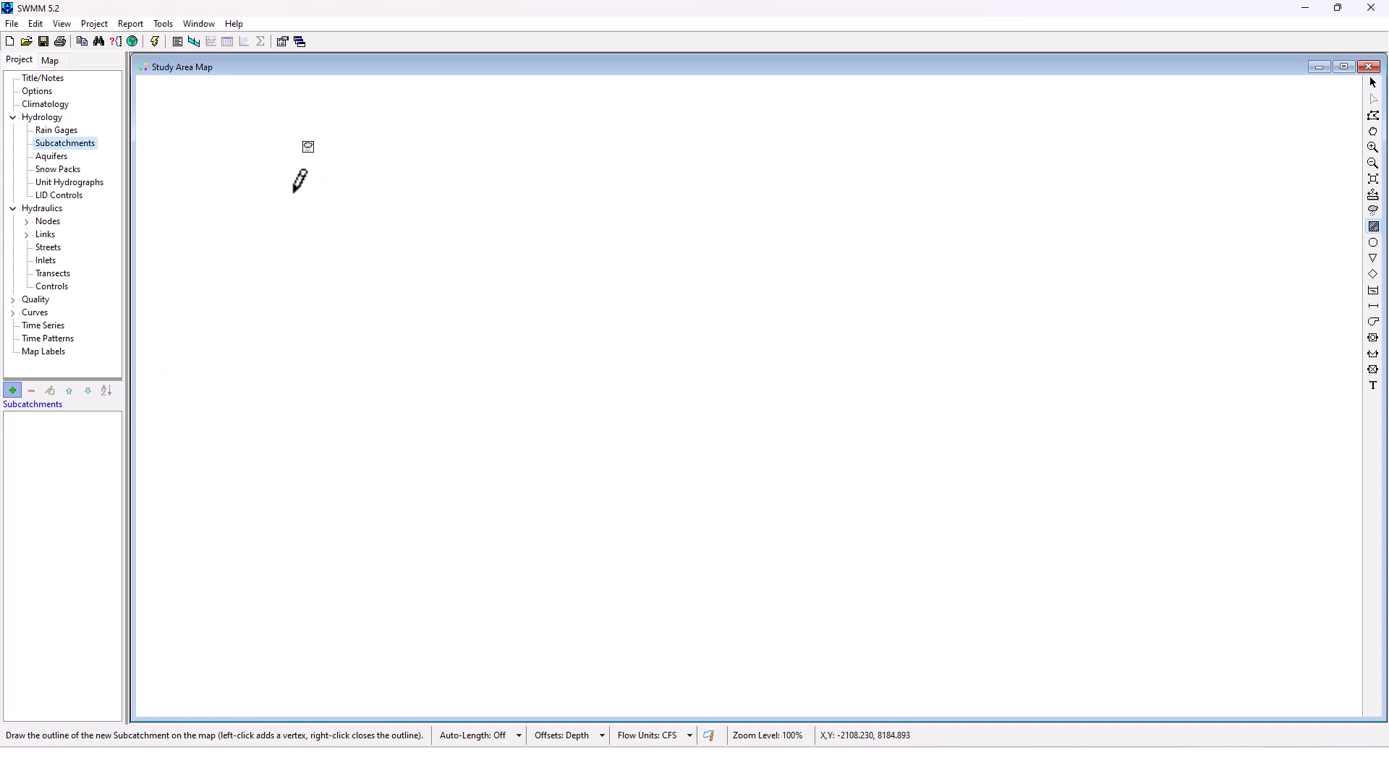
mouse_move(301, 209)
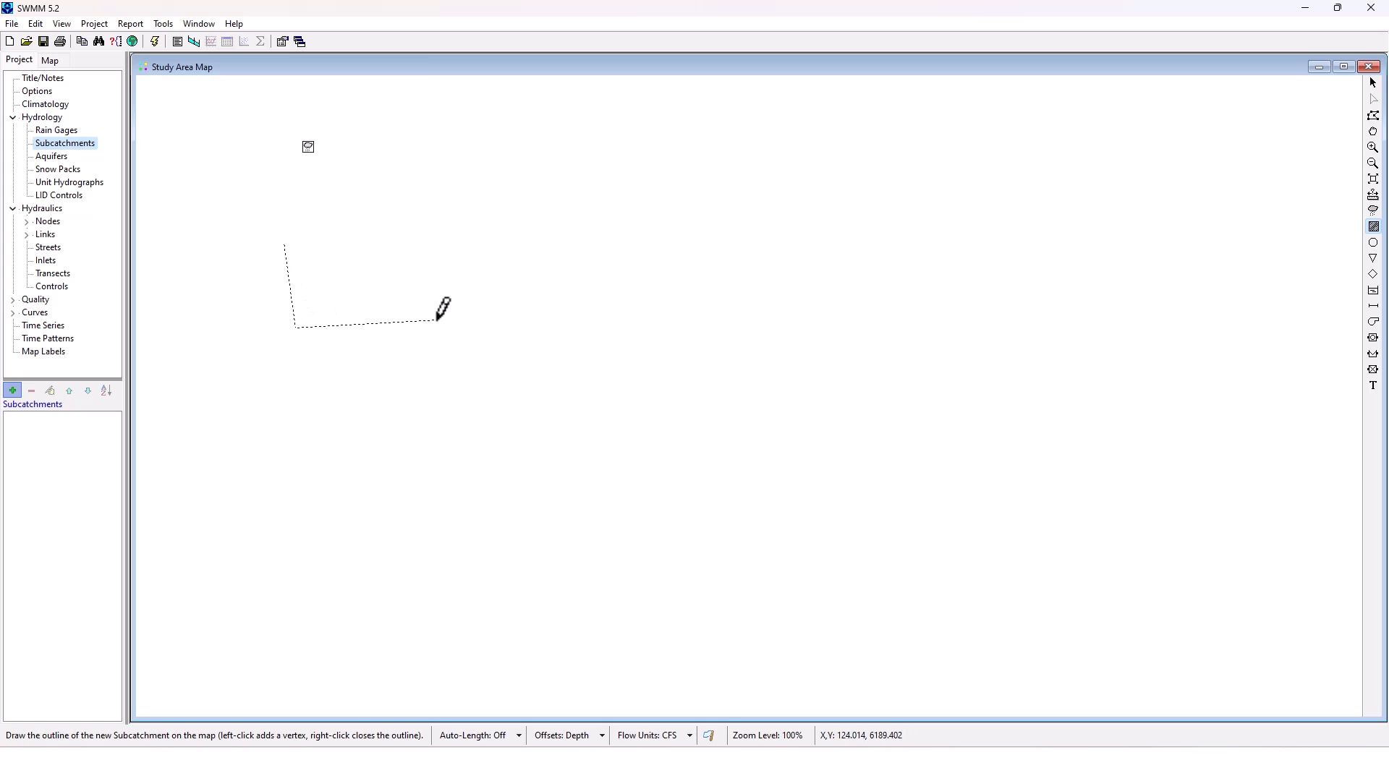
click(288, 246)
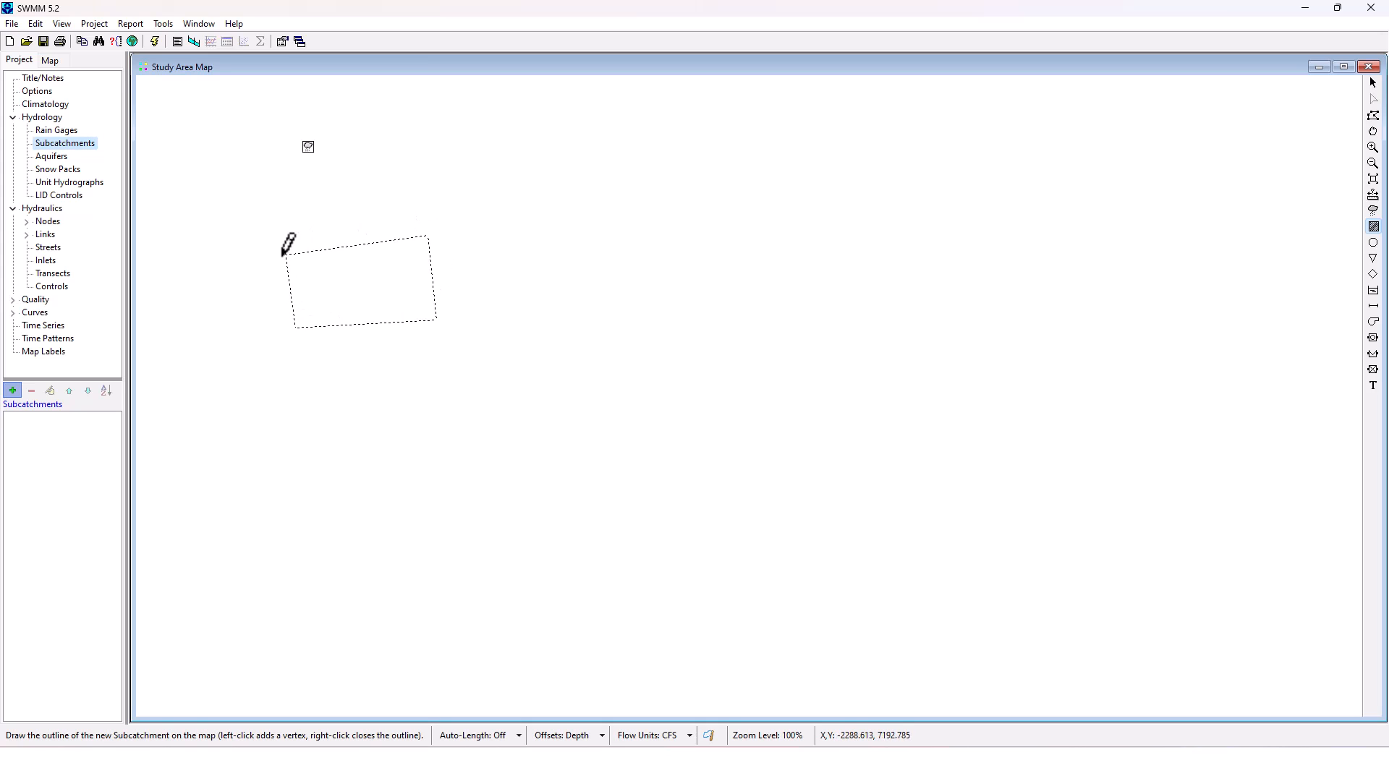
right_click(360, 281)
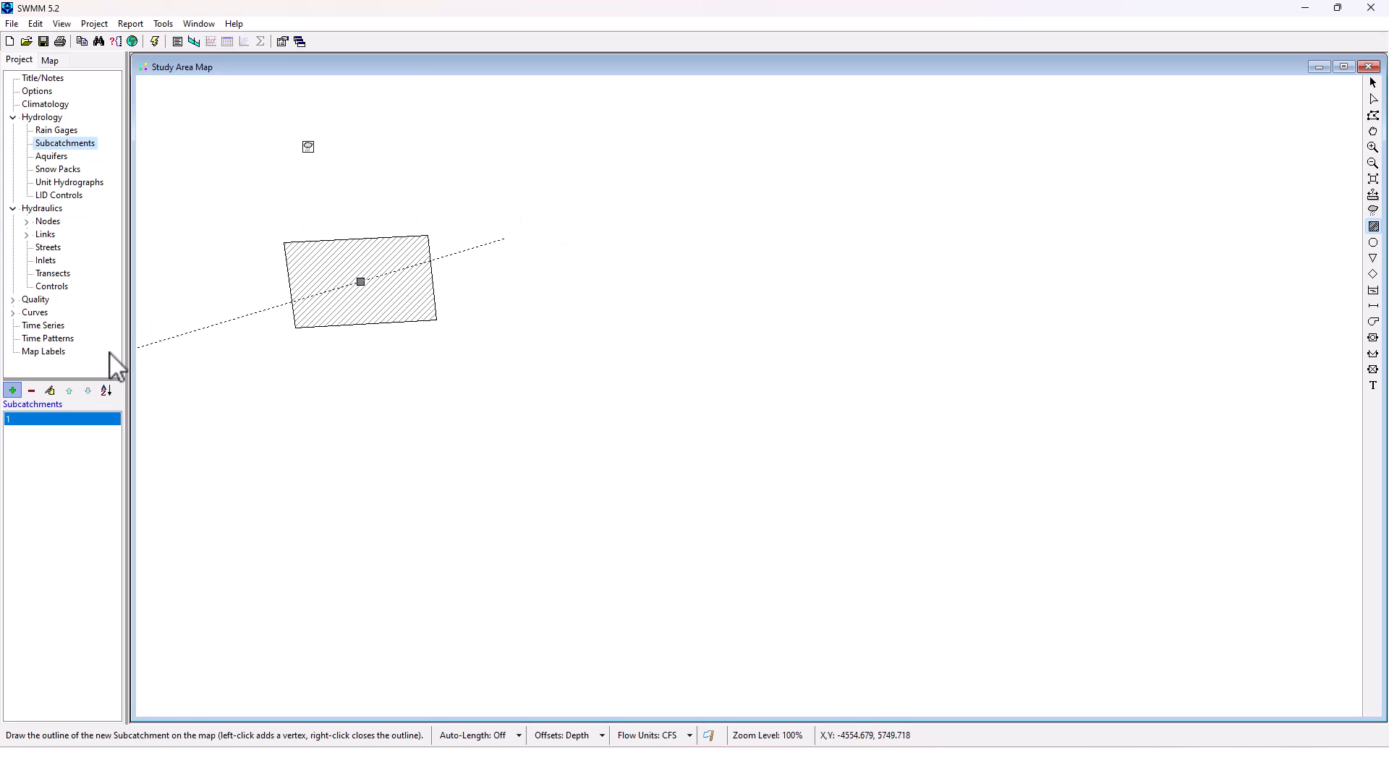
click(685, 210)
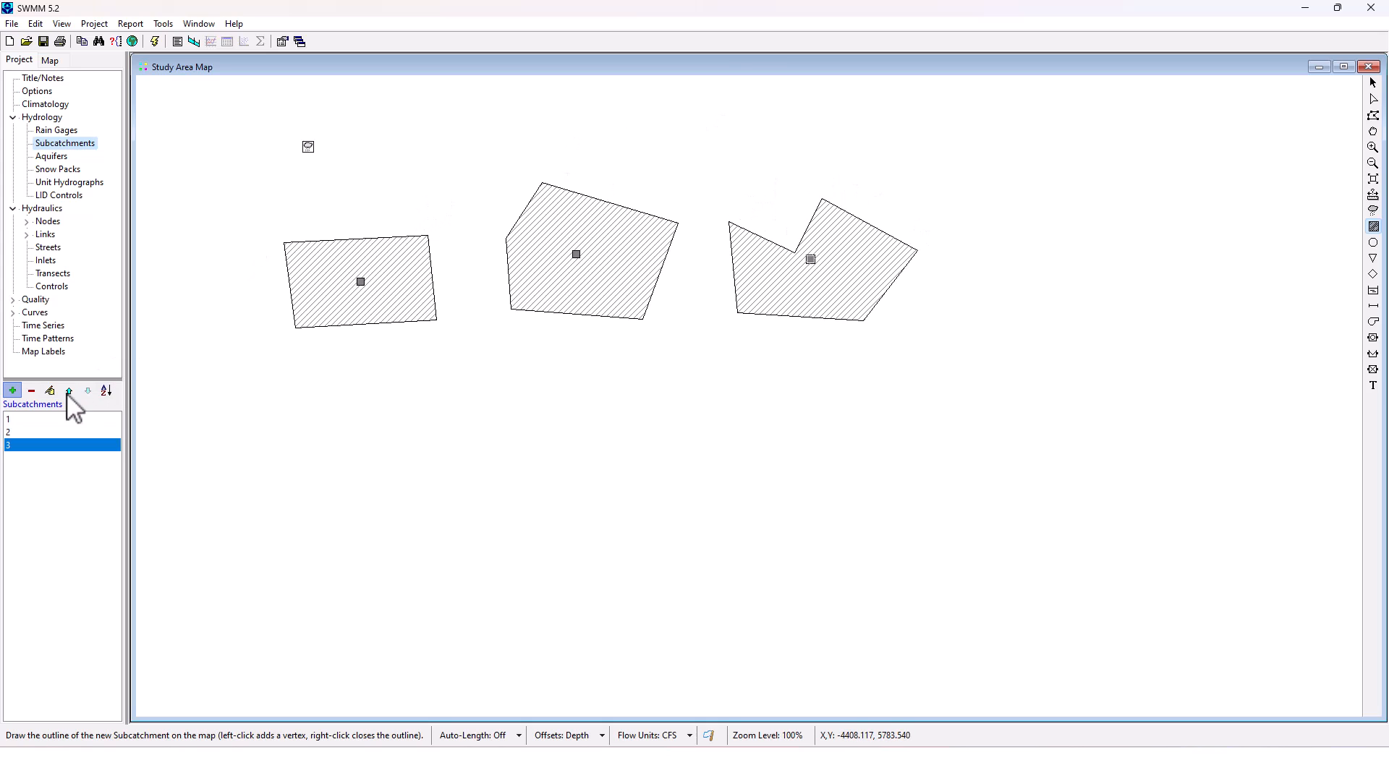
mouse_move(129, 241)
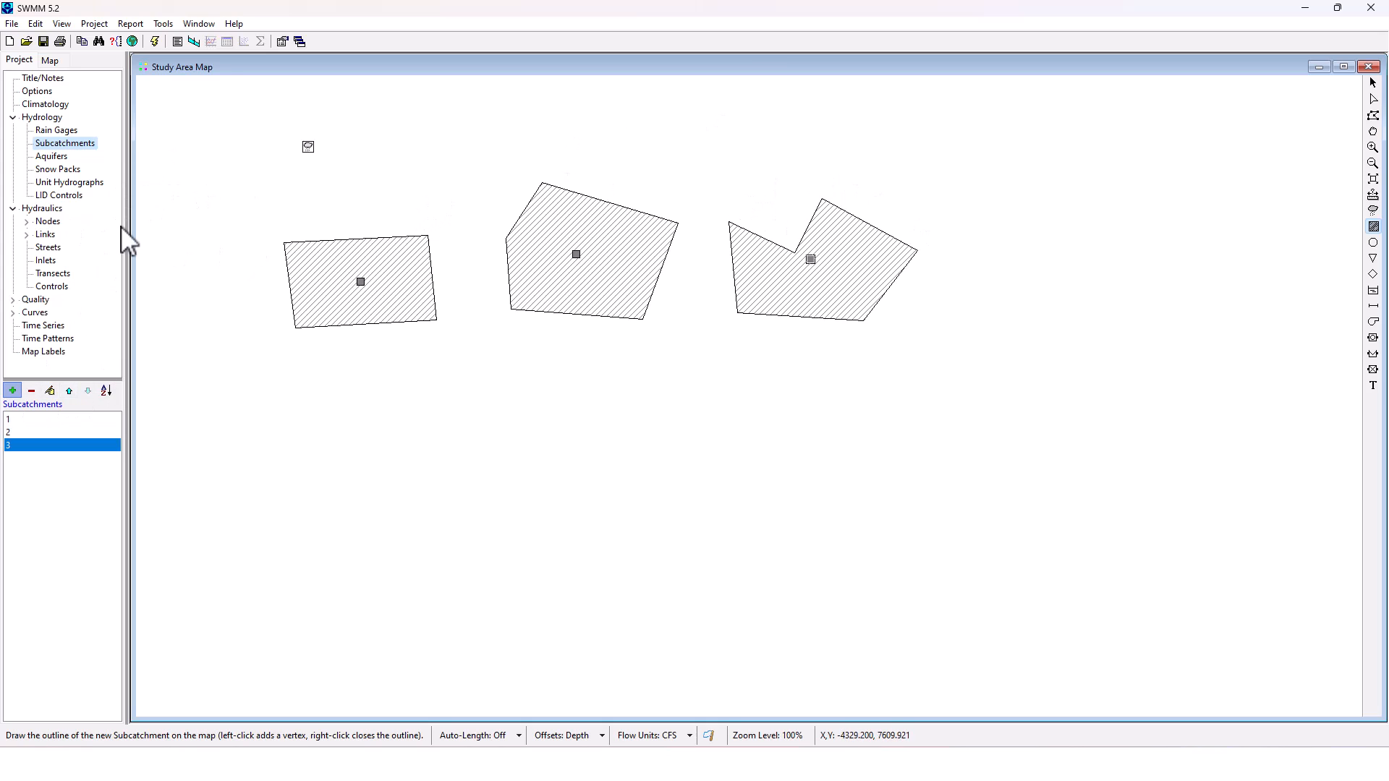
mouse_move(119, 210)
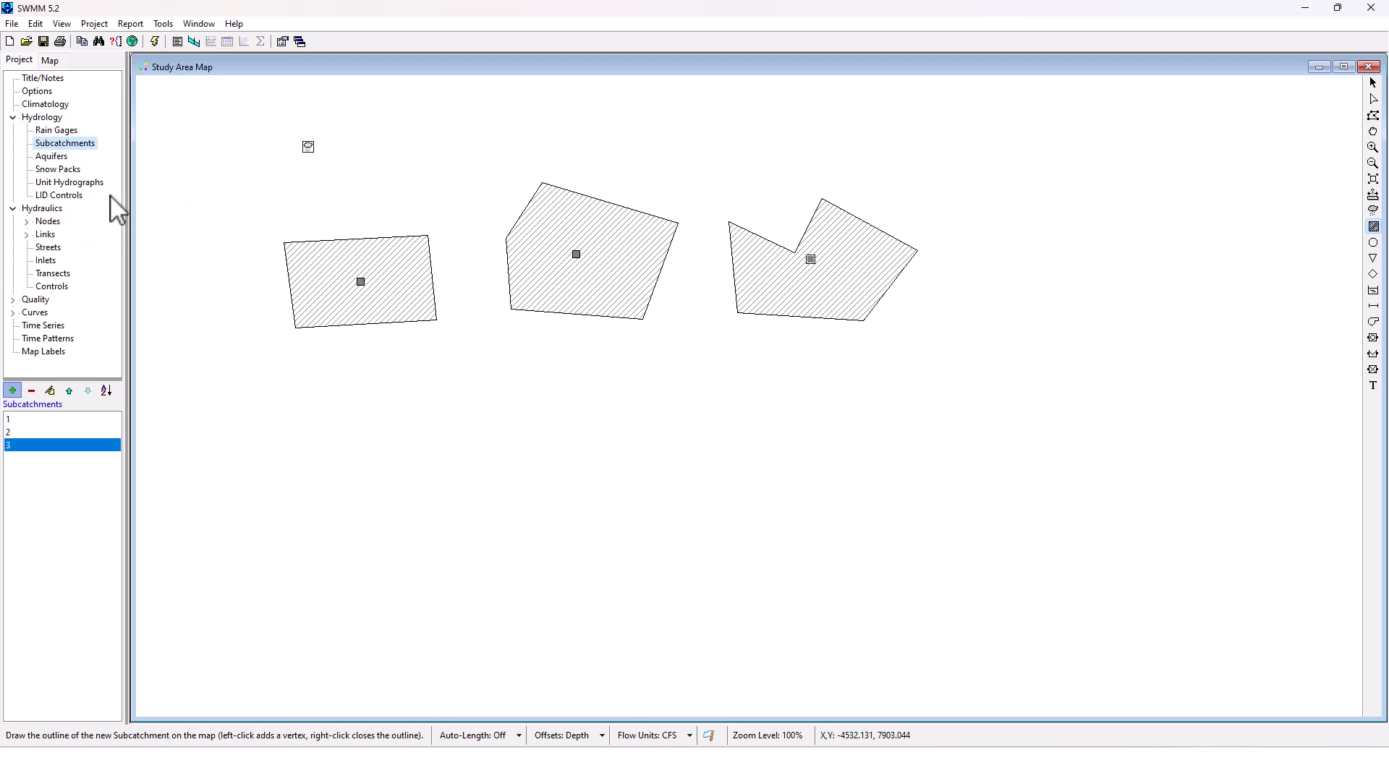
Place junctions 4–7 in a row below the subcatchments and outfall 8 at the right
click(47, 221)
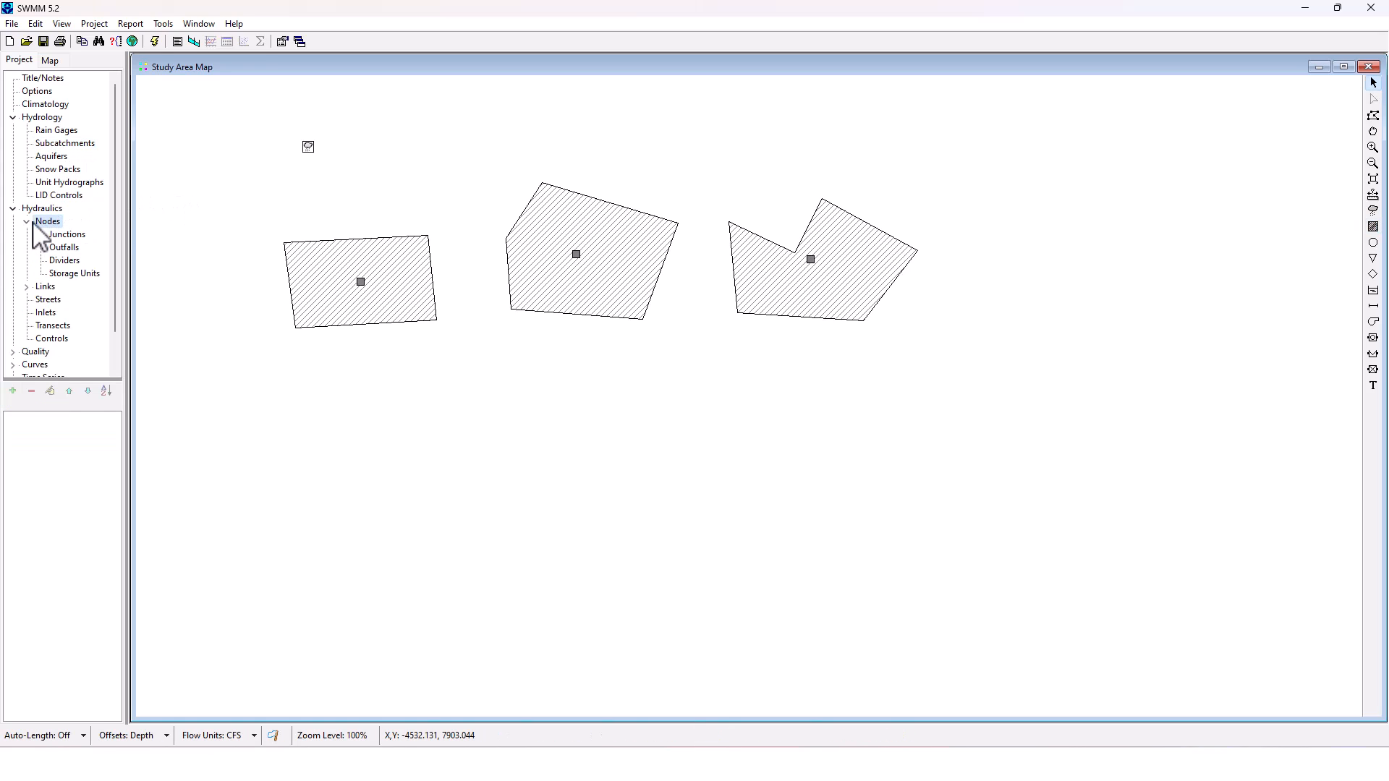
click(67, 234)
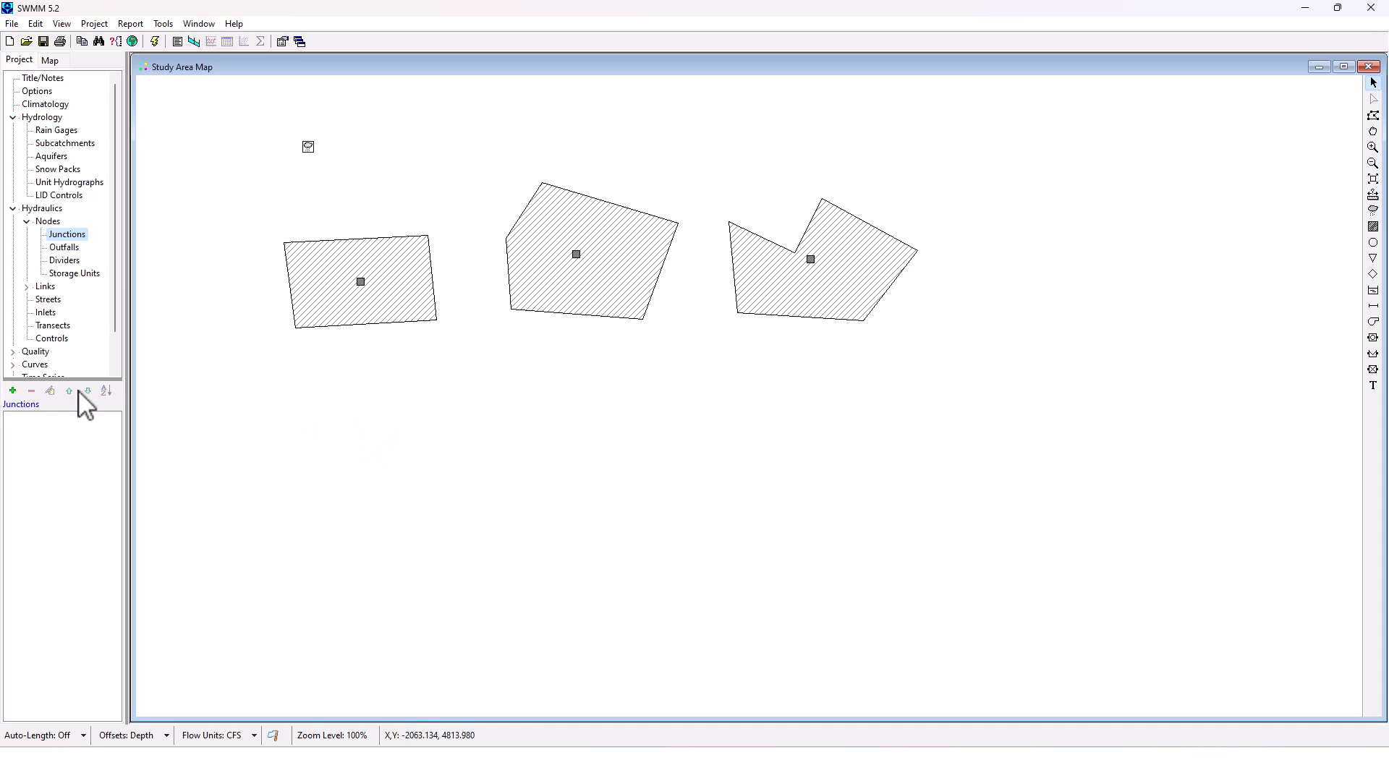
click(12, 390)
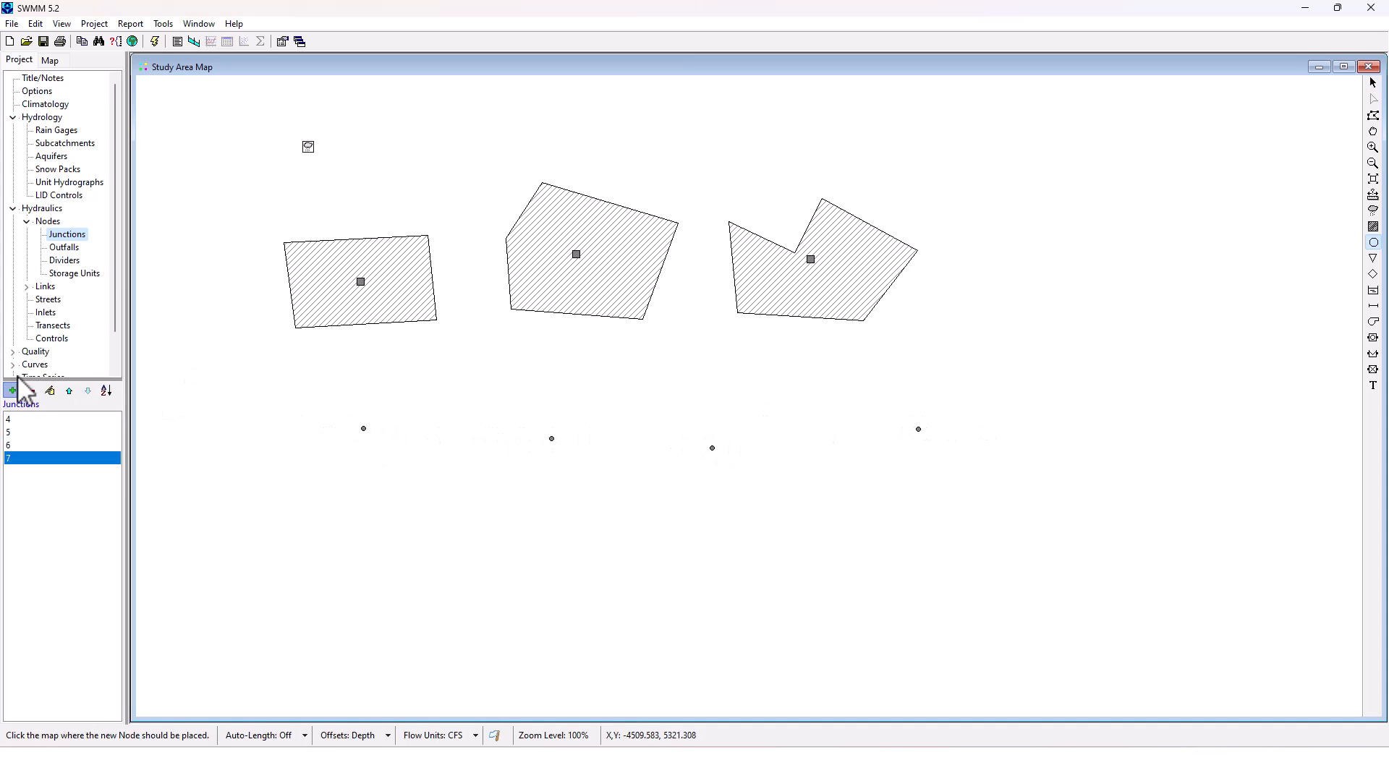
click(63, 247)
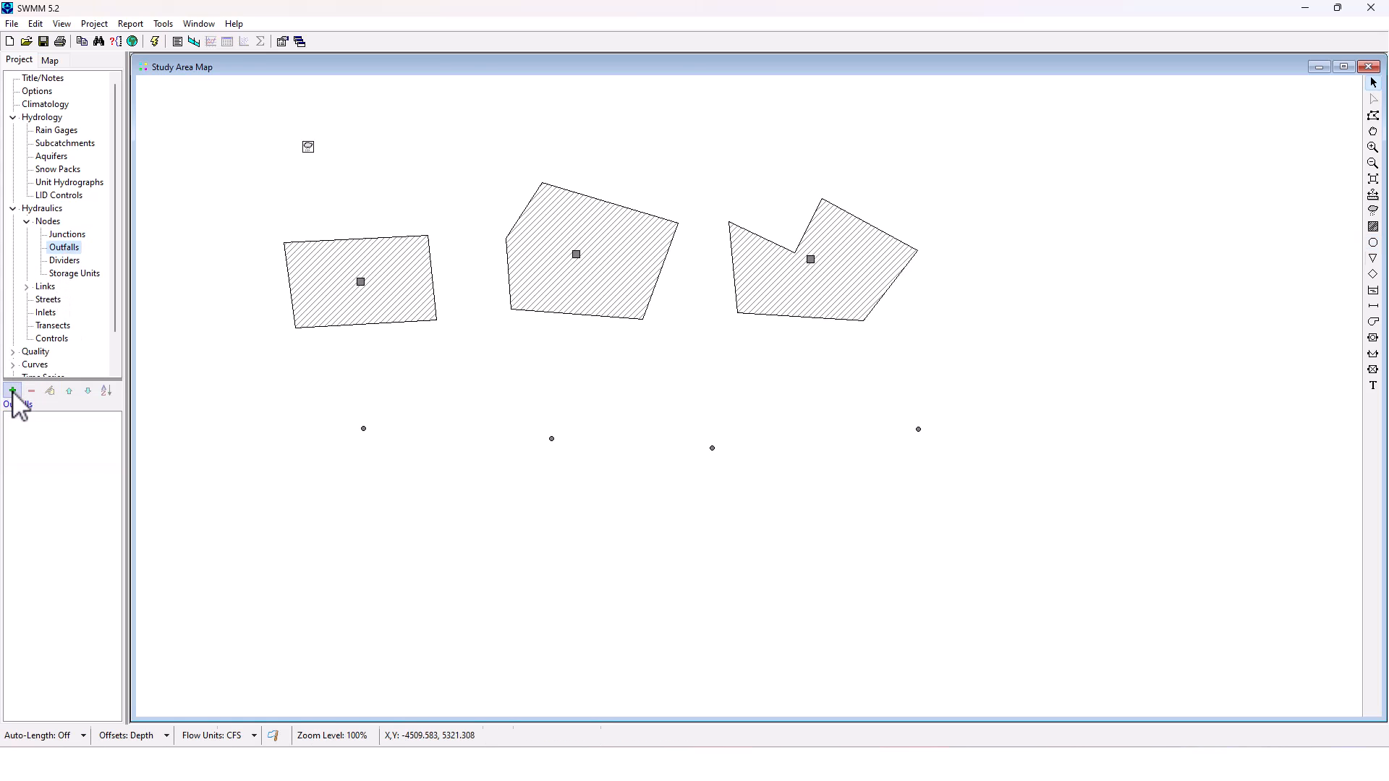
click(12, 392)
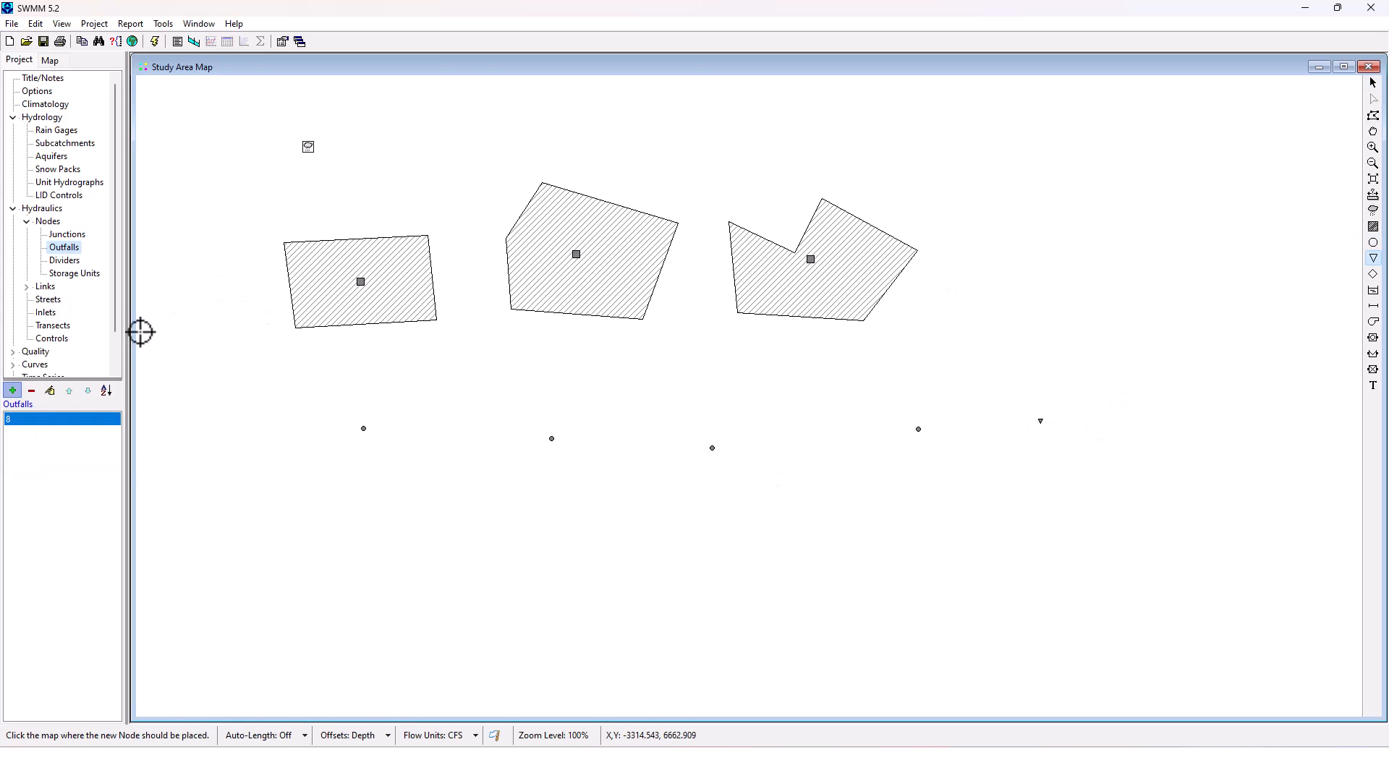
mouse_move(25, 275)
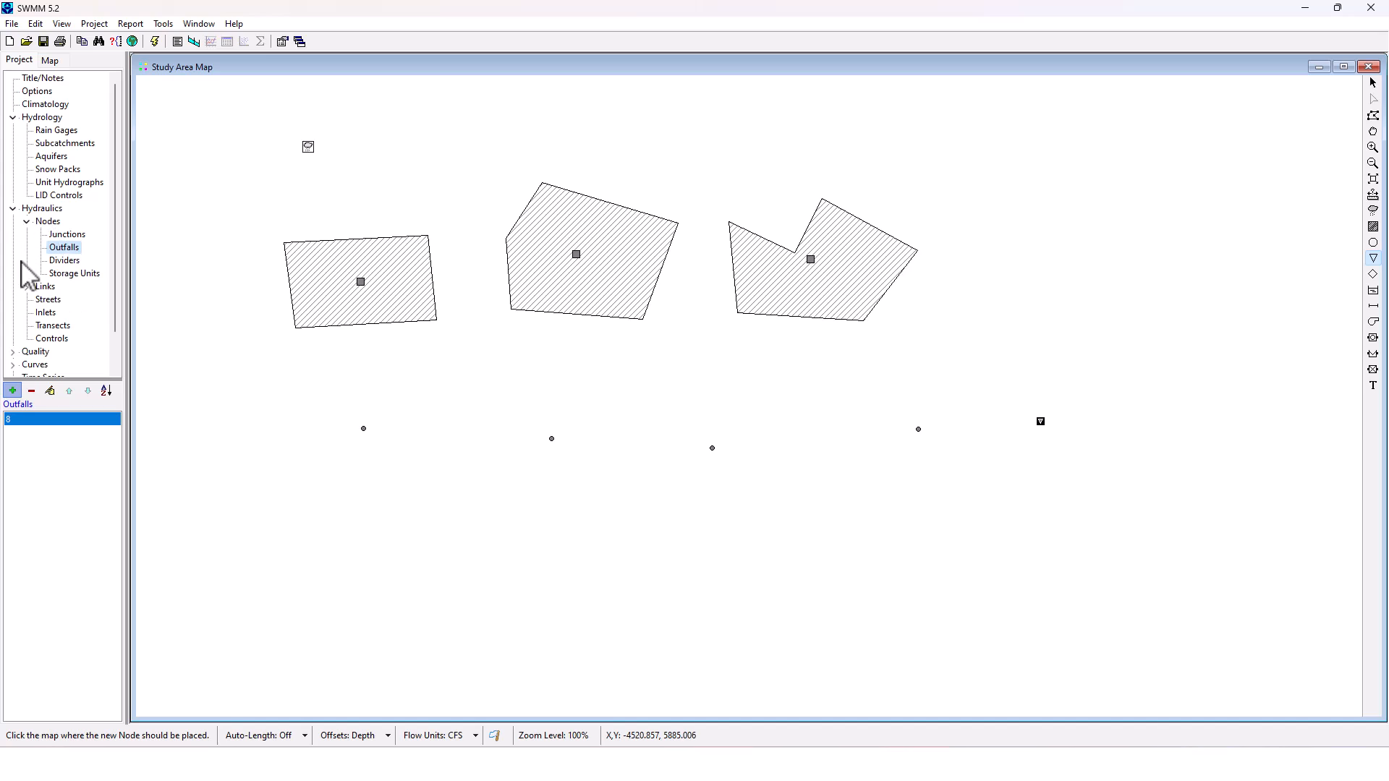
click(45, 286)
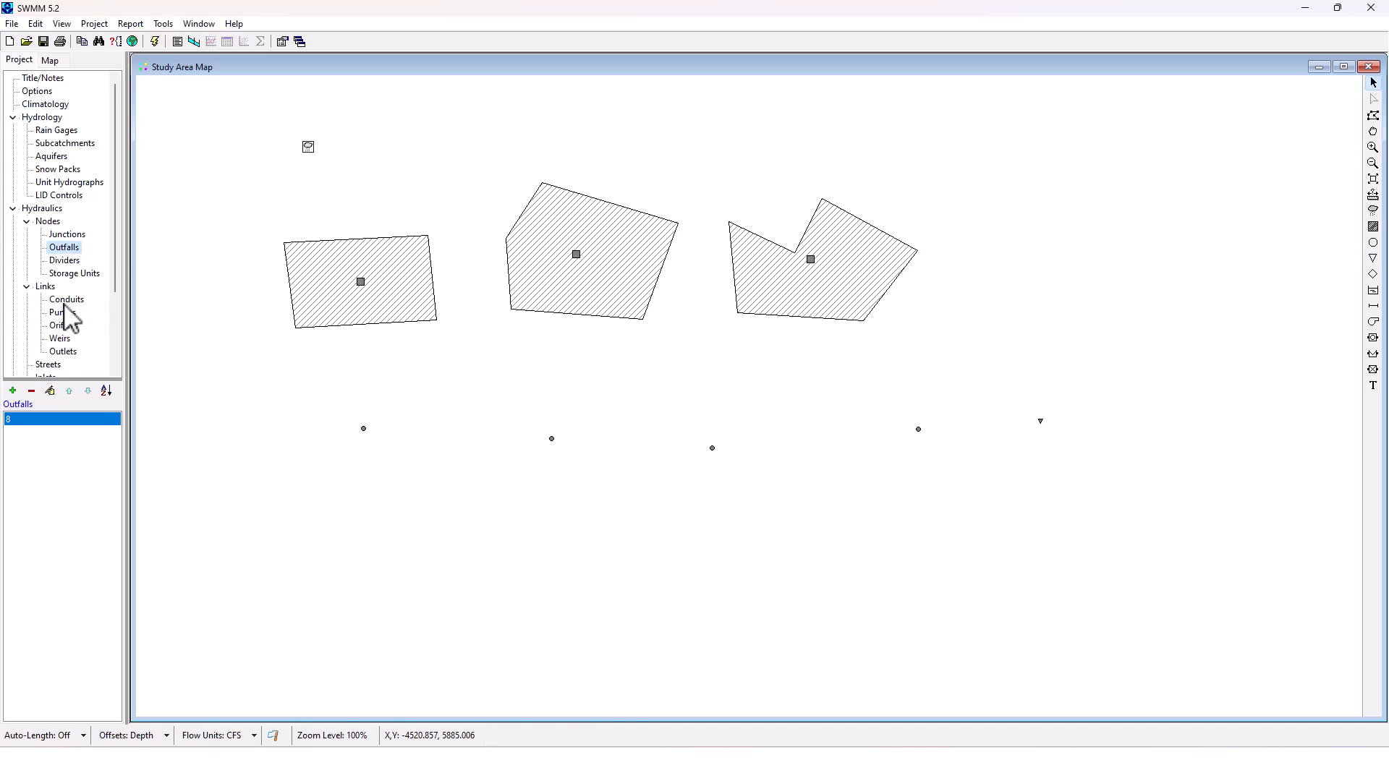
click(67, 234)
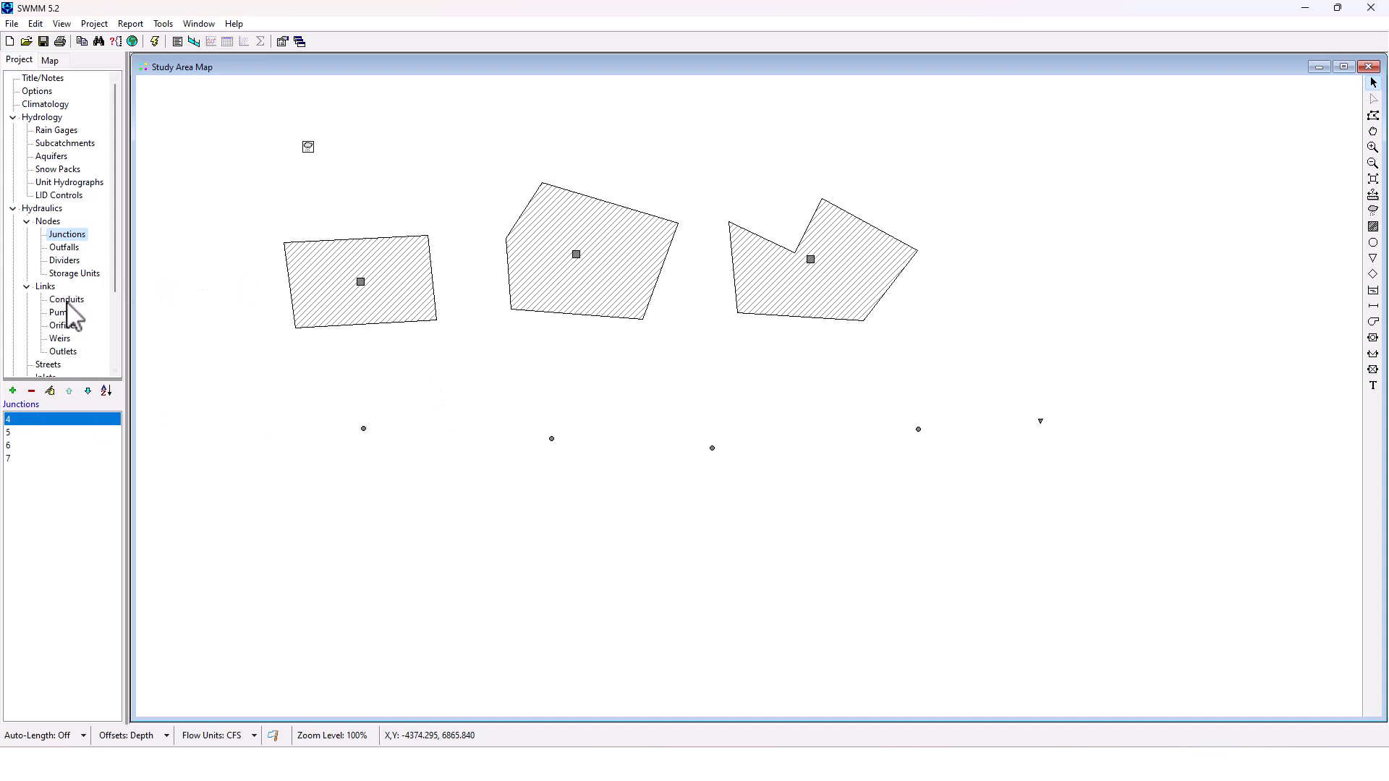
Draw conduits 1–4 connecting the junctions in sequence to the outfall
click(67, 300)
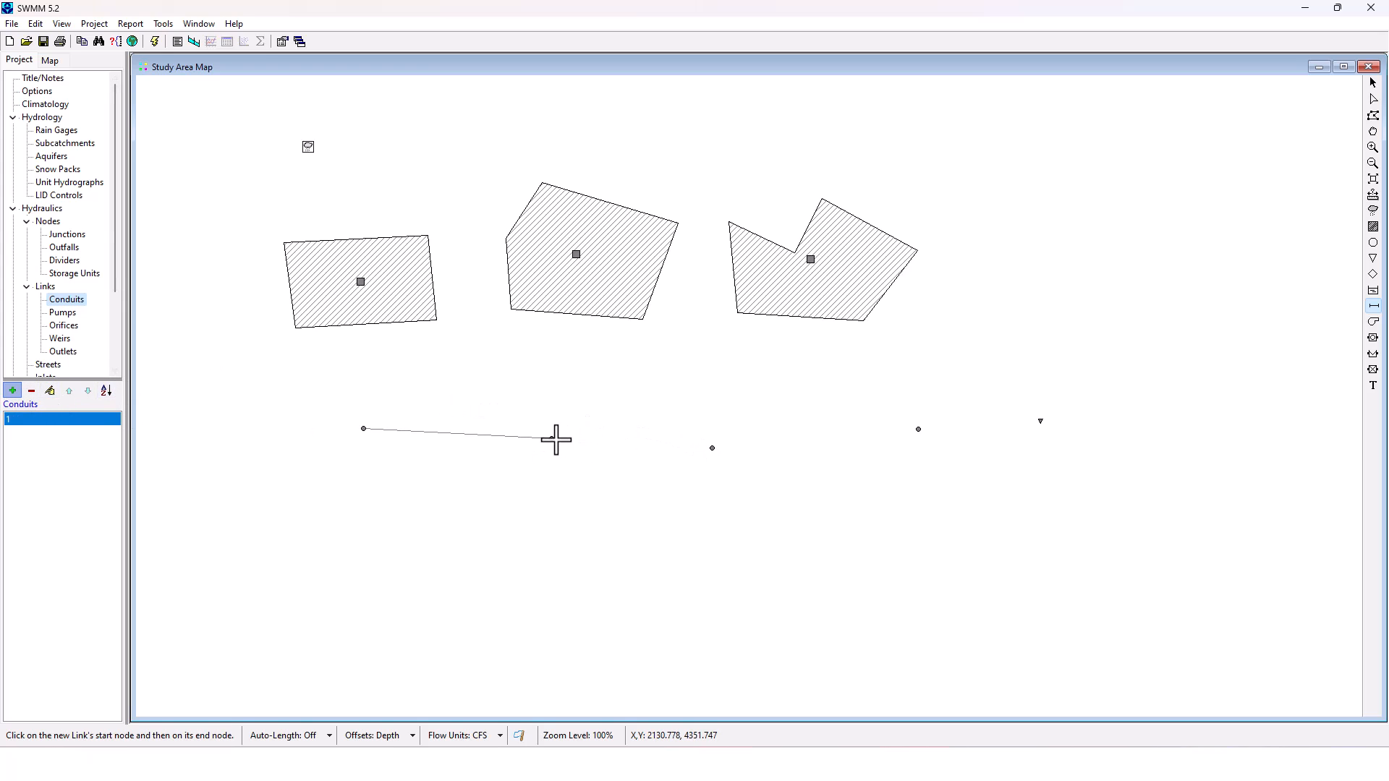
click(714, 449)
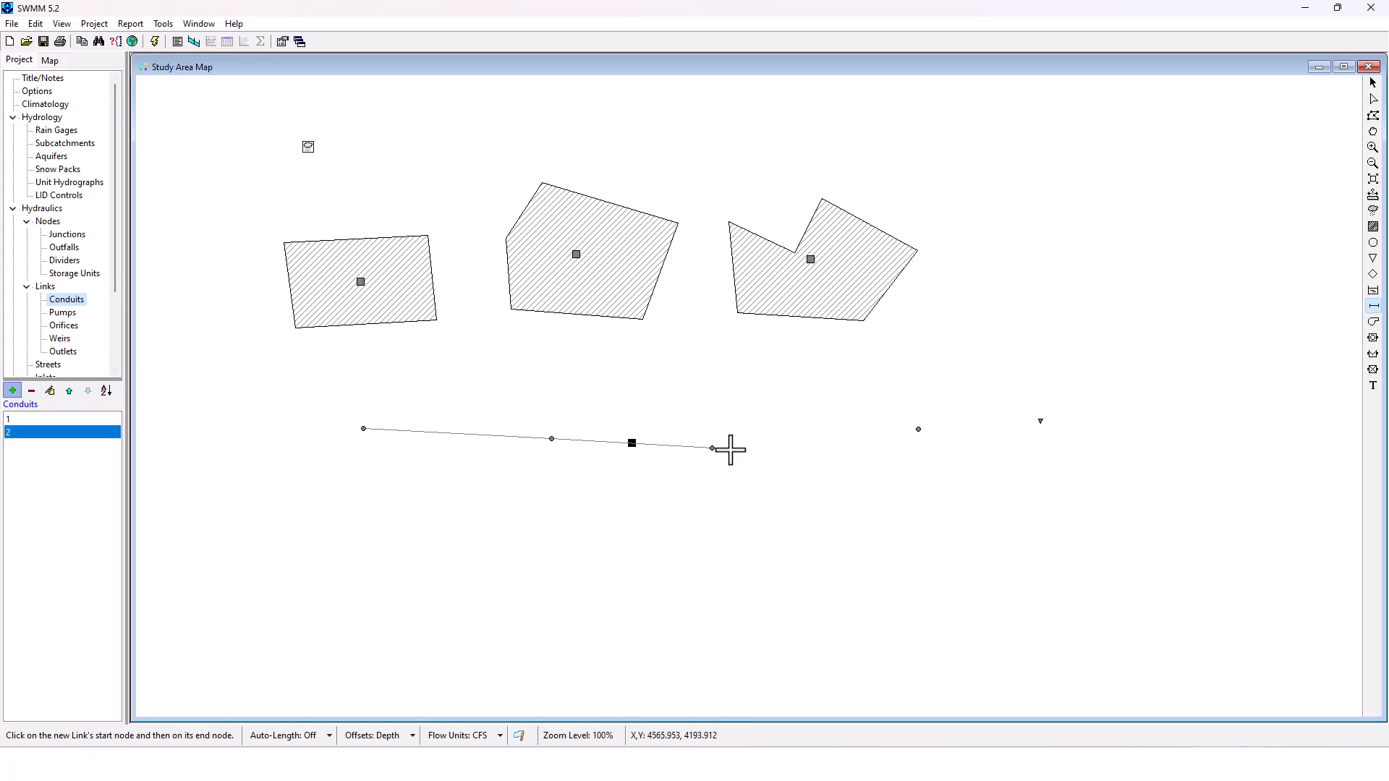
mouse_move(714, 450)
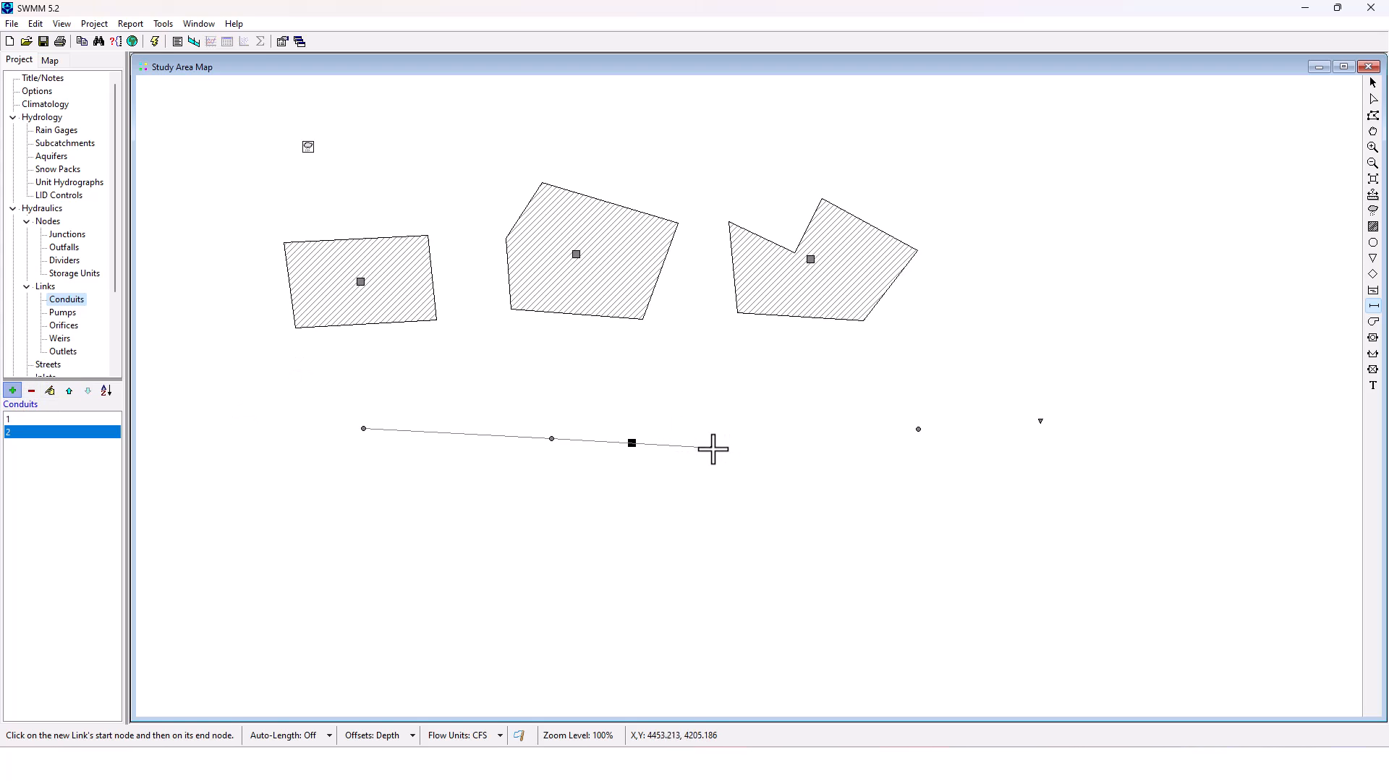
click(918, 430)
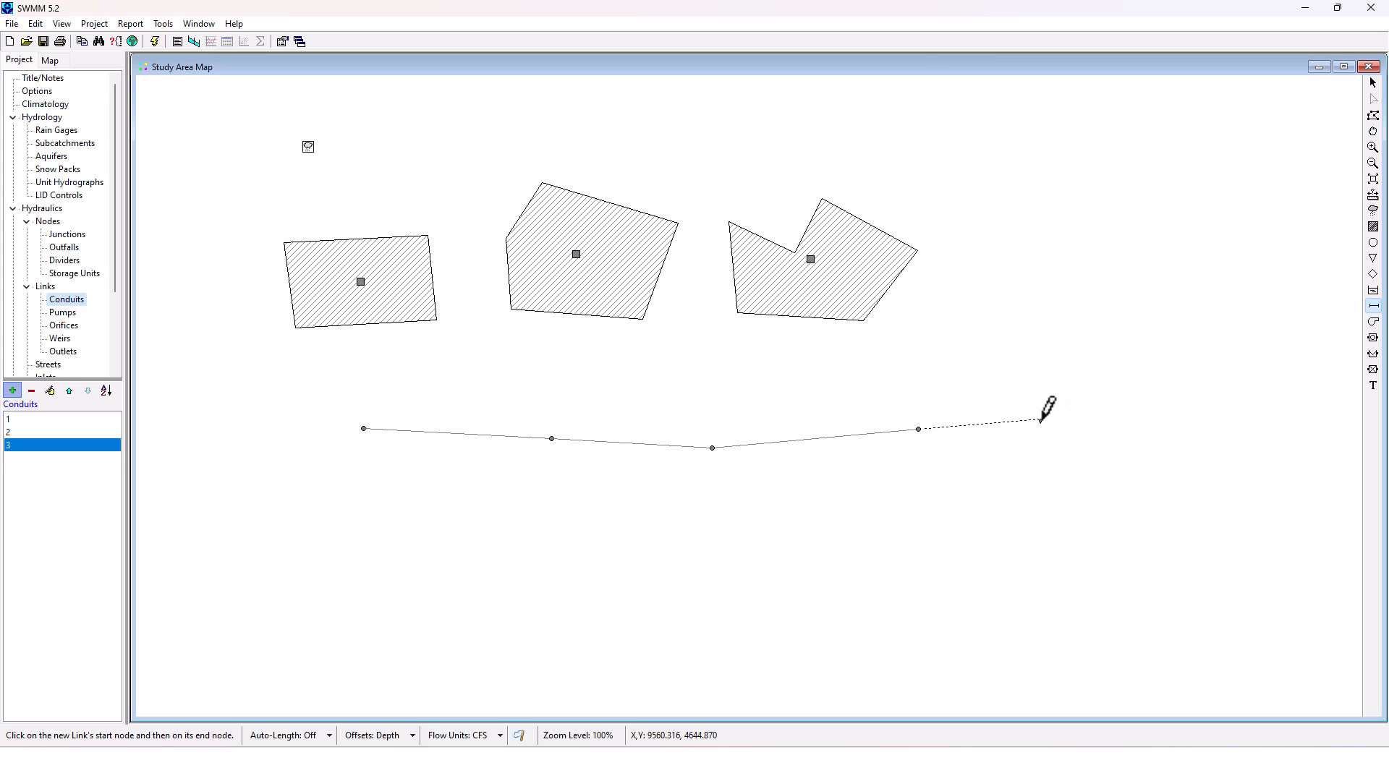
click(1043, 421)
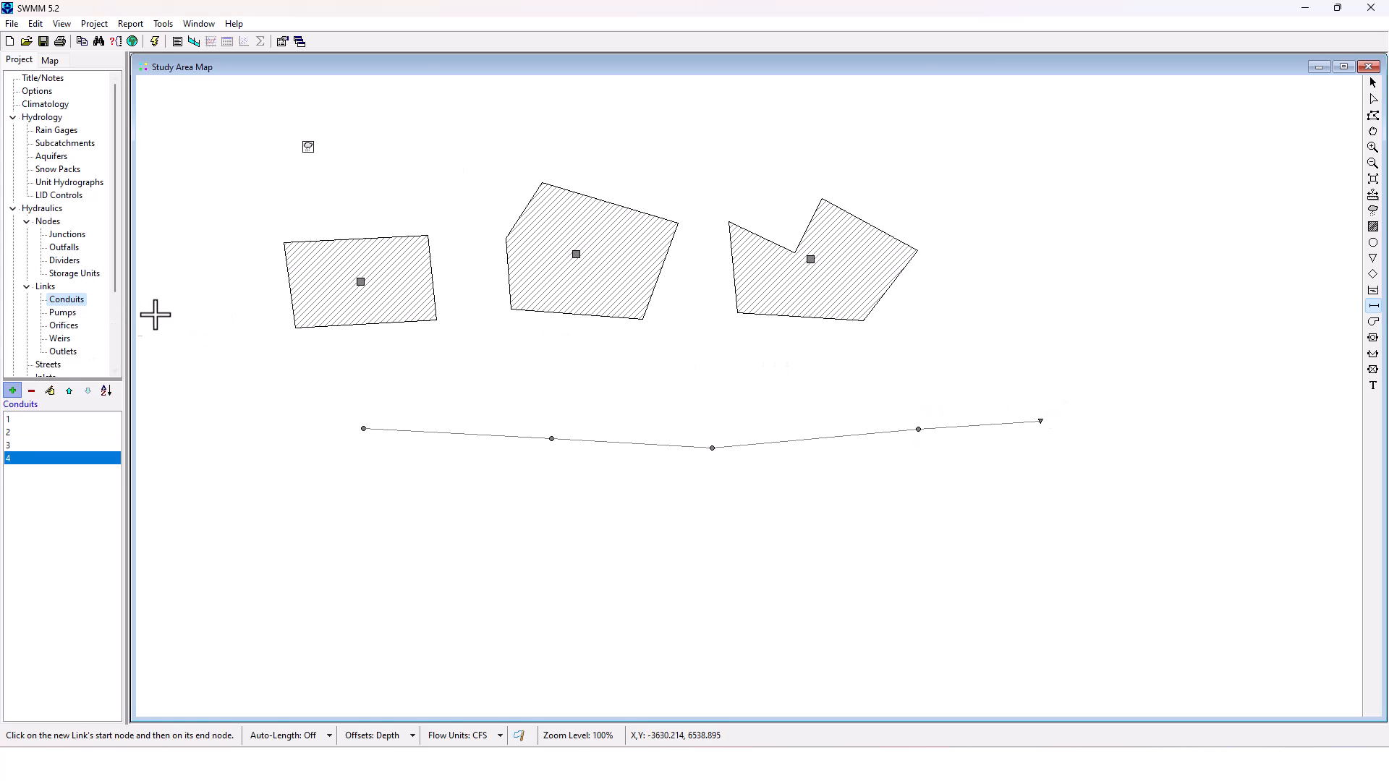
mouse_move(69, 159)
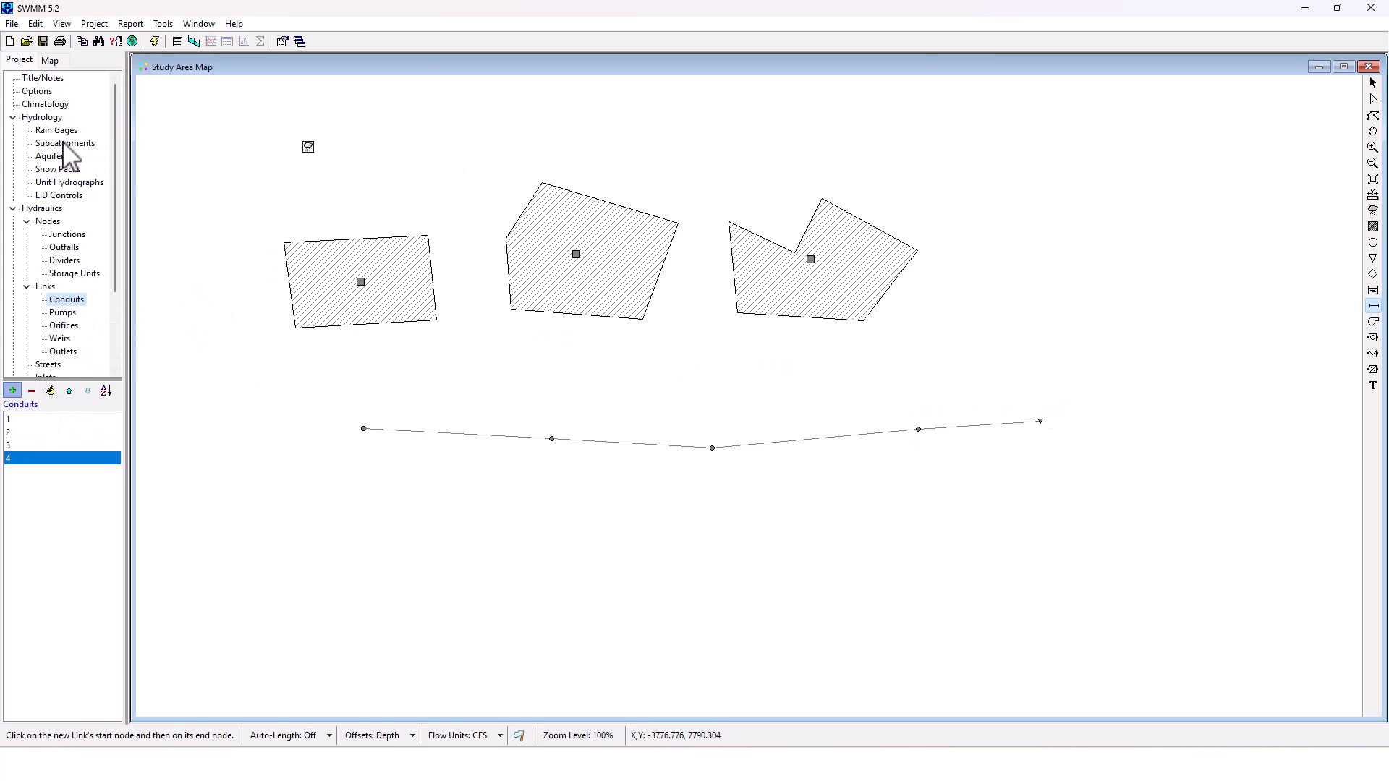
Set subcatchment 1's outlet junction, area and impervious percentage
click(63, 142)
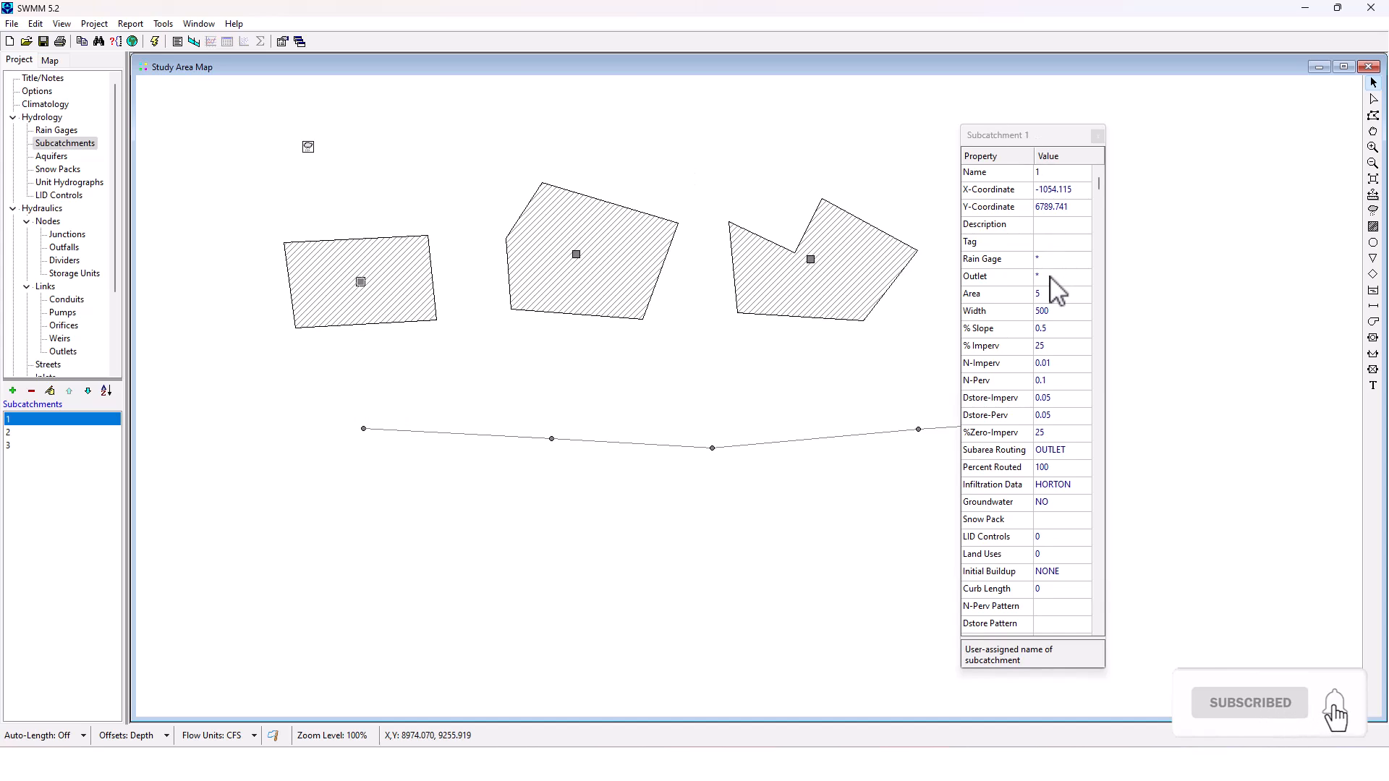
click(1062, 276)
text(4)
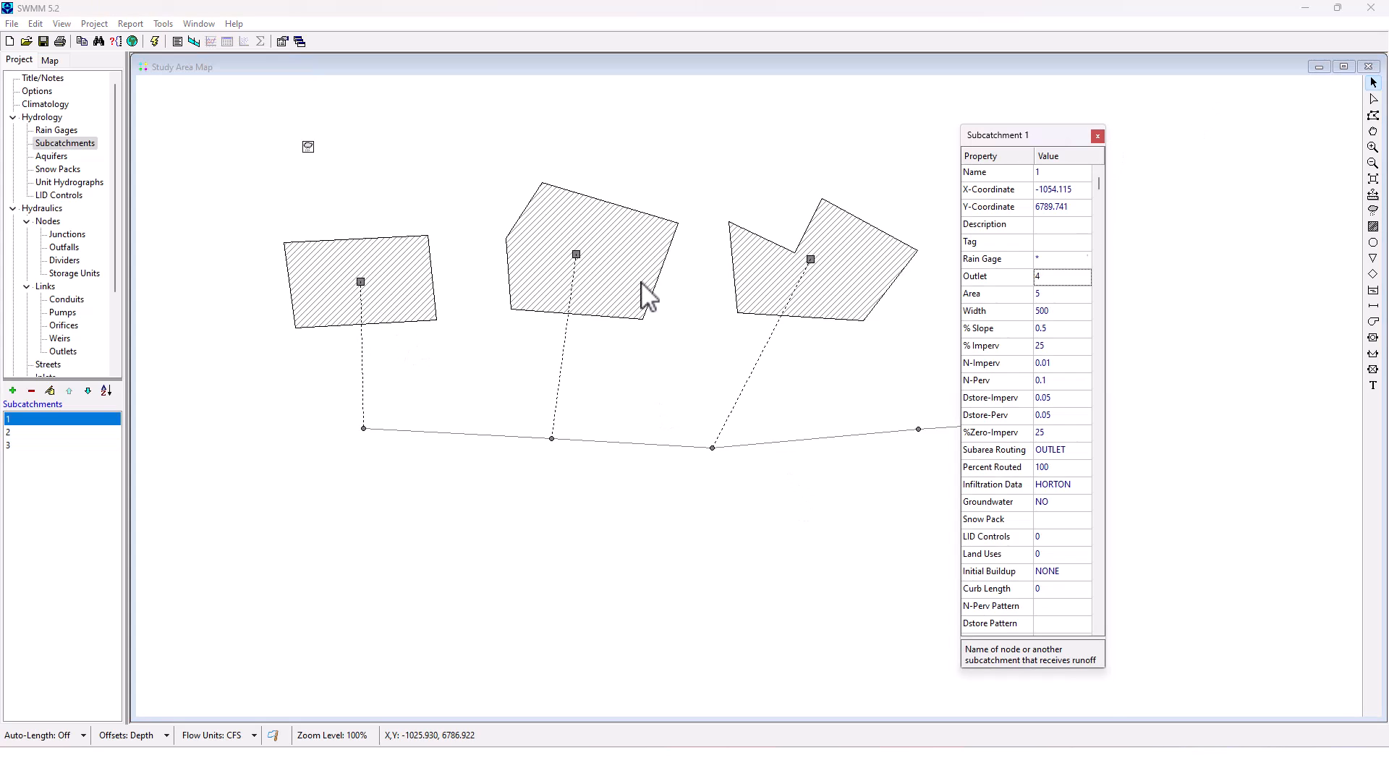
click(1062, 293)
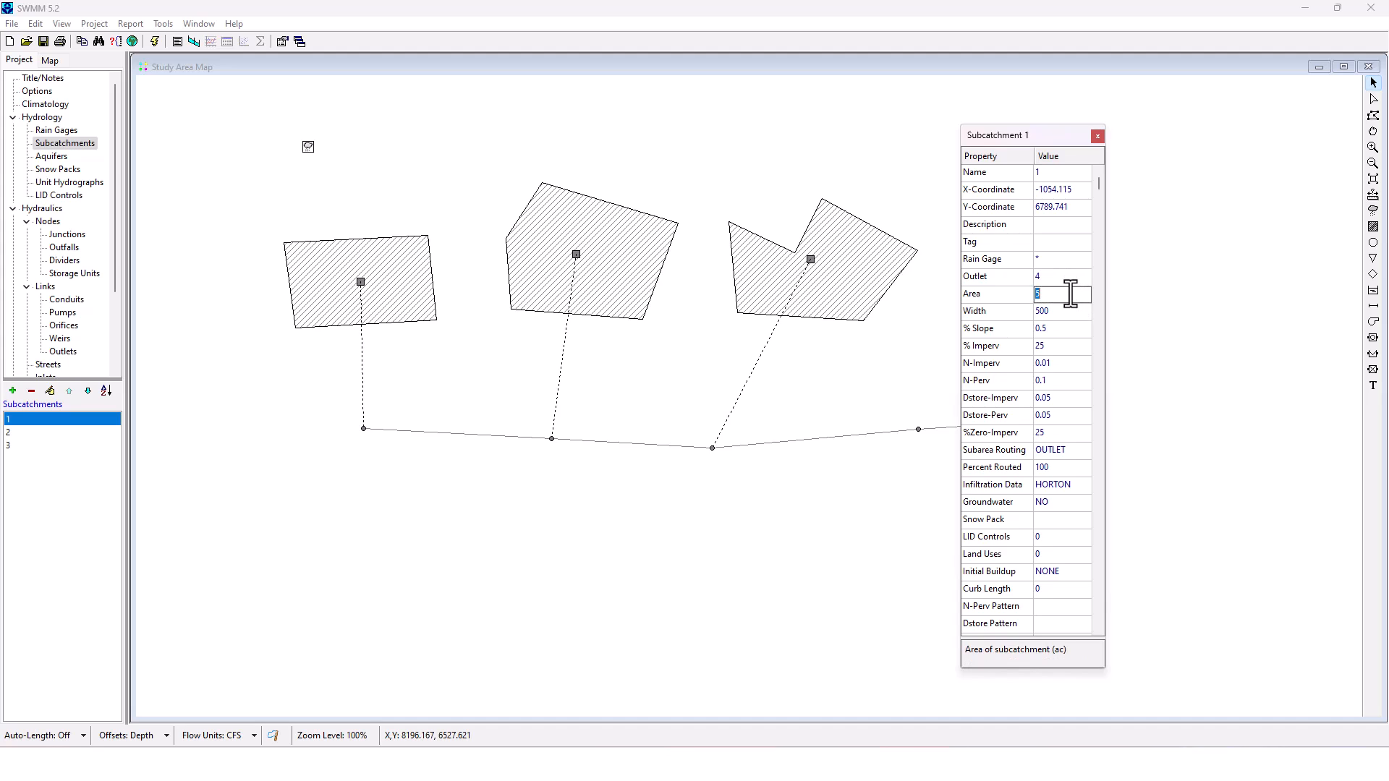
text(0)
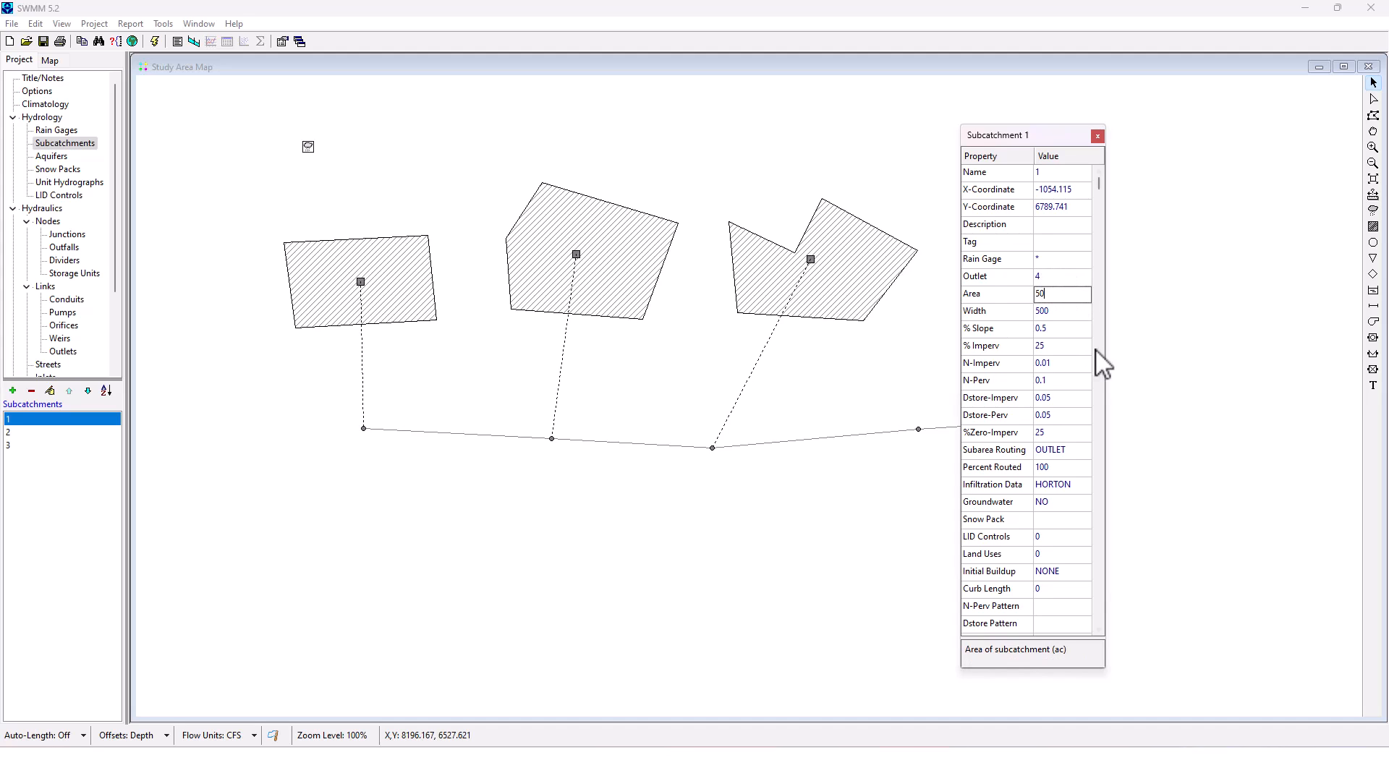
click(1061, 346)
text(10)
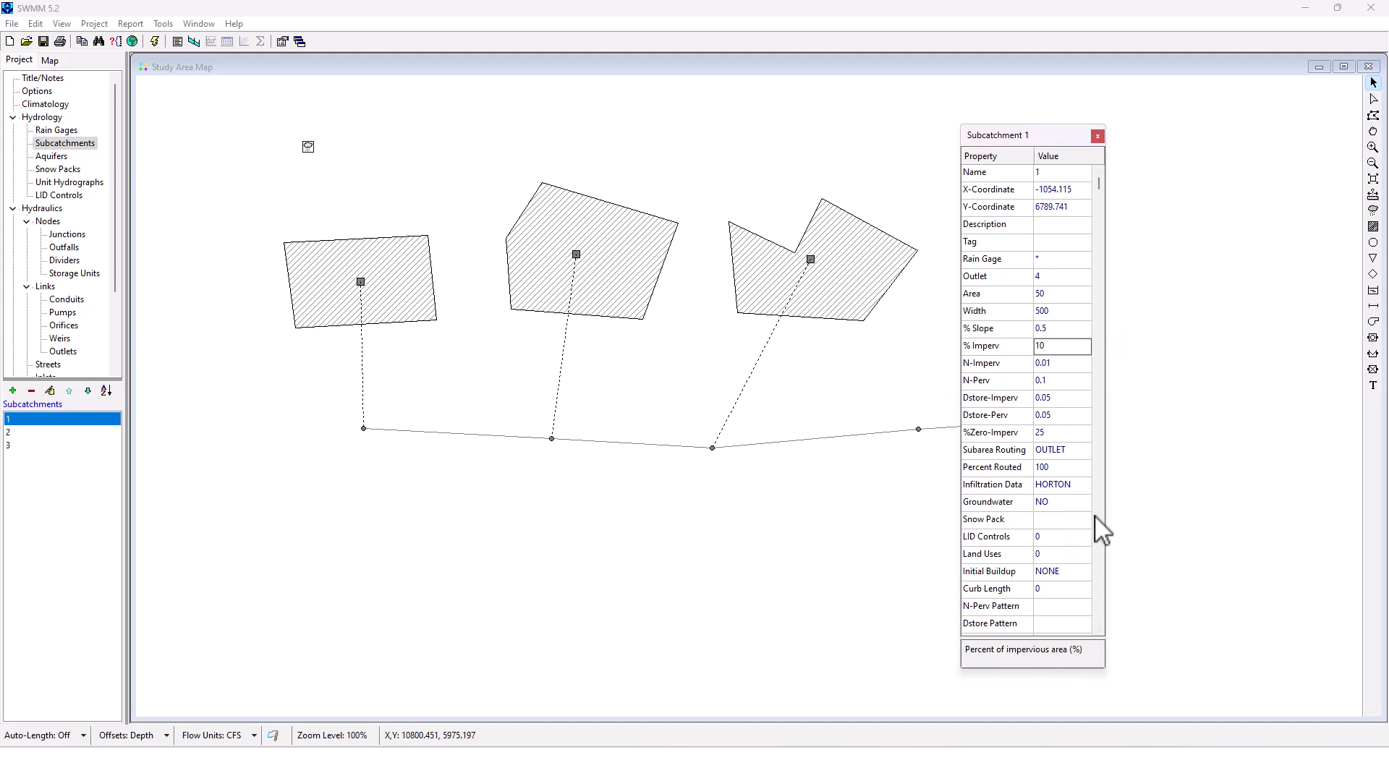
mouse_move(576, 265)
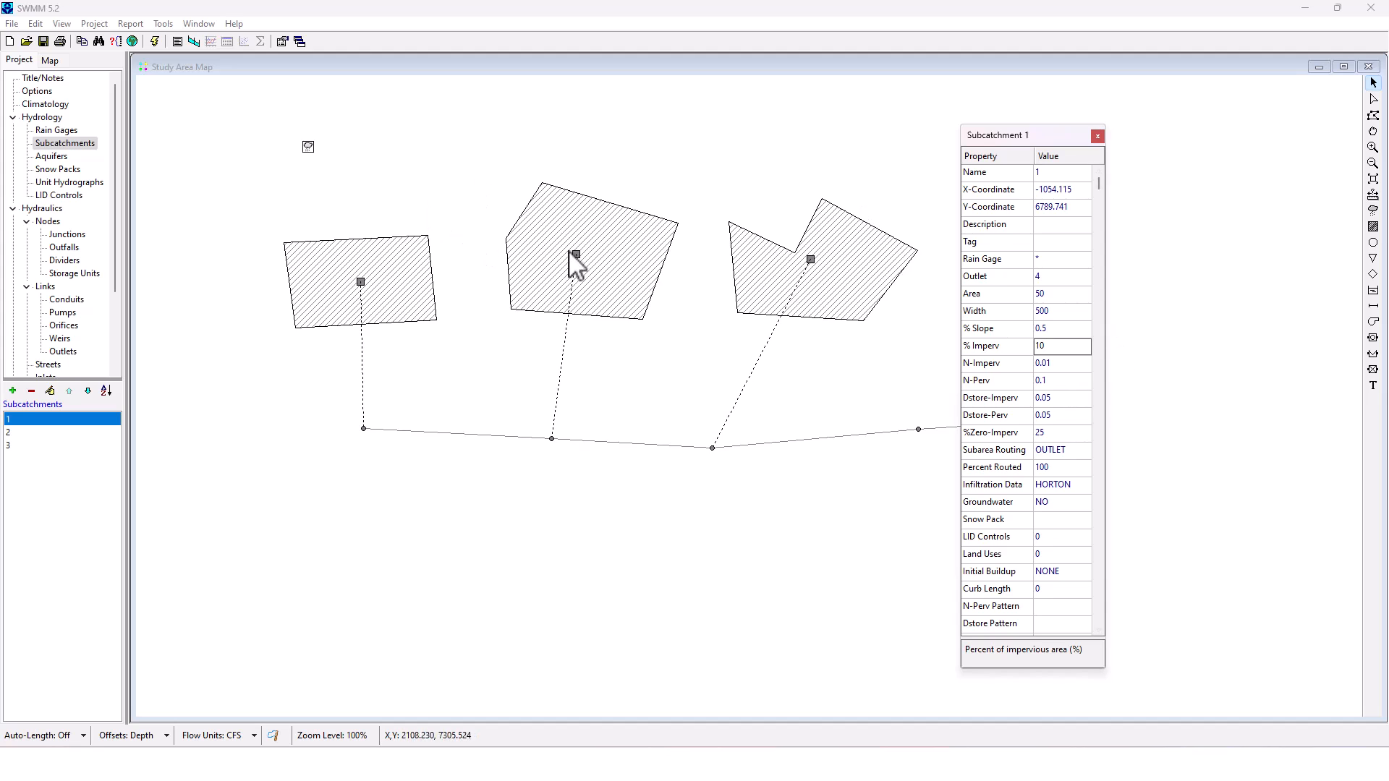
Edit the middle subcatchment's outlet, area and imperviousness, then close its properties
click(576, 254)
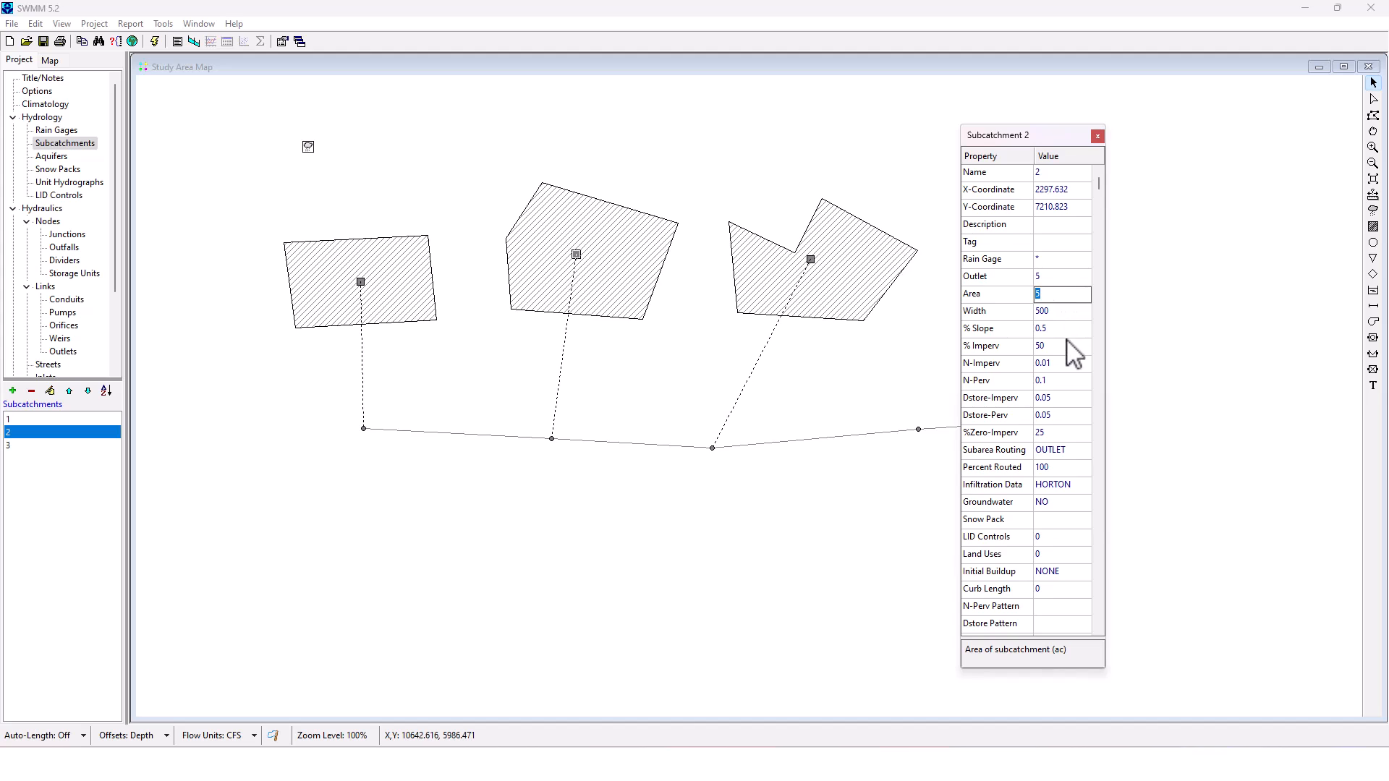
click(1096, 136)
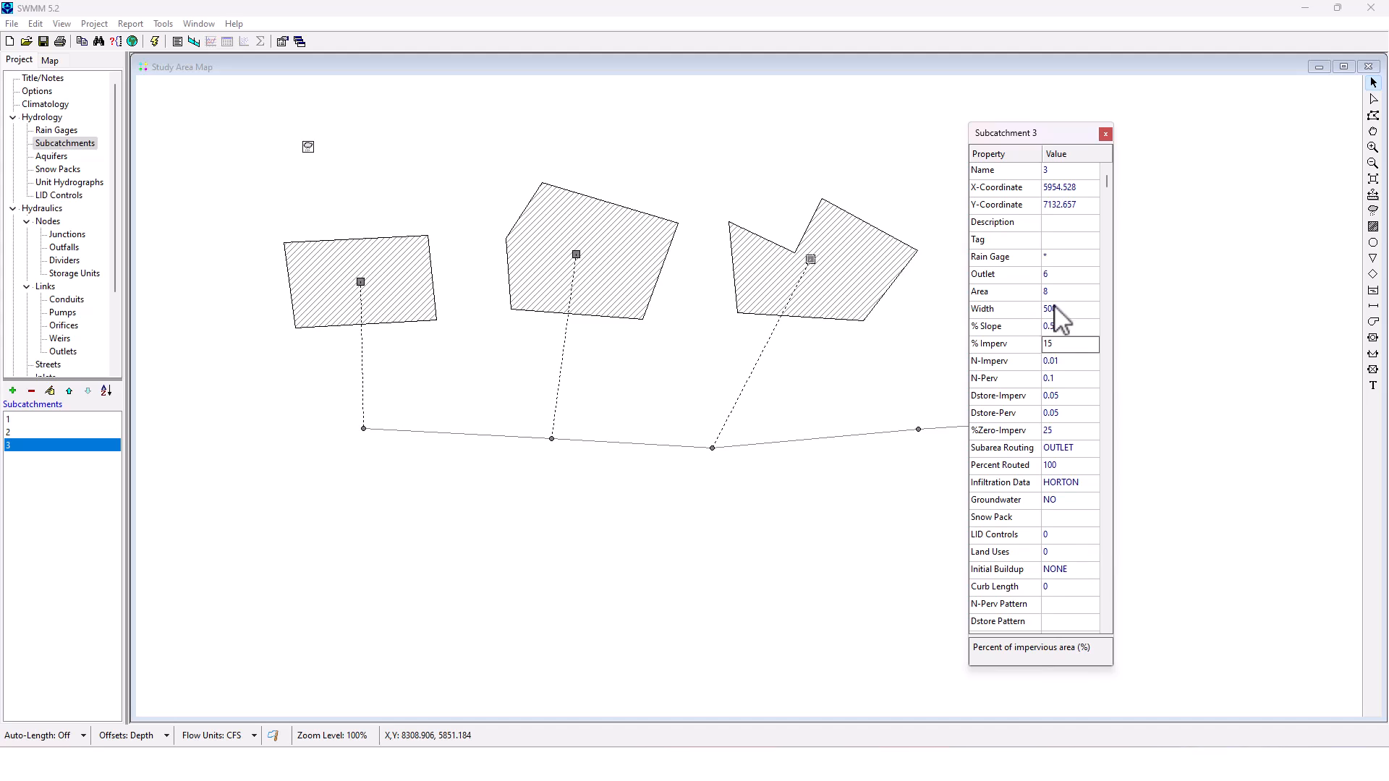
click(1105, 134)
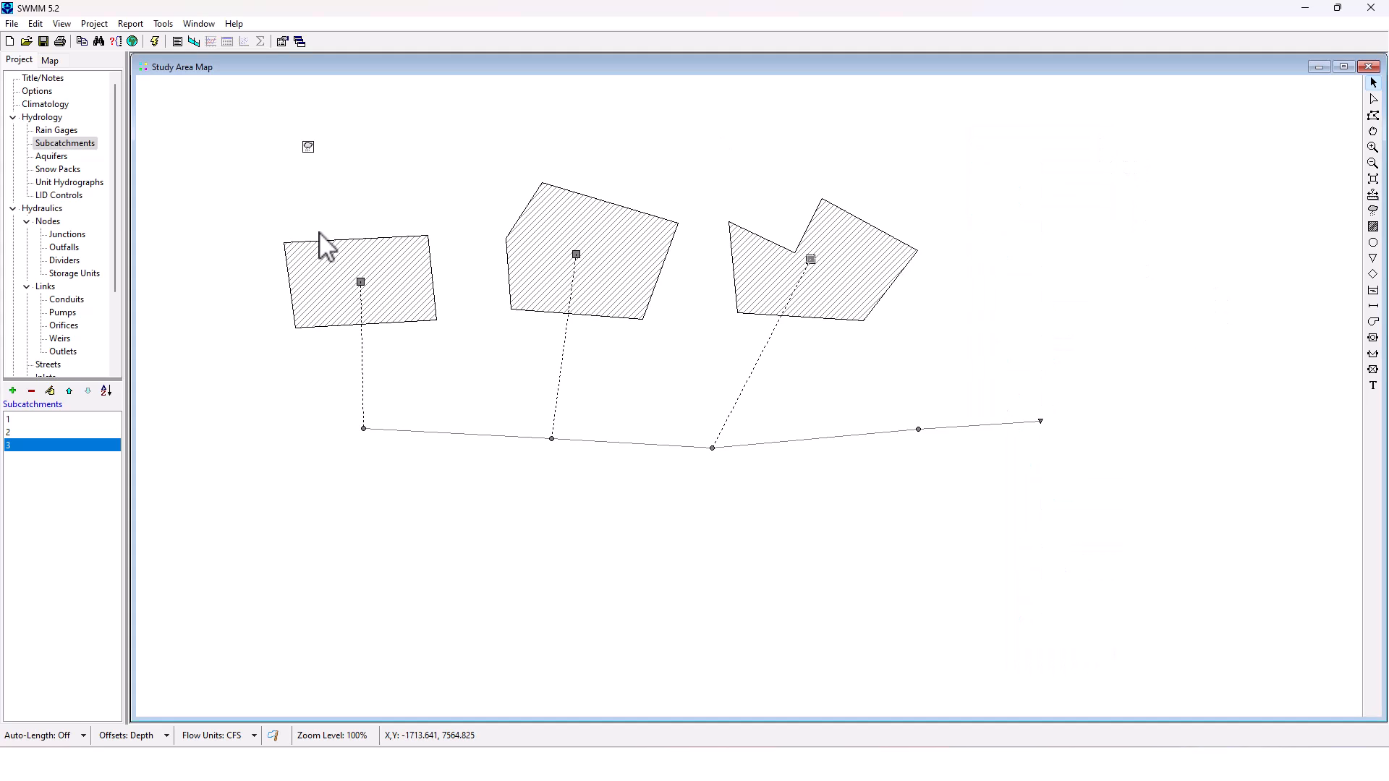
Set invert elevations 28 and 26 on junctions 5–6 and 22 on outfall 8; check conduit 4 roughness 0.01
click(67, 234)
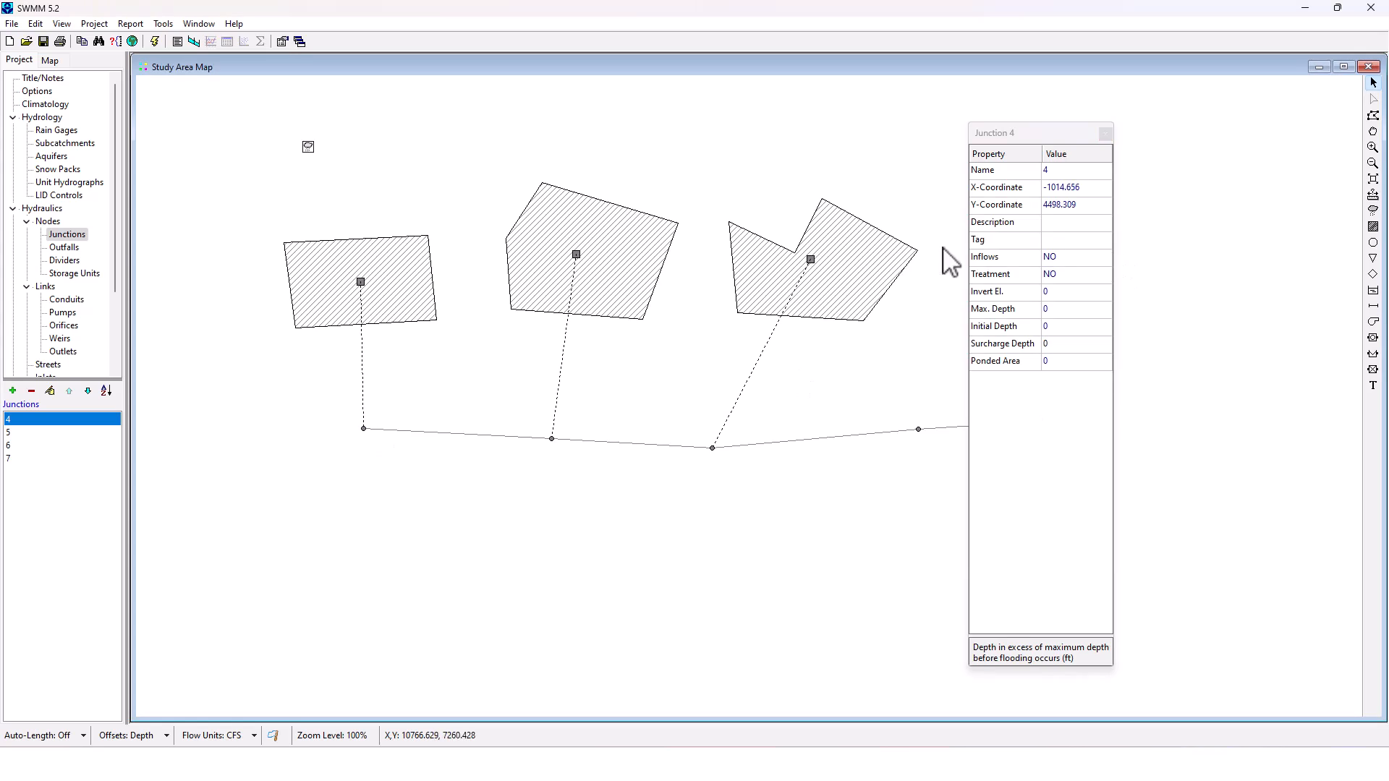
mouse_move(1068, 308)
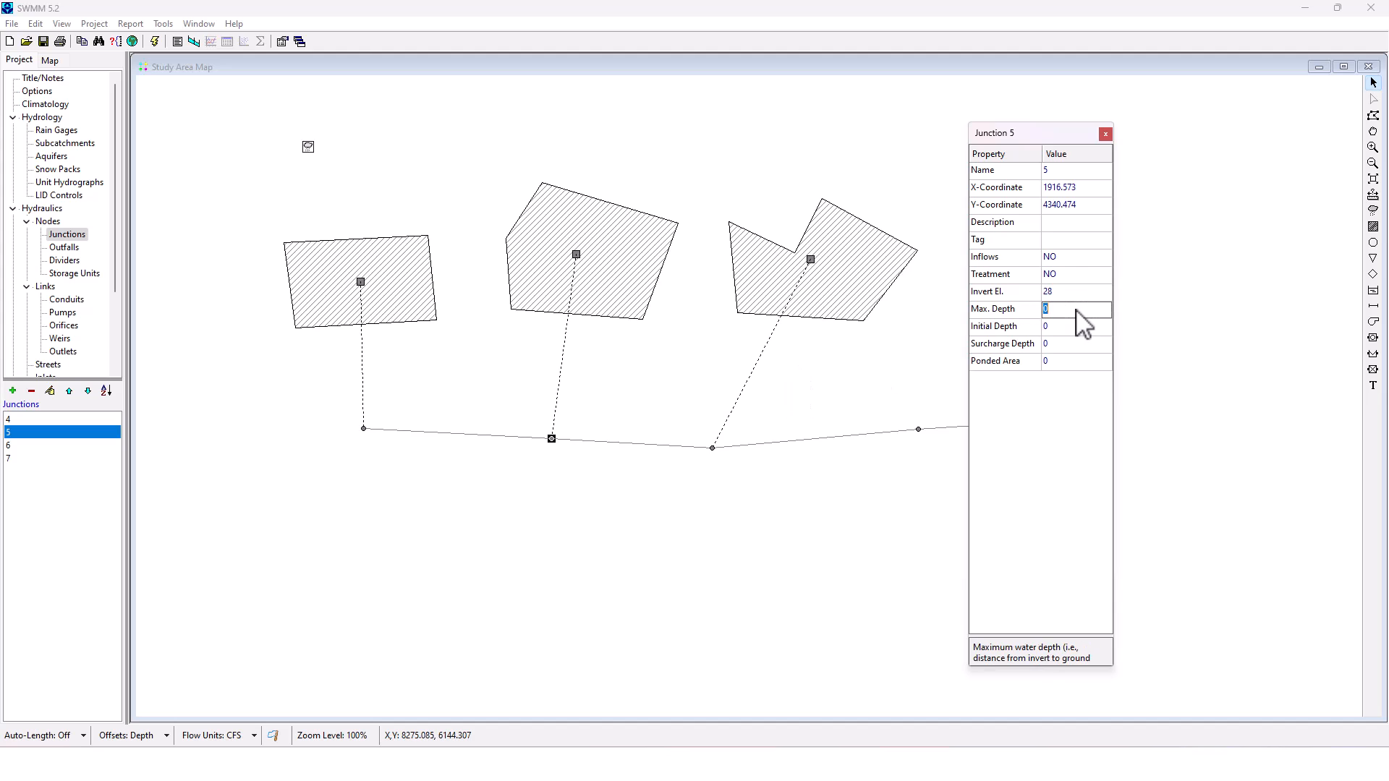
click(713, 446)
text(26)
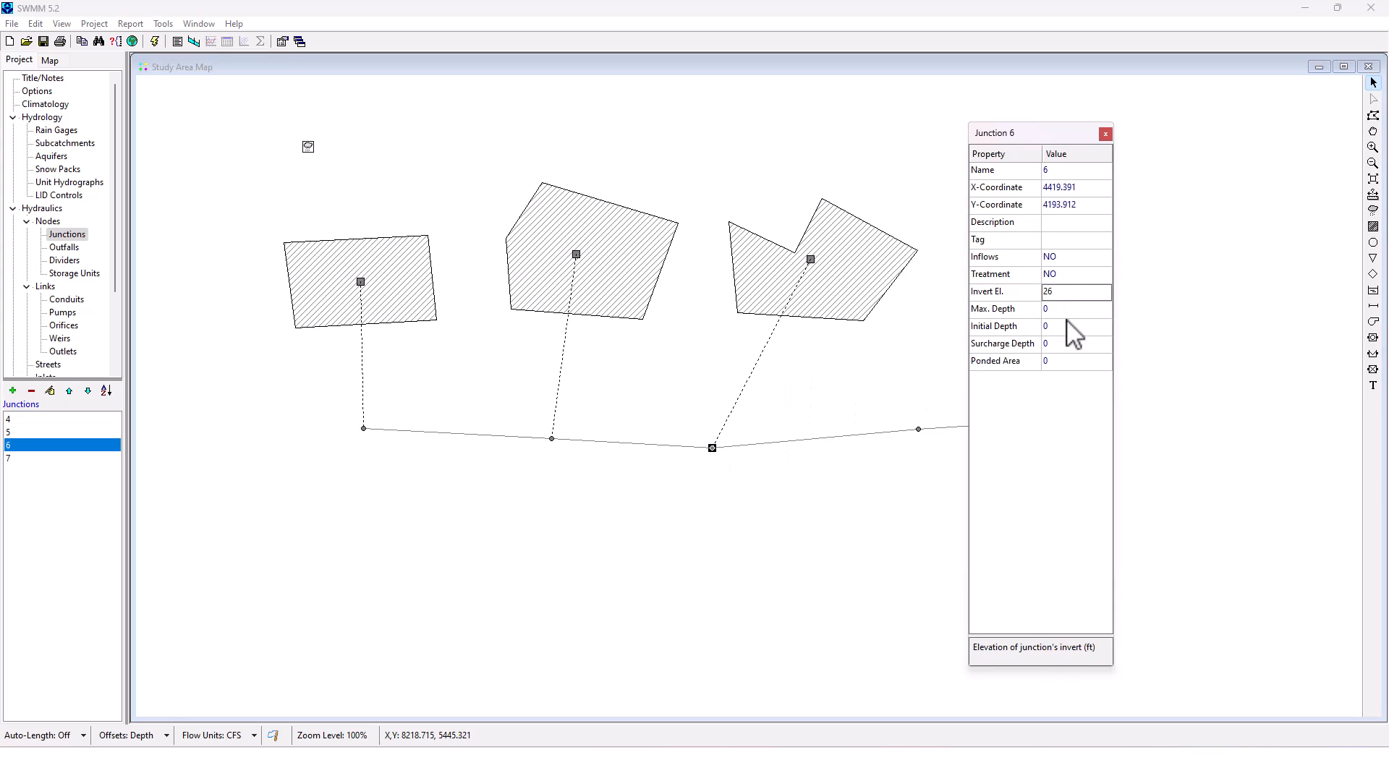
click(919, 429)
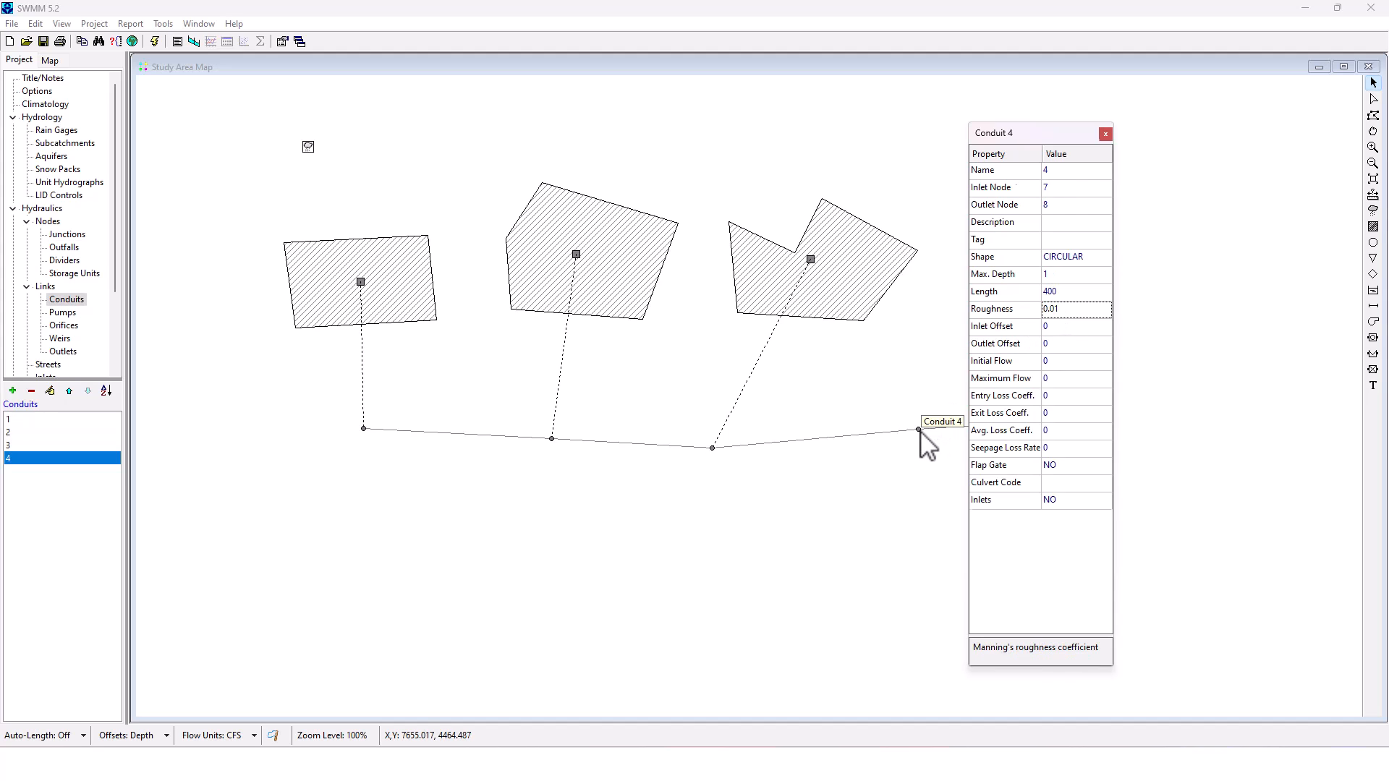
click(919, 427)
text(22)
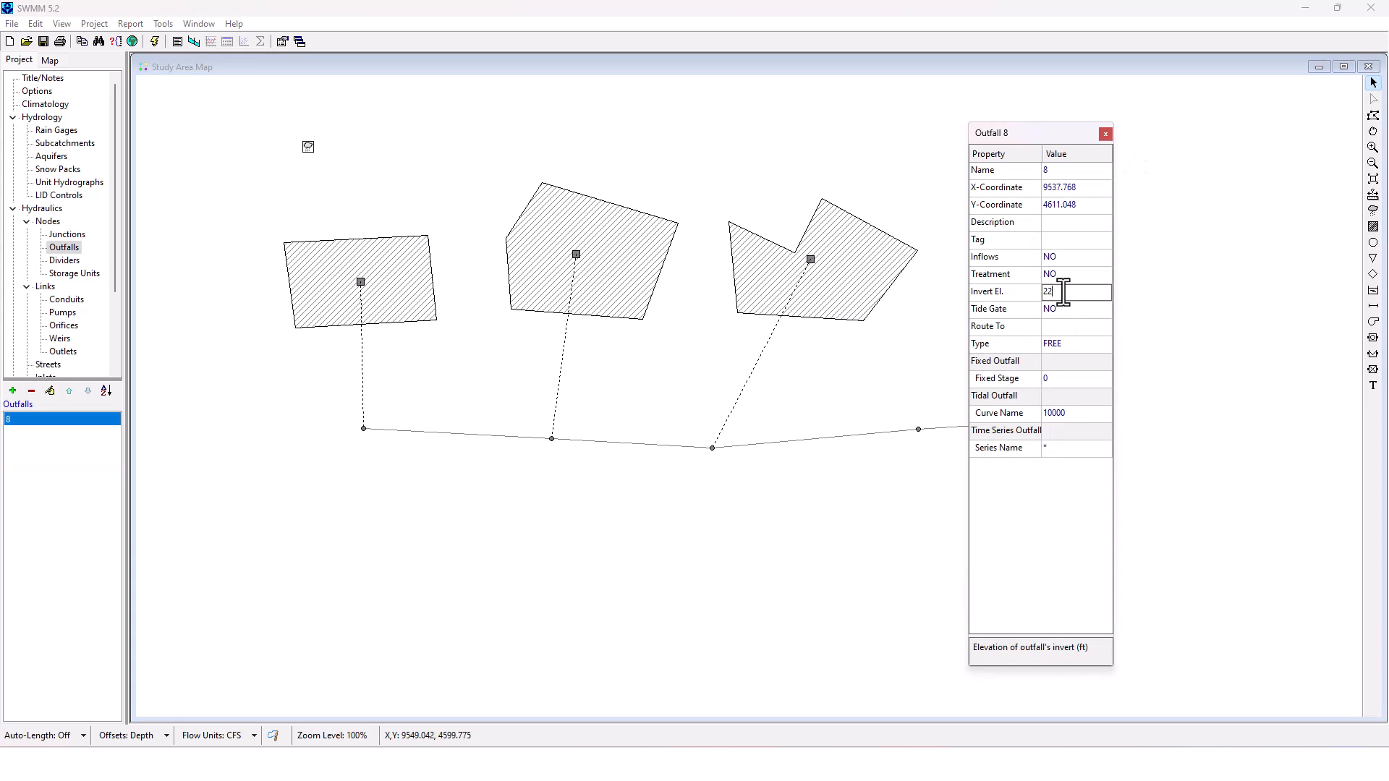
click(1105, 133)
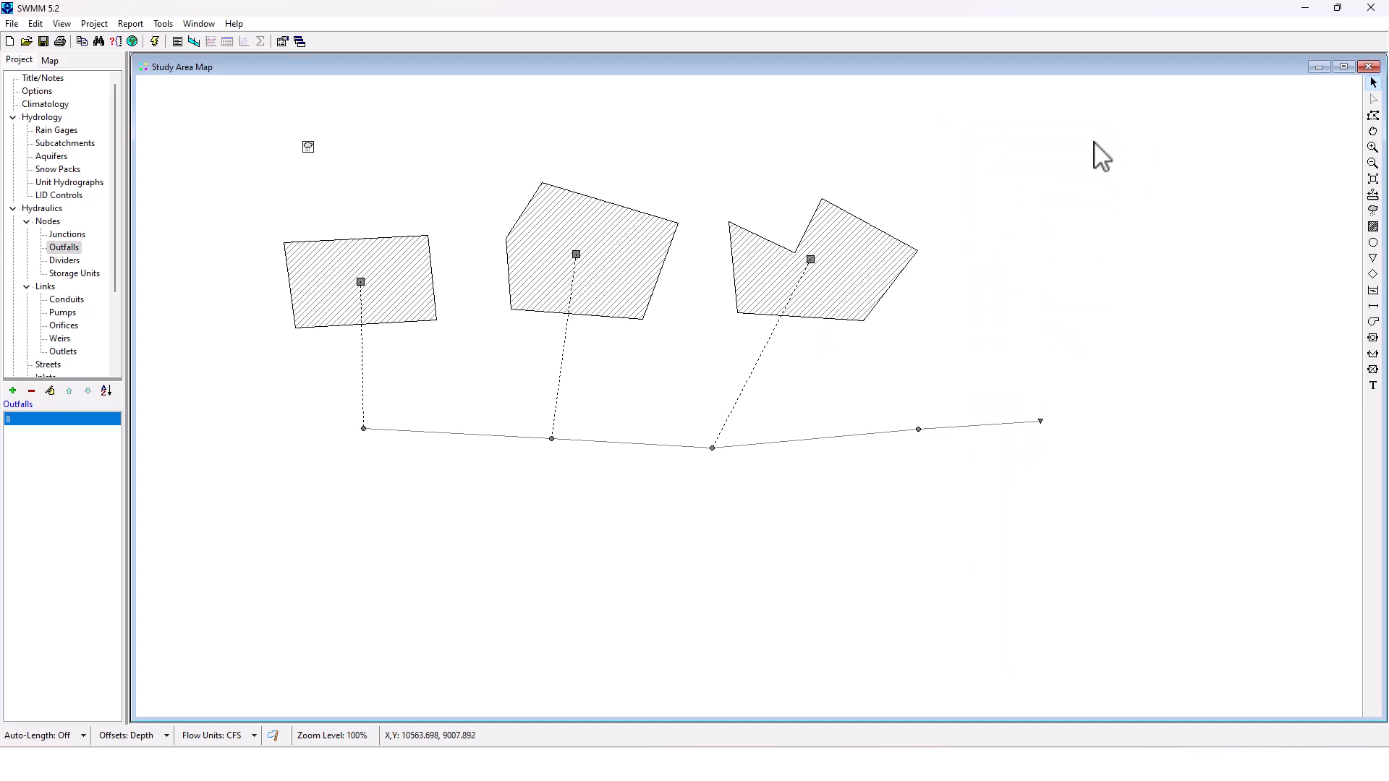
mouse_move(716, 272)
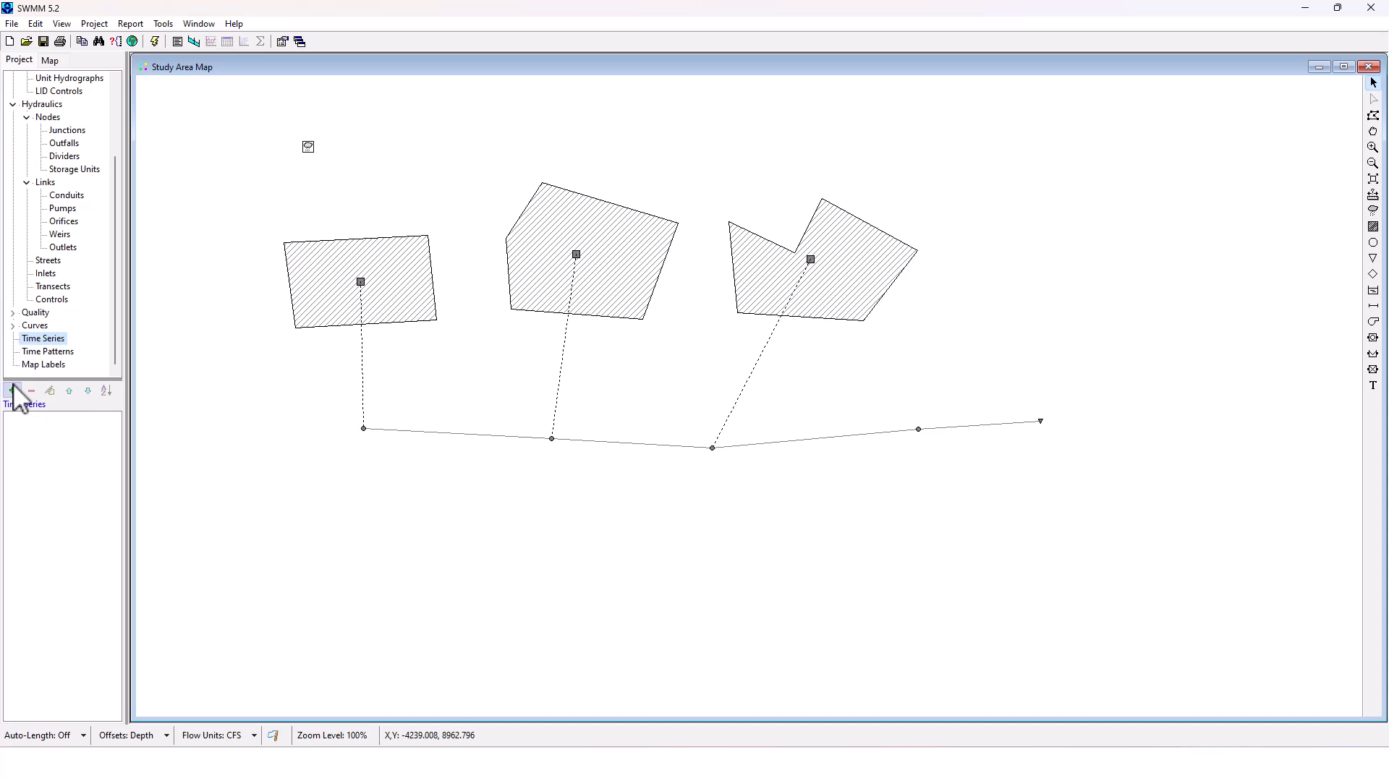
Add a new time series, opening a blank Time Series Editor
click(12, 390)
text(0:0)
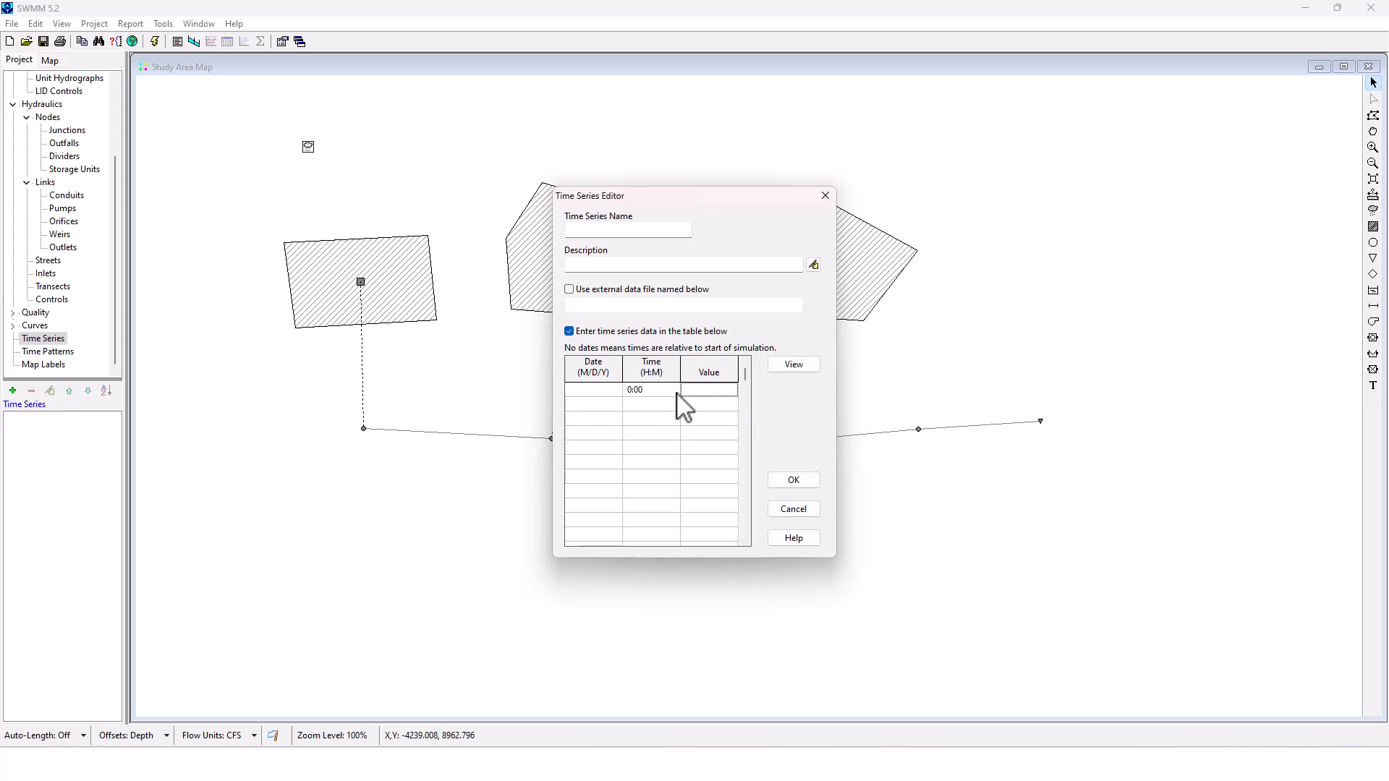
Enter 15-minute rainfall values from 0:00 to 2:00, peaking at 11 and tapering to 1
text(0)
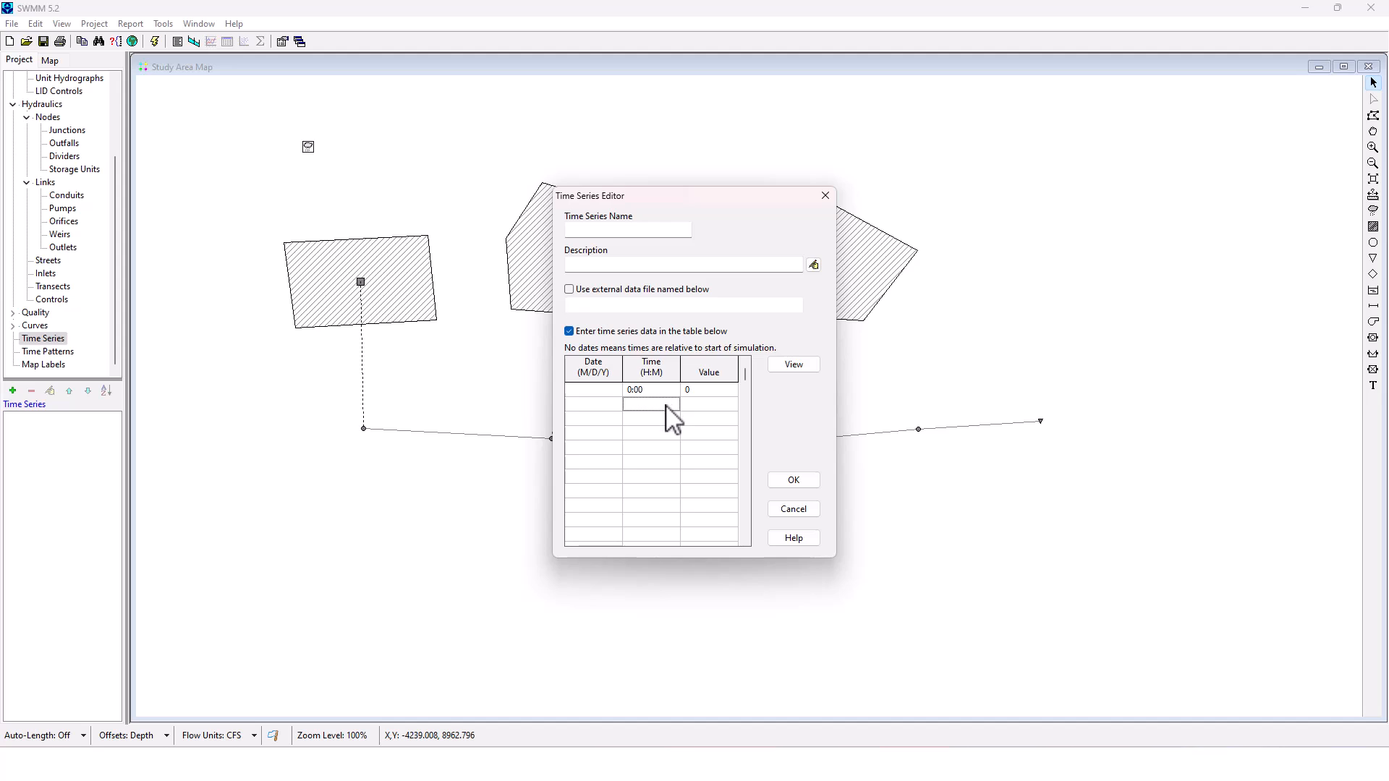
text(:15)
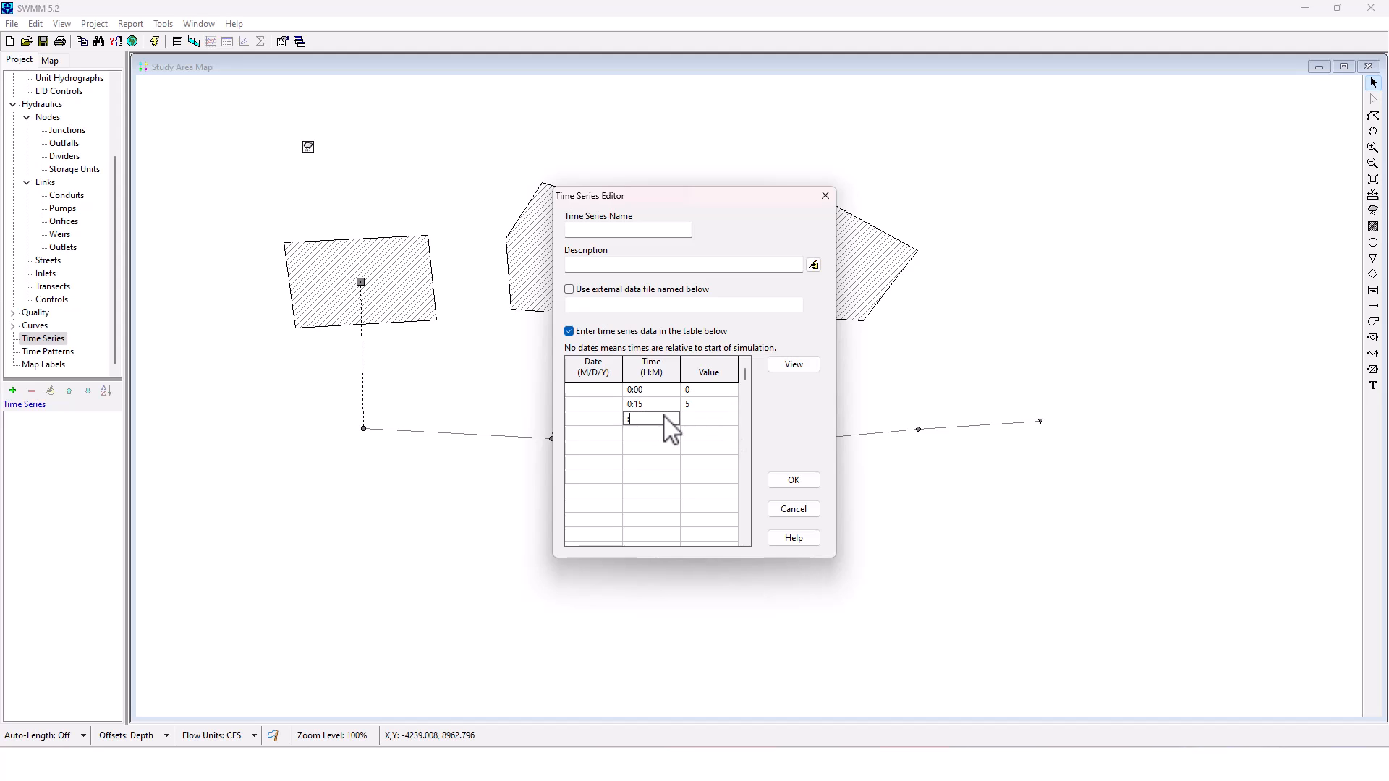
text(:0)
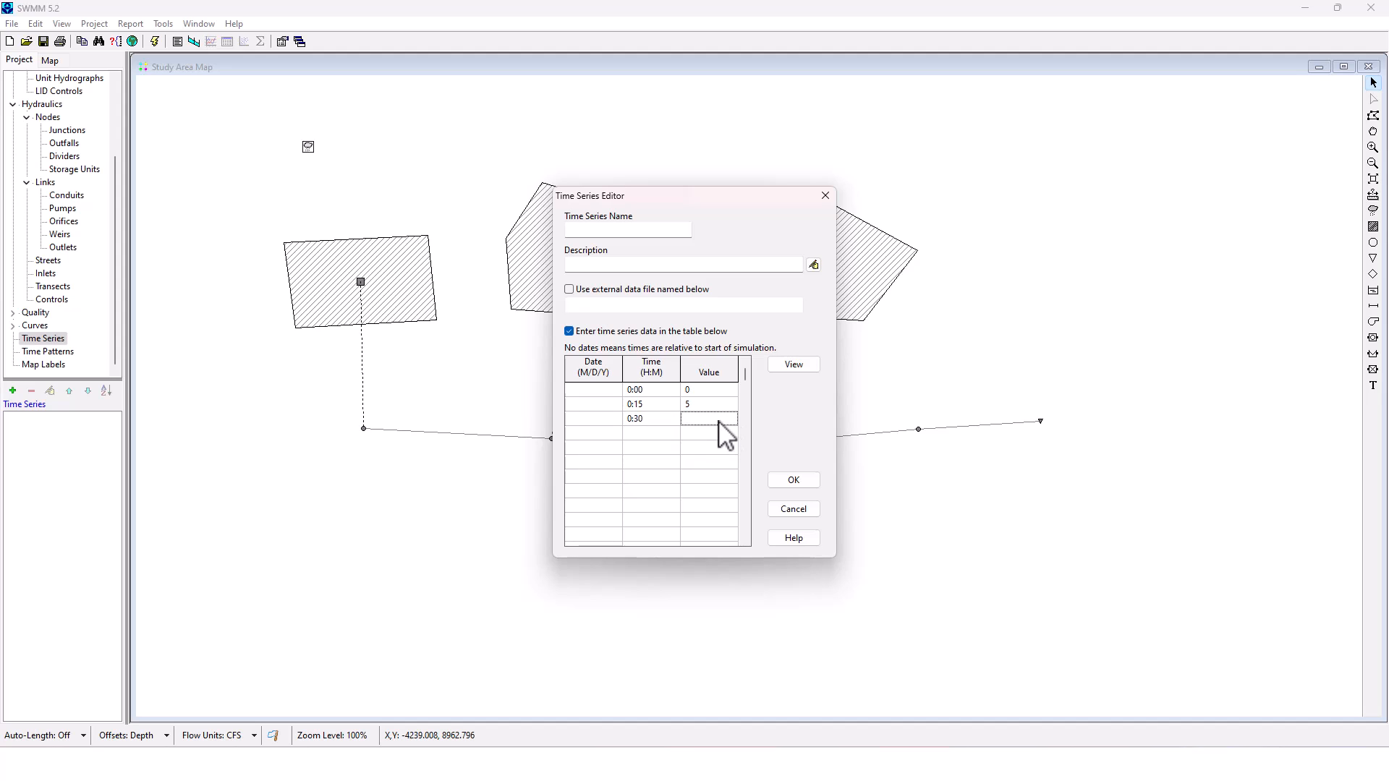
text(8)
click(651, 433)
text(0:45)
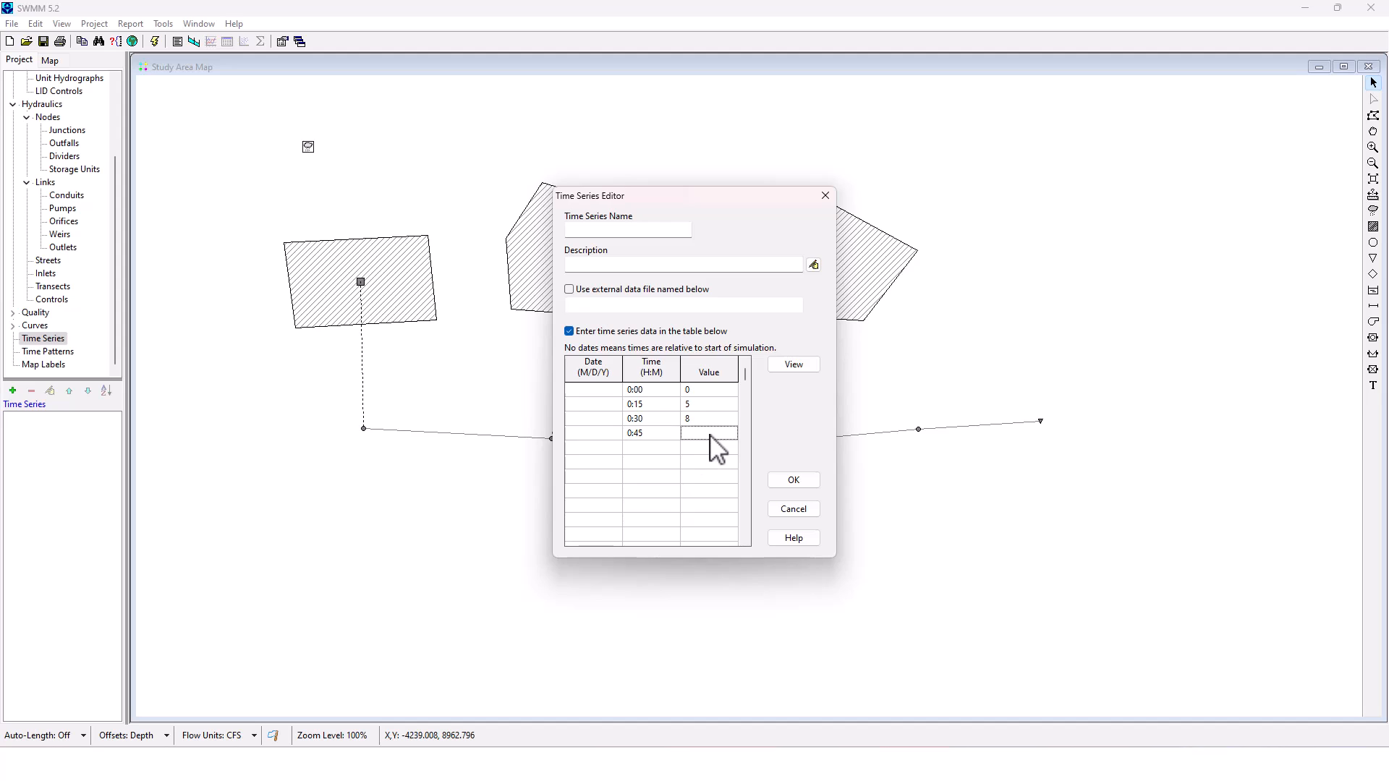
text(11)
click(651, 447)
text(1:00)
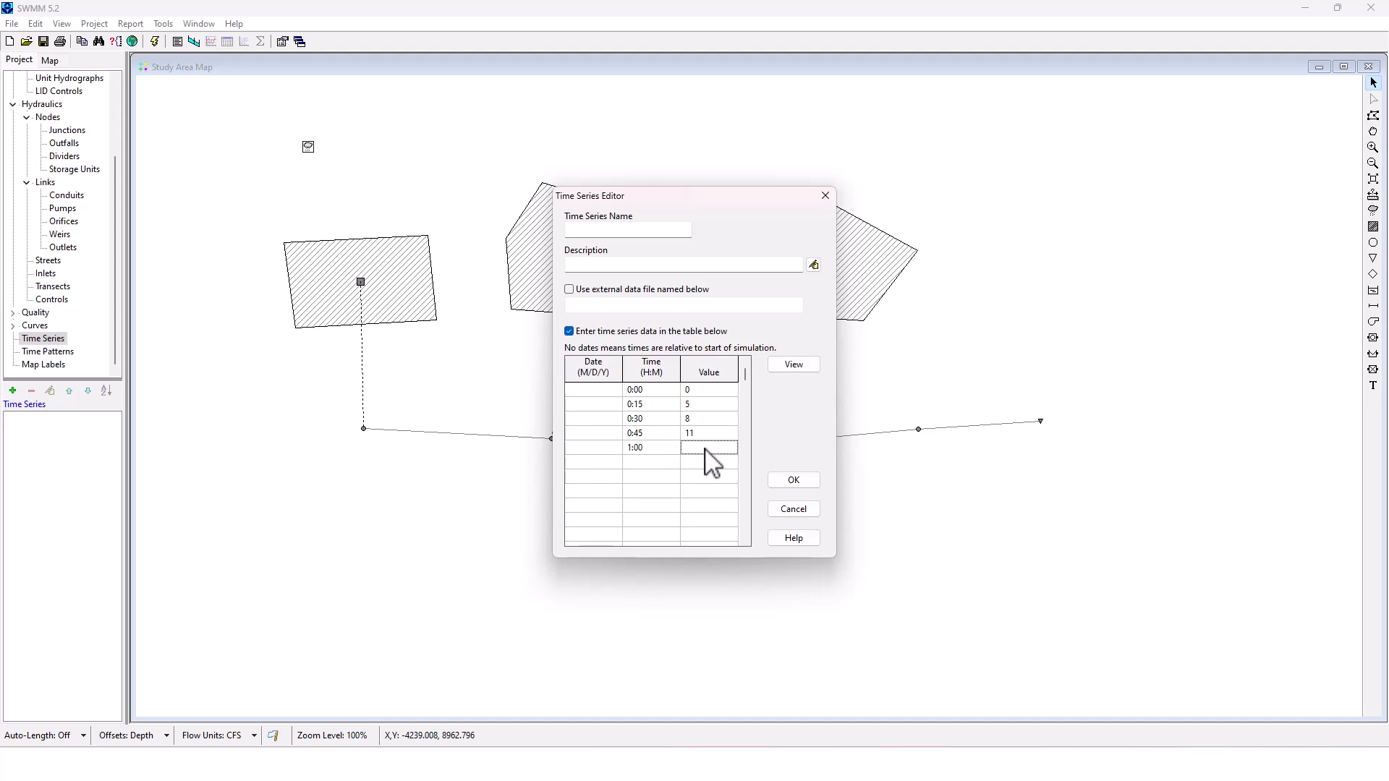
text(10)
click(651, 462)
text(1:15)
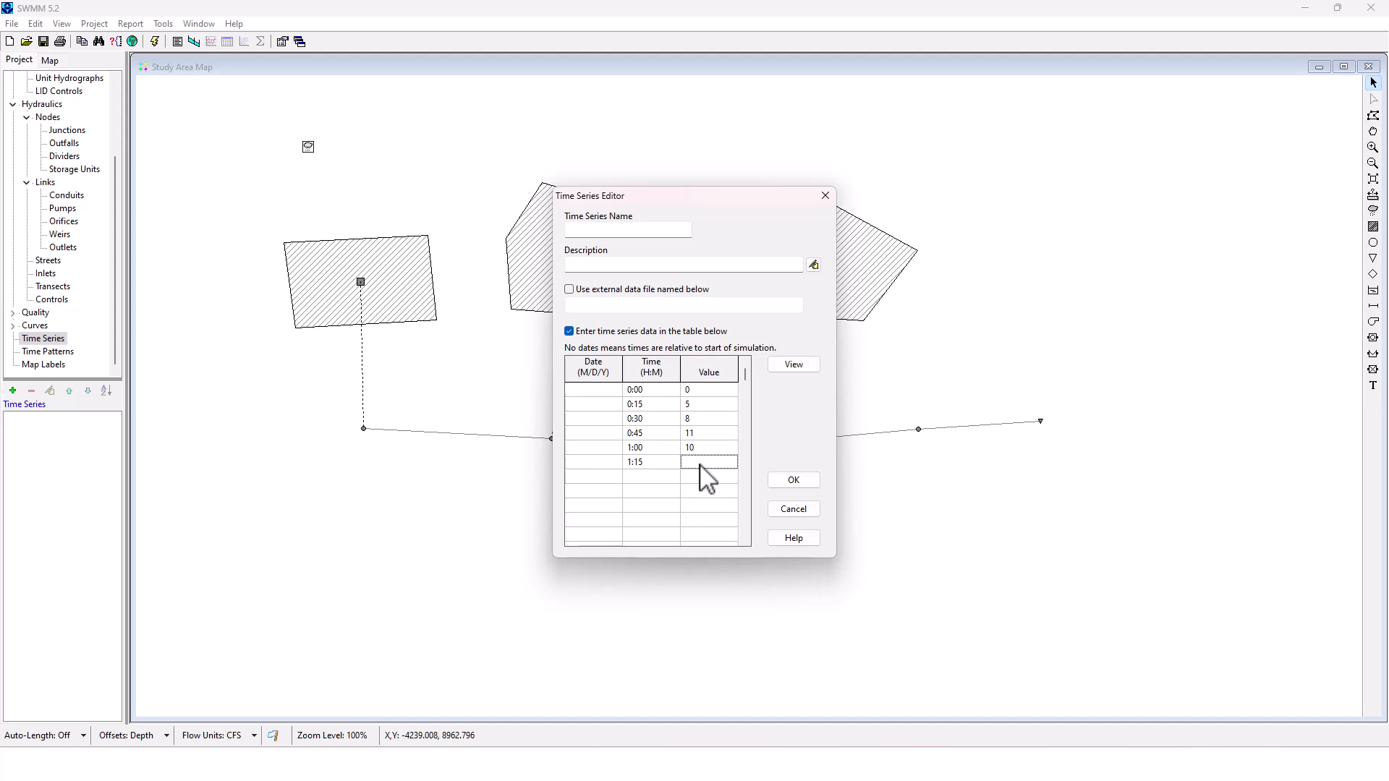
text(6)
click(651, 506)
text(2:00)
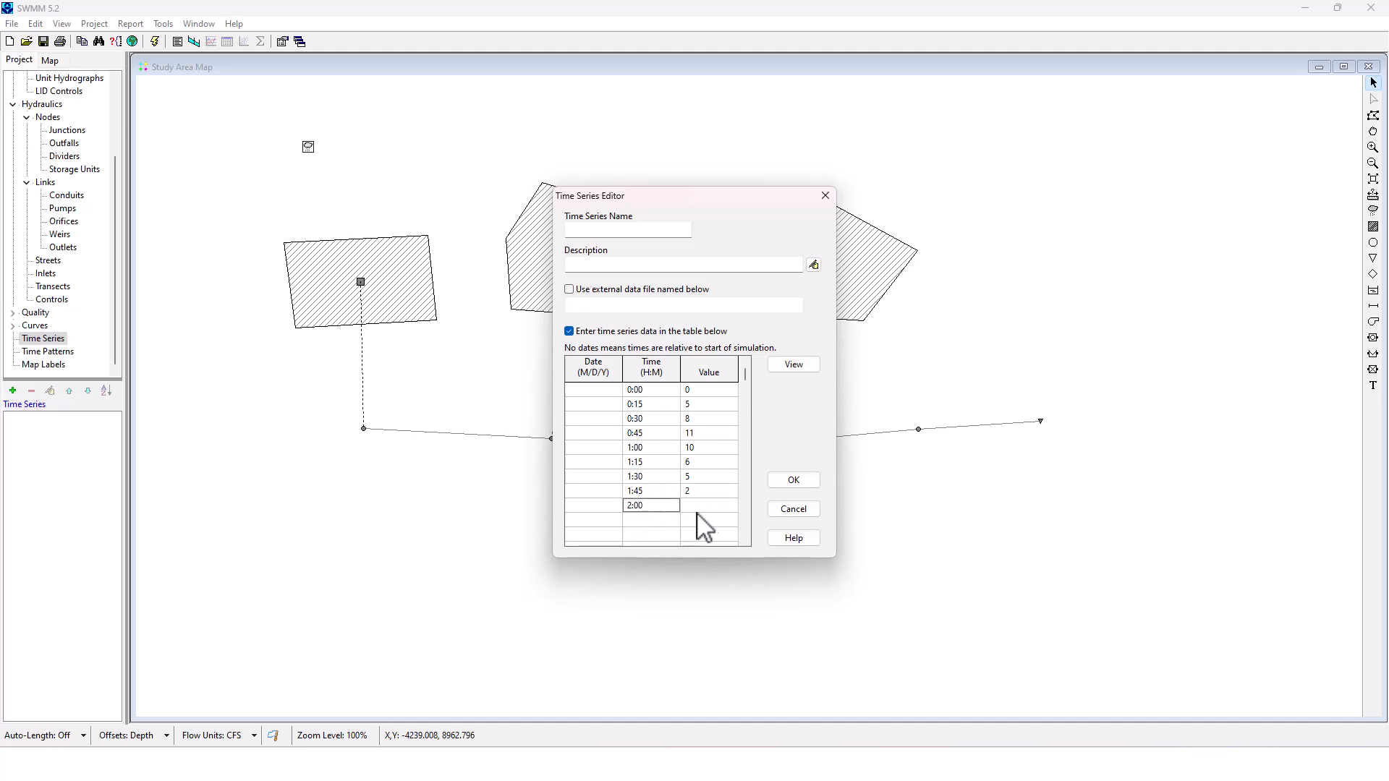
text(1)
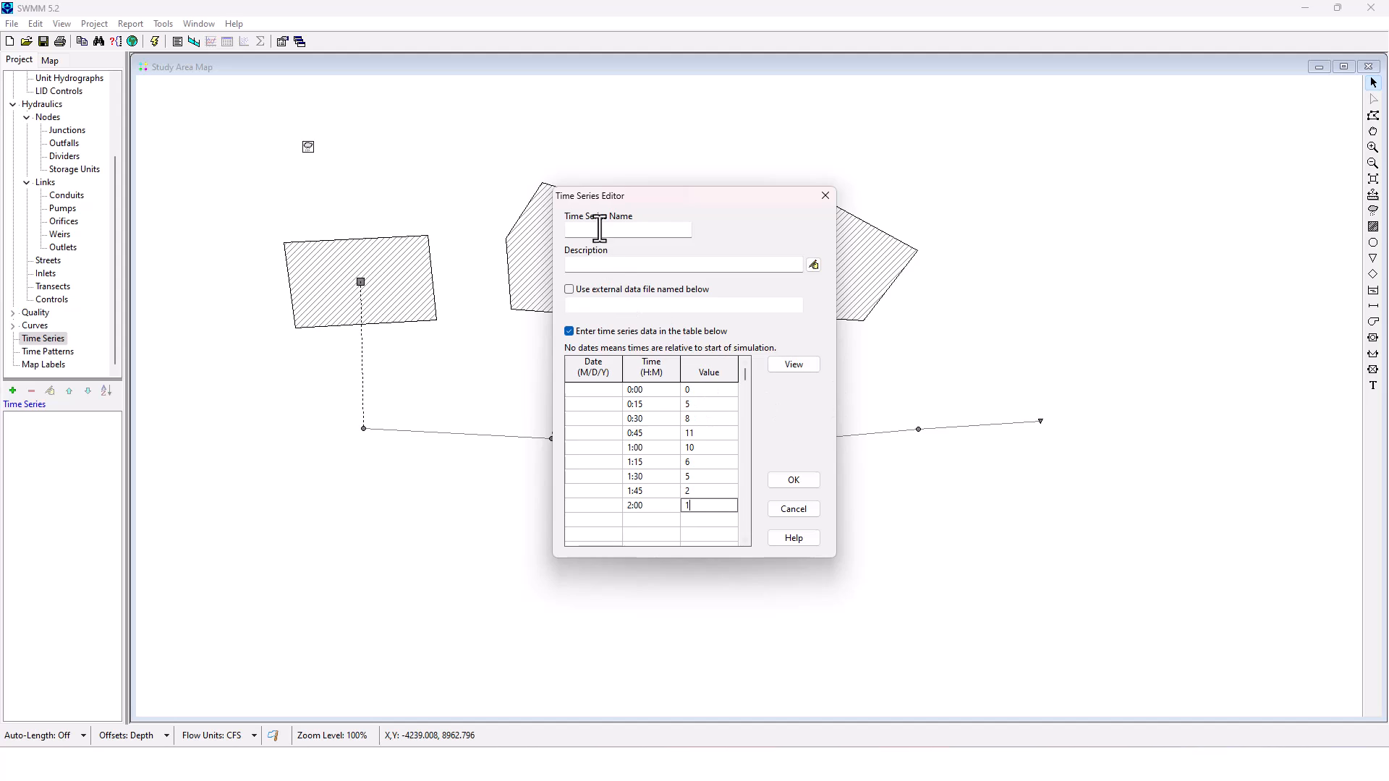
Name the series TimeSeries1 and save it
text(TimeS)
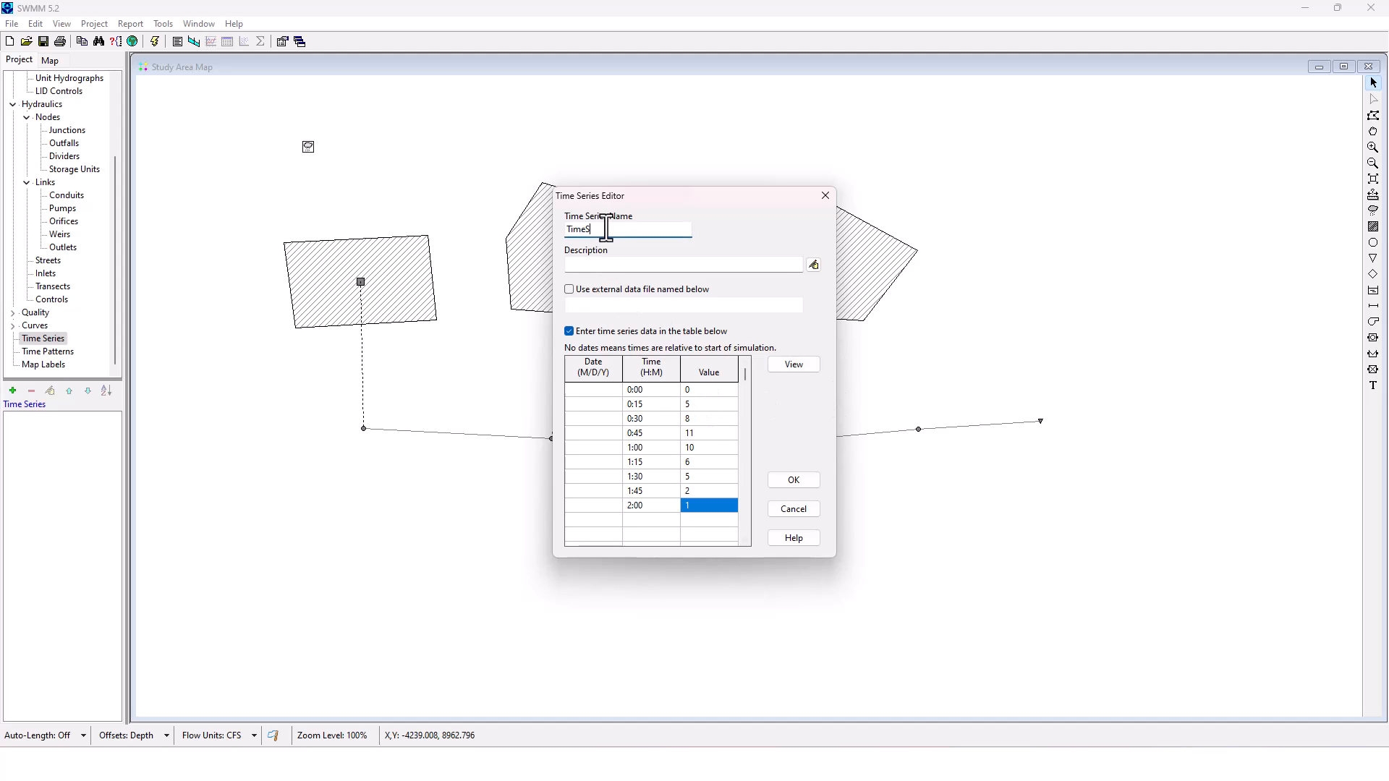
text(eries1)
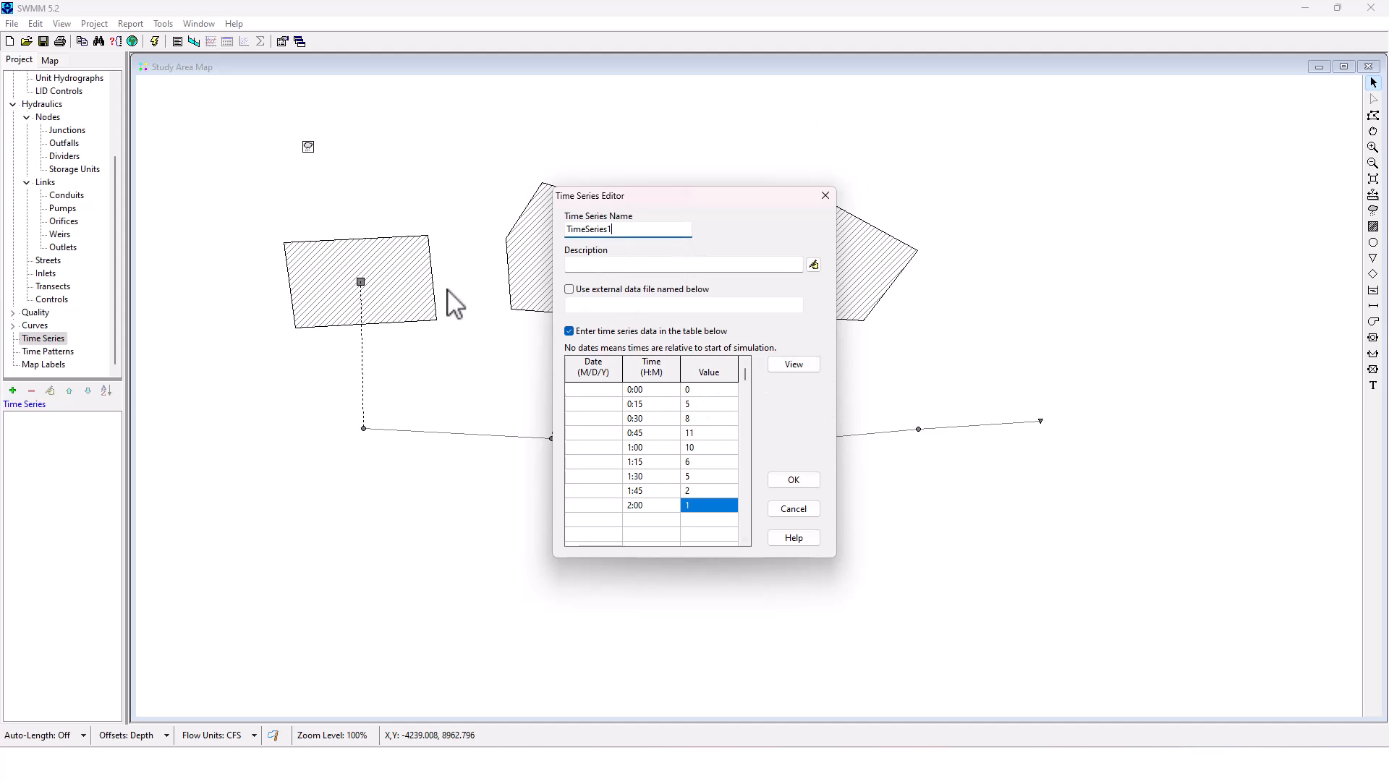
click(791, 479)
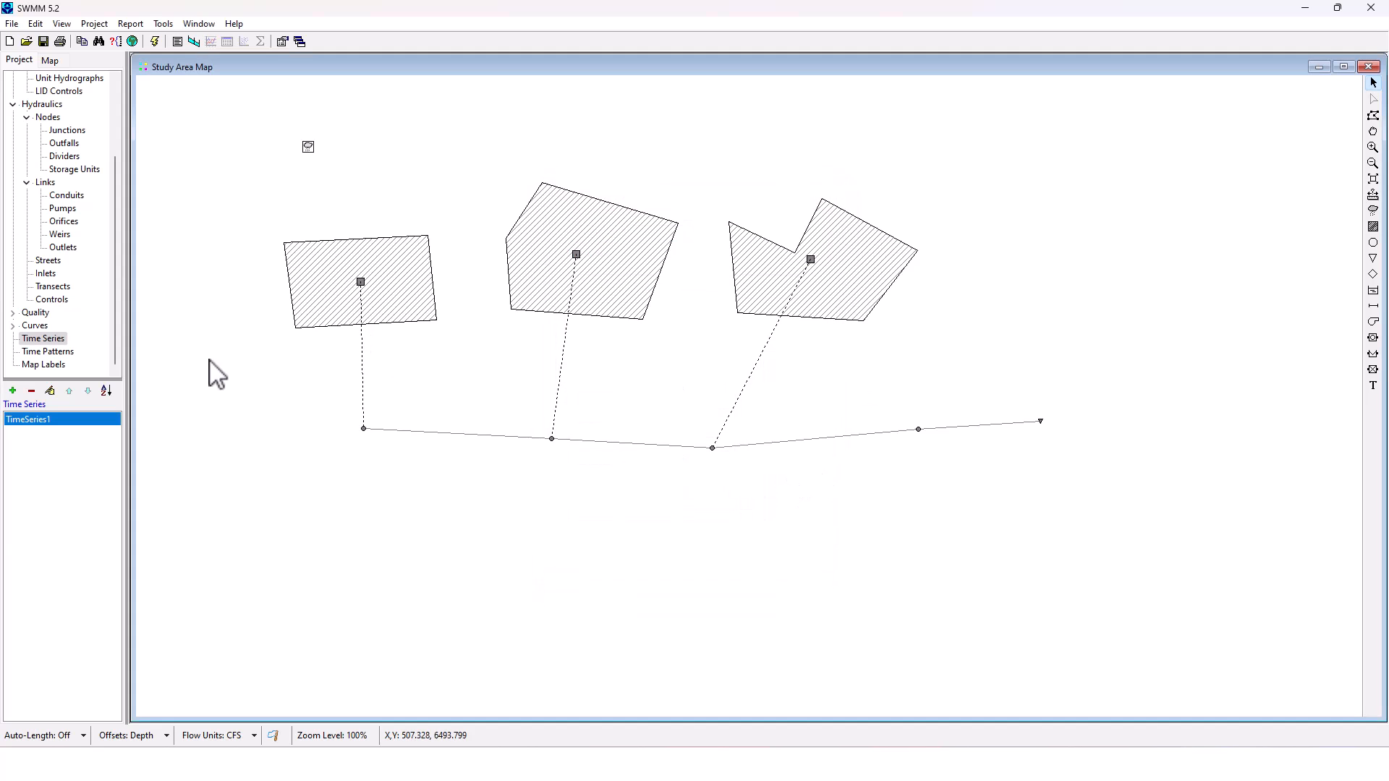
Set rain gage 1's rainfall series to TimeSeries1 with a 0:15 time interval
double_click(308, 147)
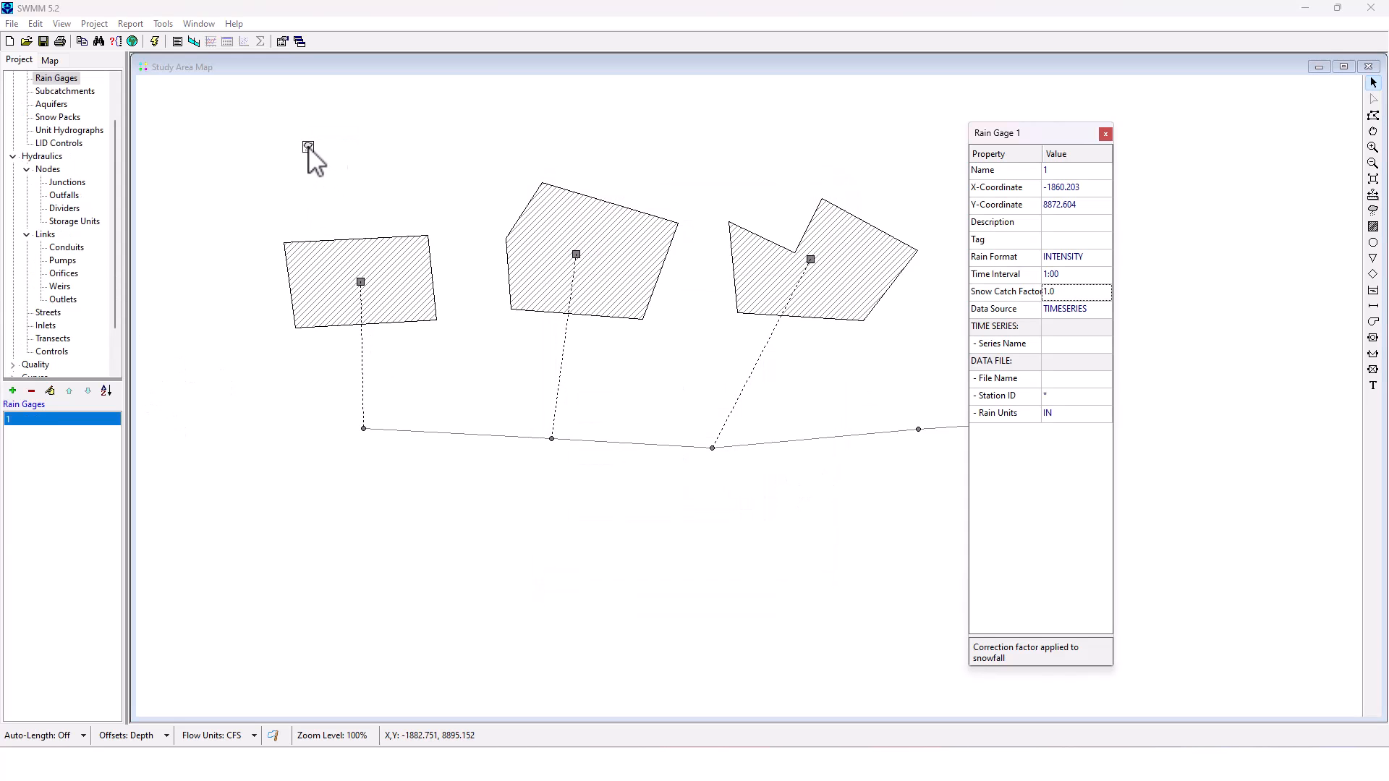
click(1074, 344)
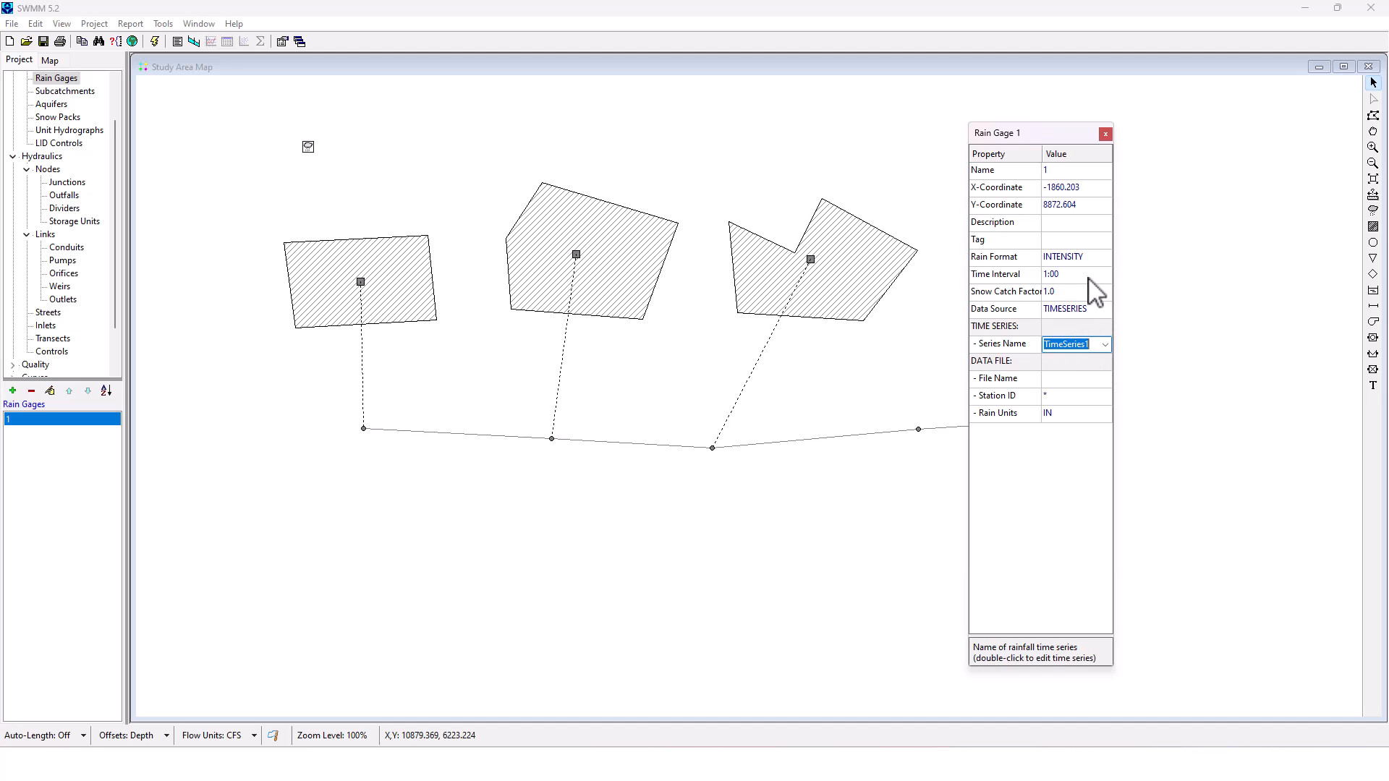
click(1072, 274)
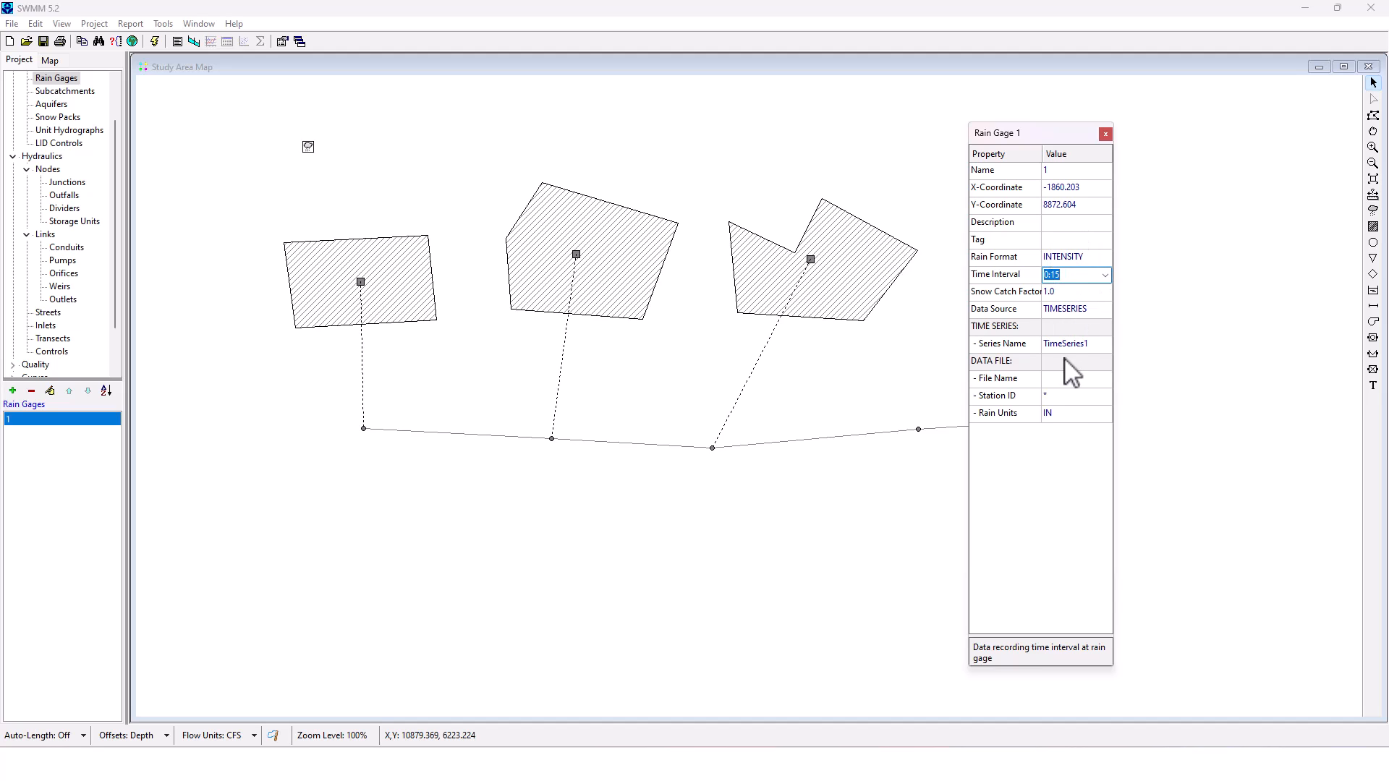
mouse_move(1050, 332)
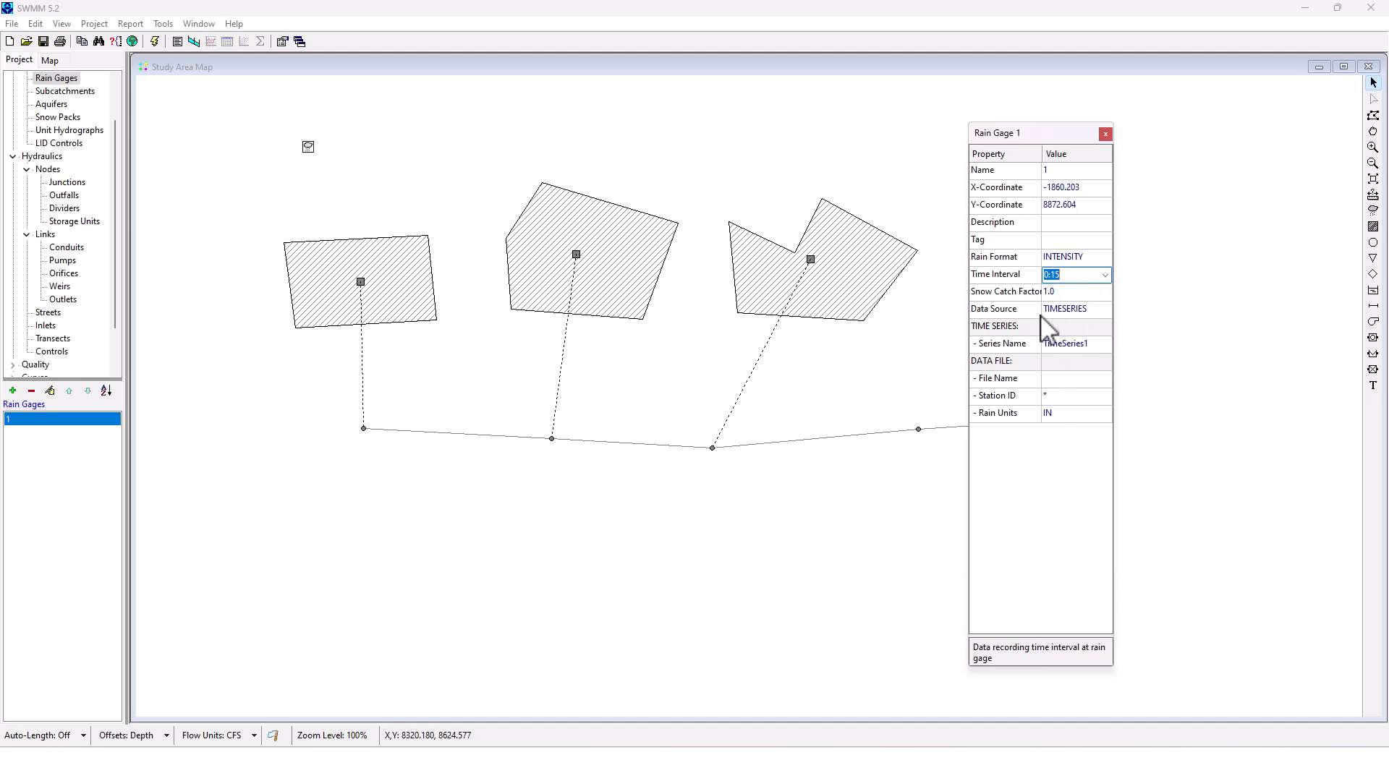
mouse_move(1038, 344)
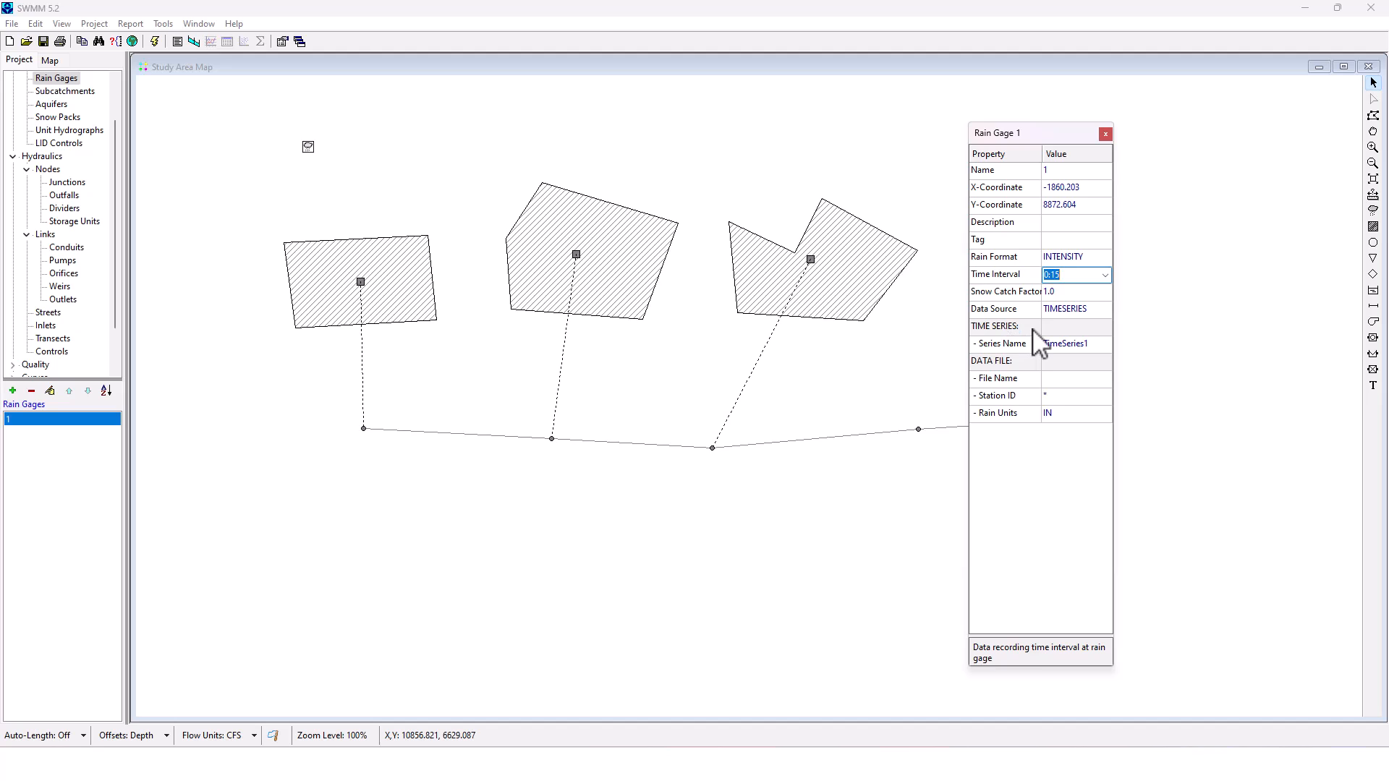
click(1105, 133)
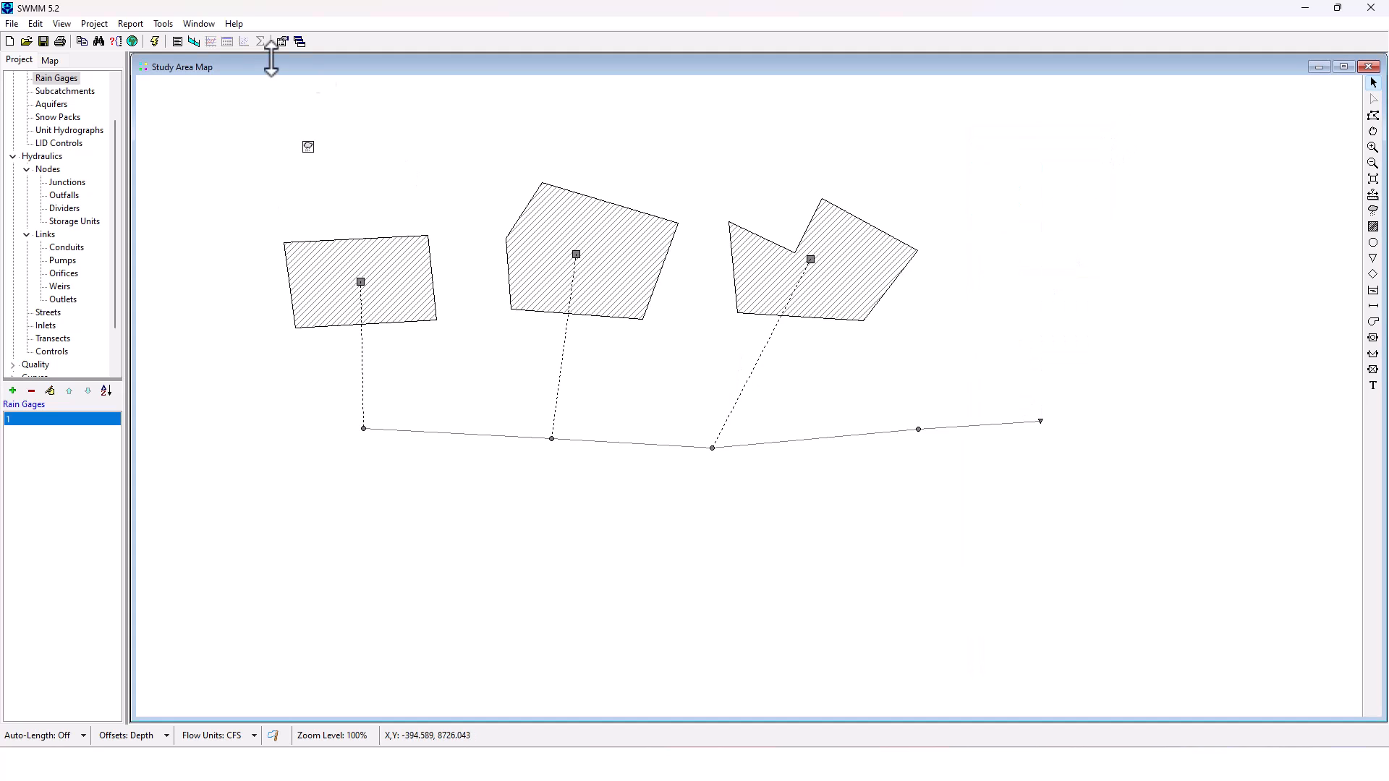
mouse_move(875, 200)
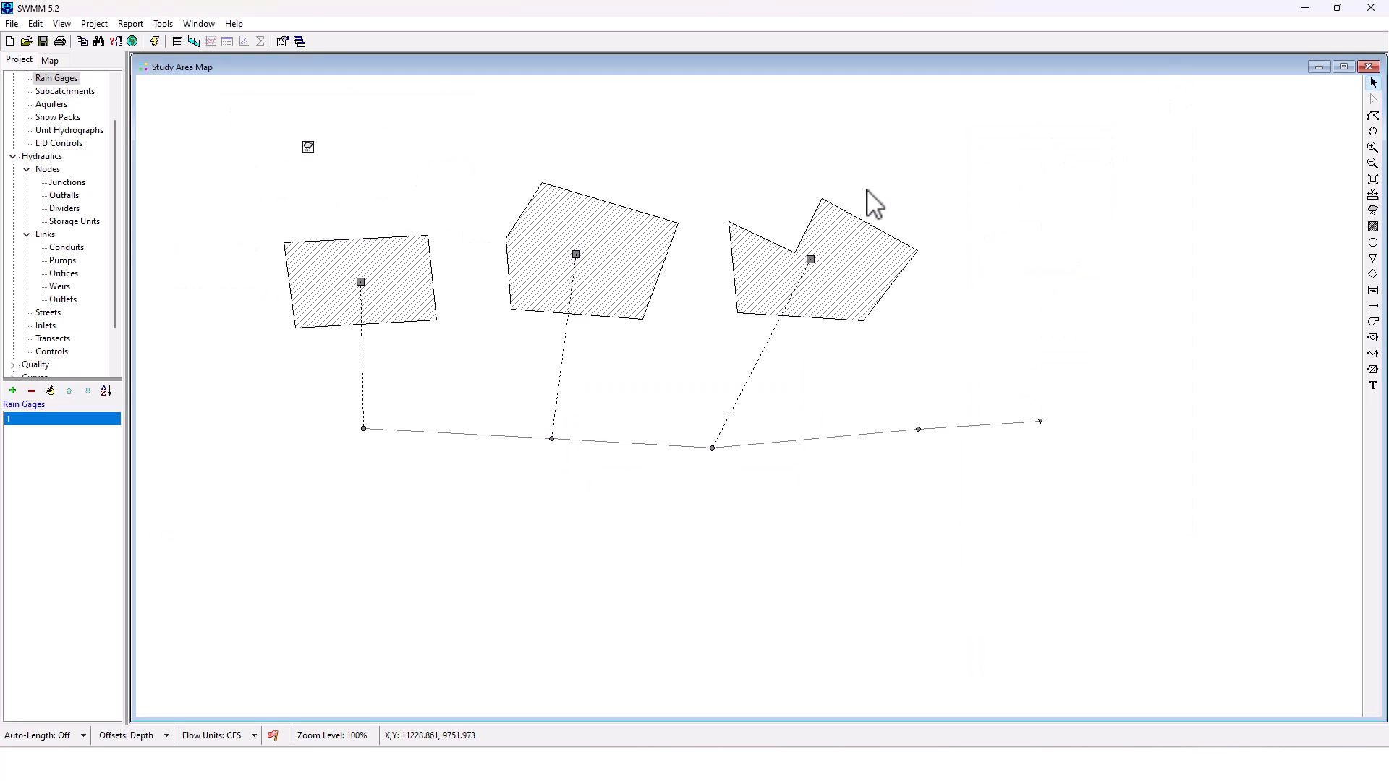
Assign rain gage 1 to subcatchments 1 and 3
click(359, 281)
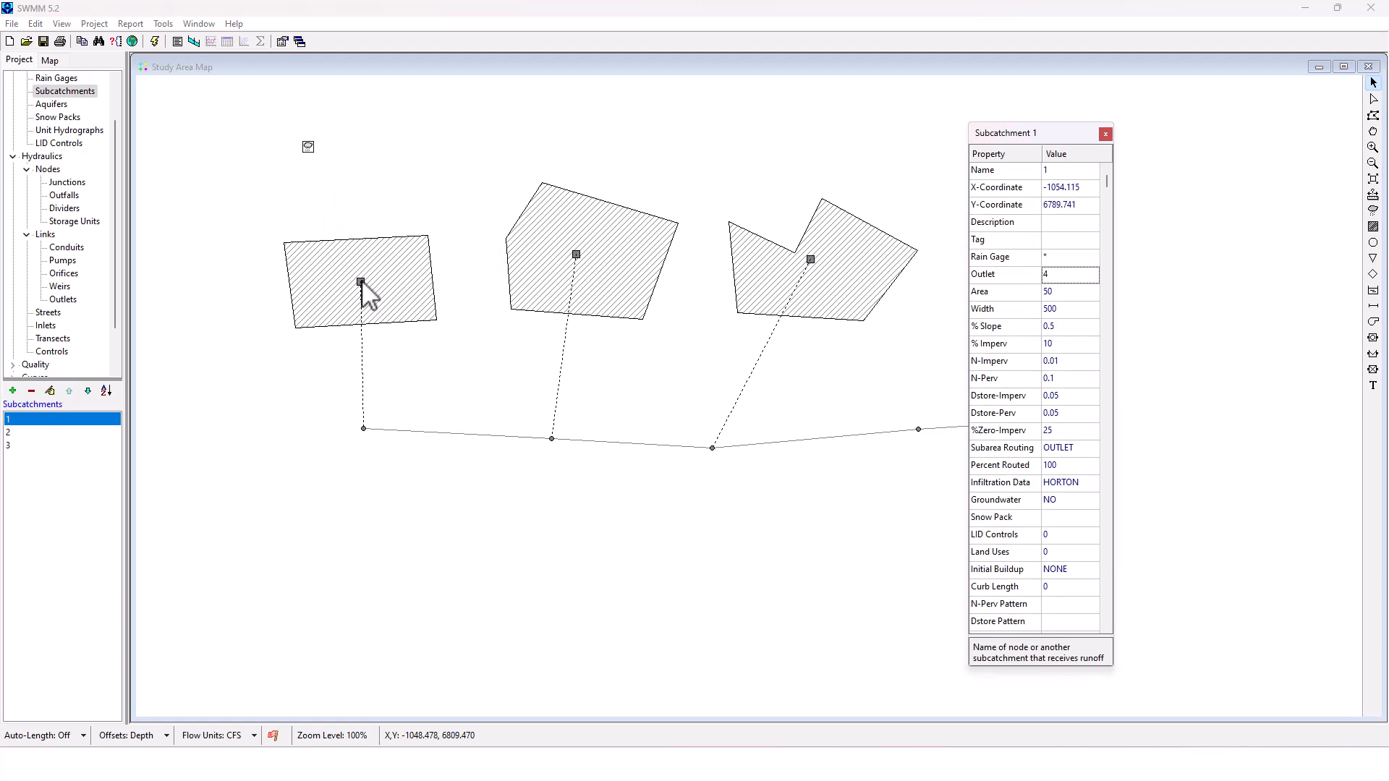
click(1069, 257)
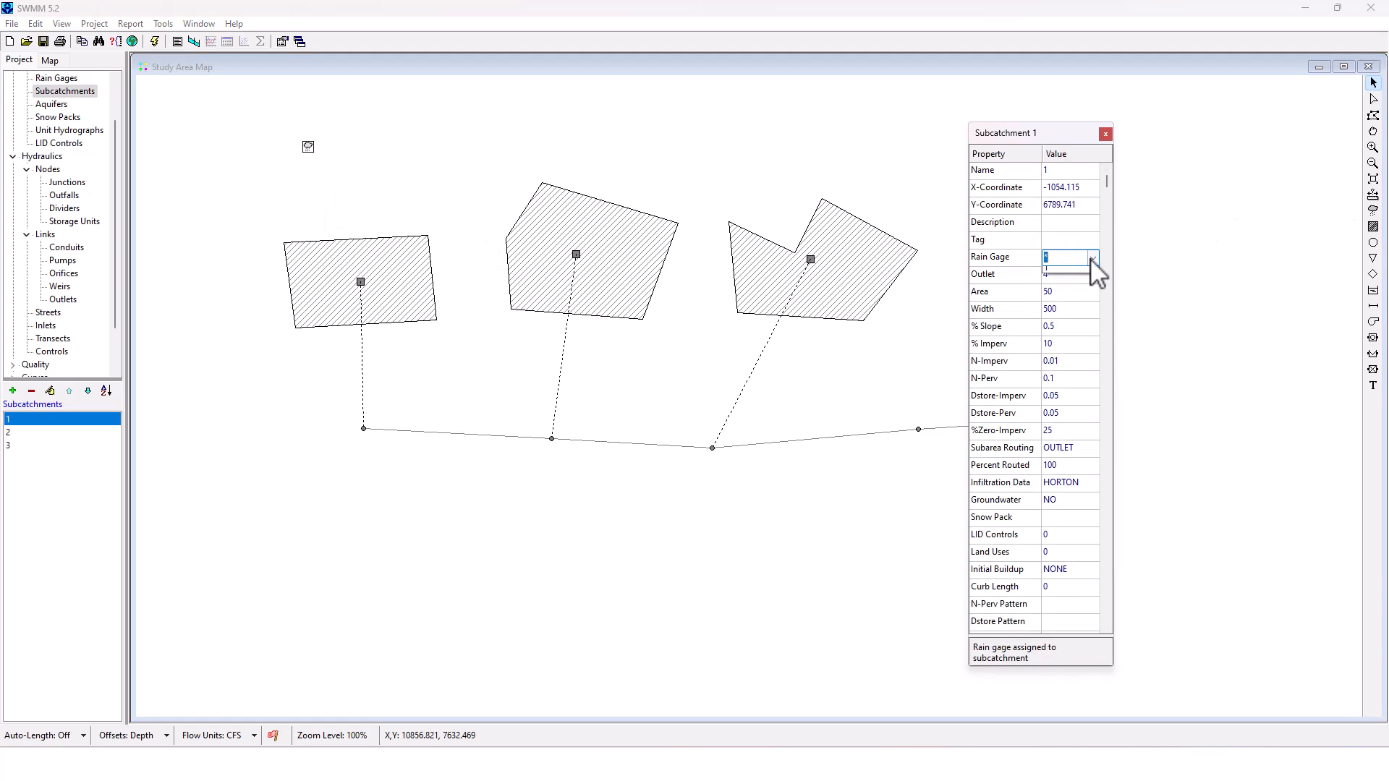
click(1106, 133)
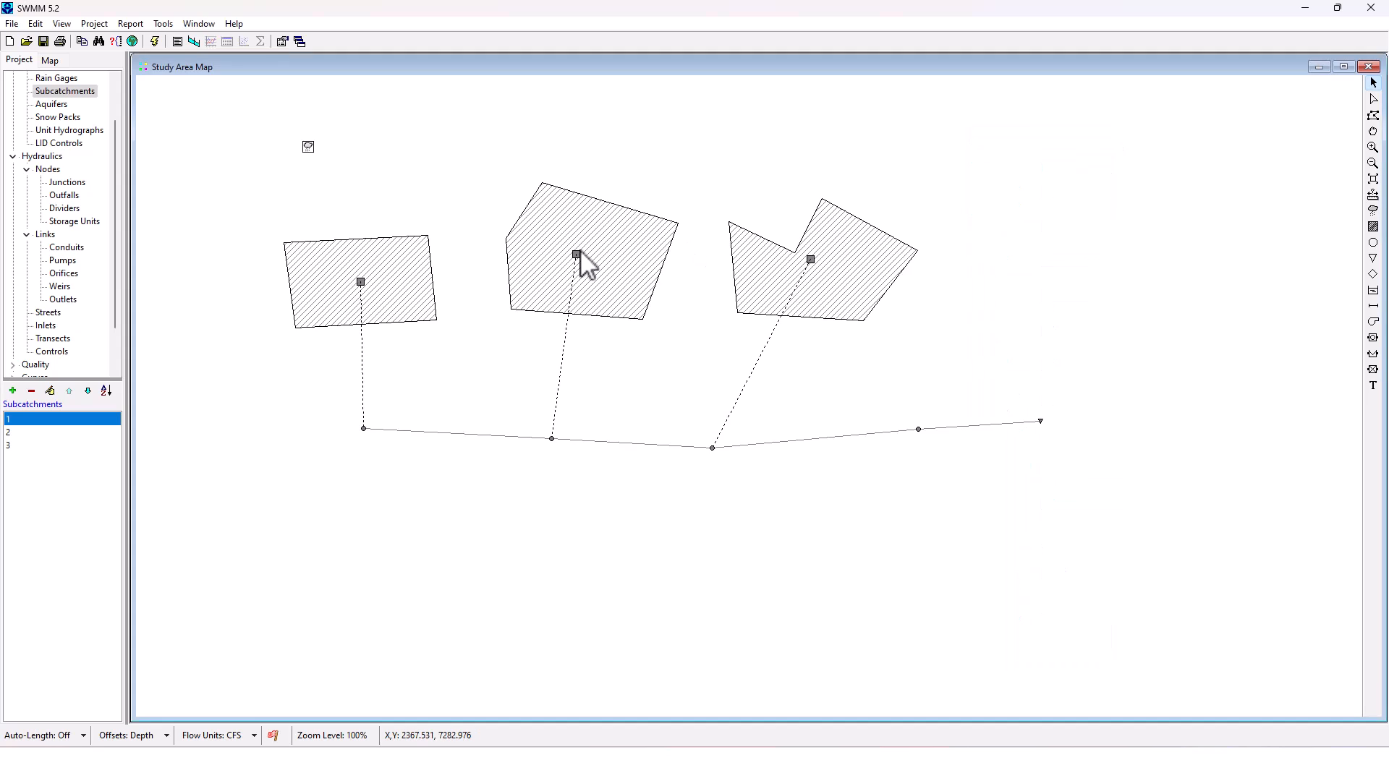
double_click(575, 254)
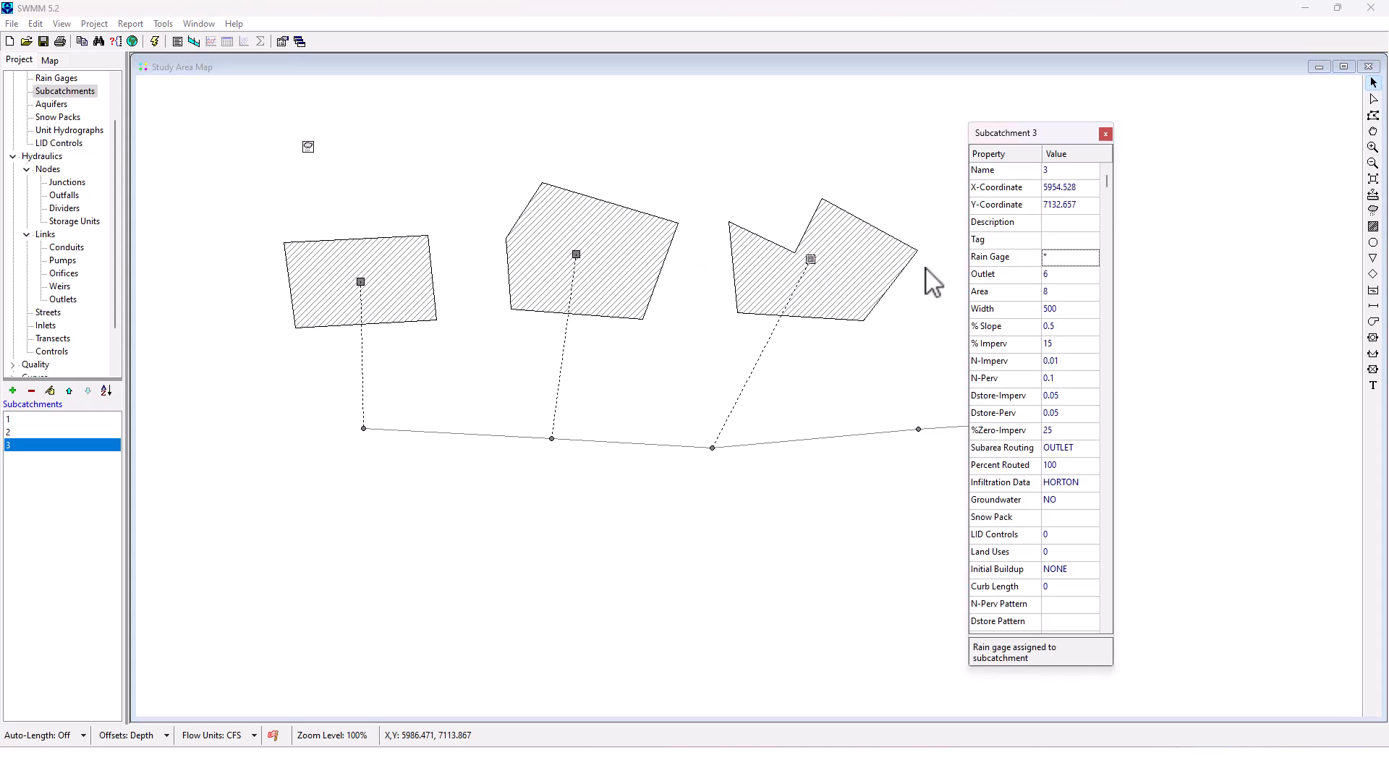
click(1067, 257)
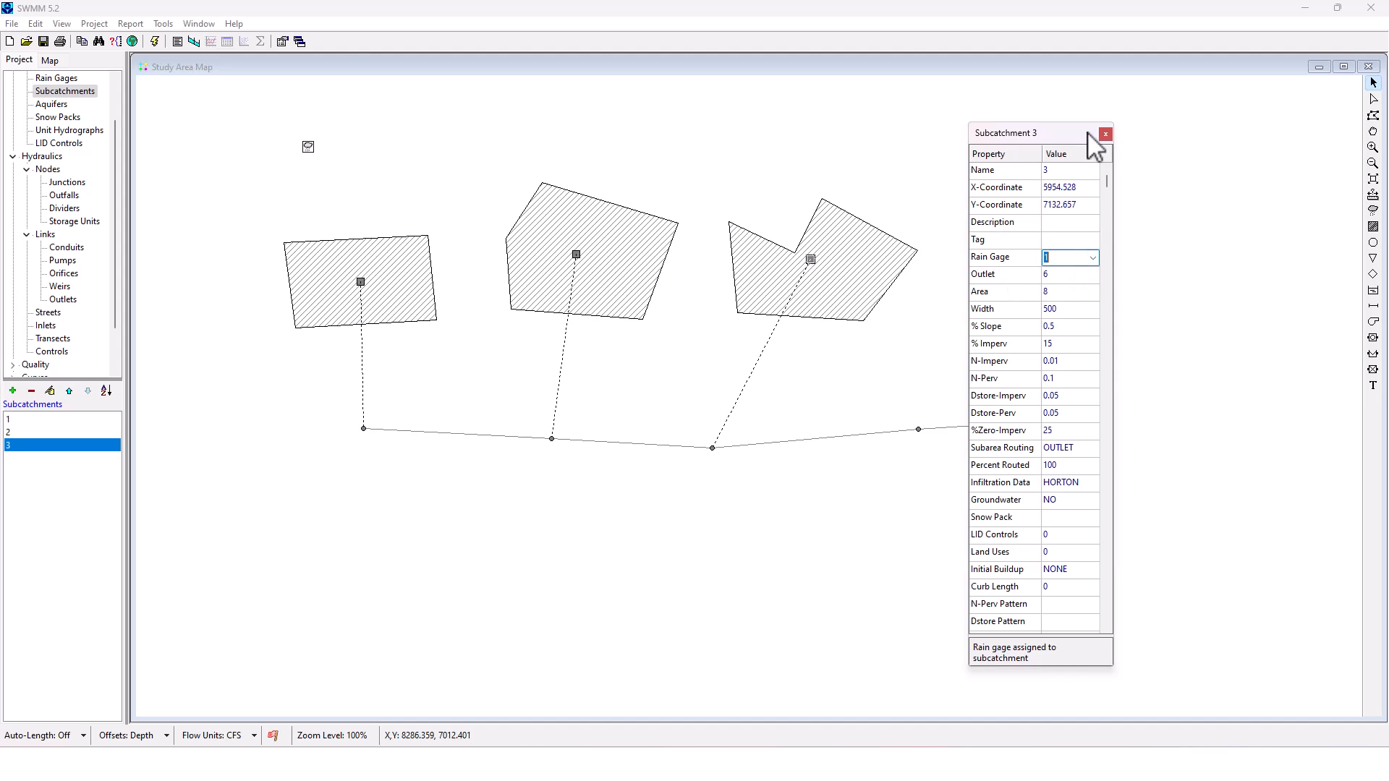
click(154, 42)
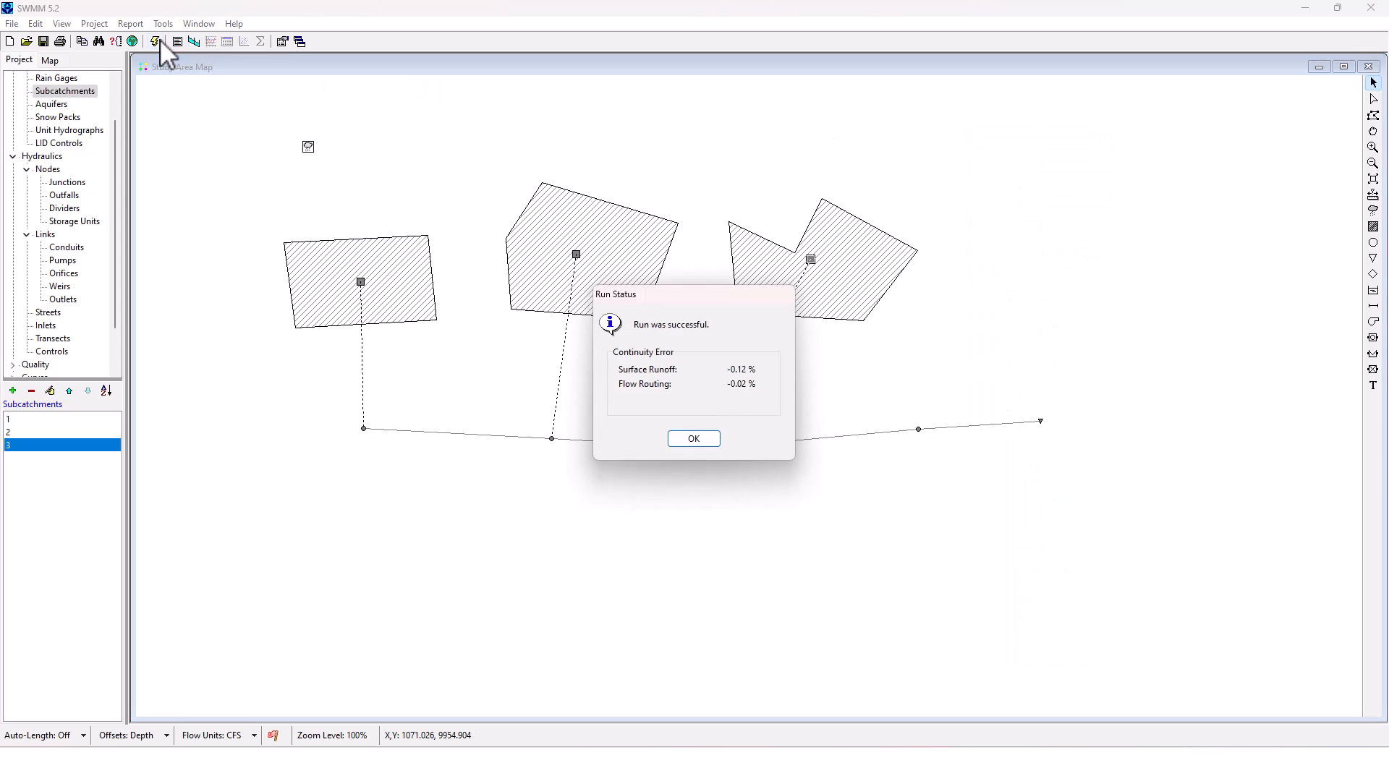
mouse_move(789, 202)
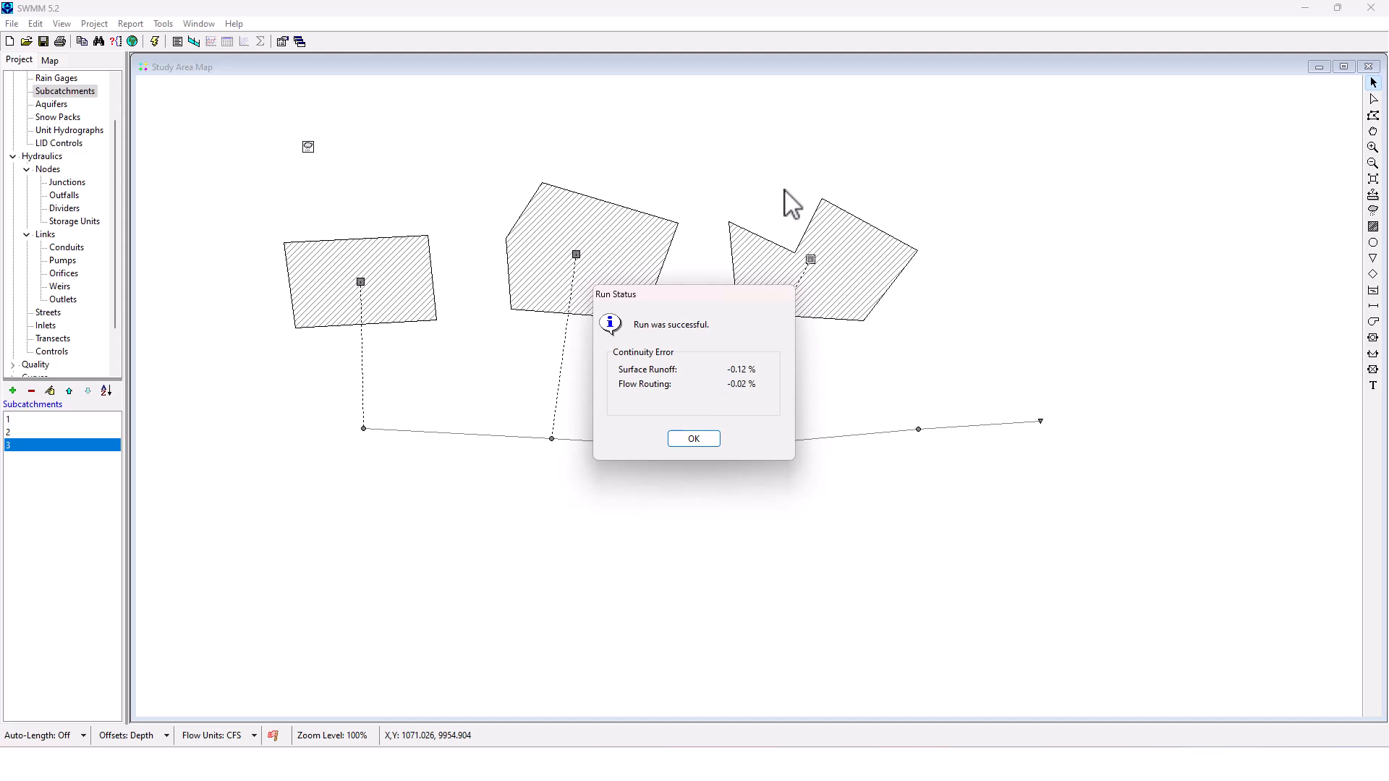
mouse_move(636, 391)
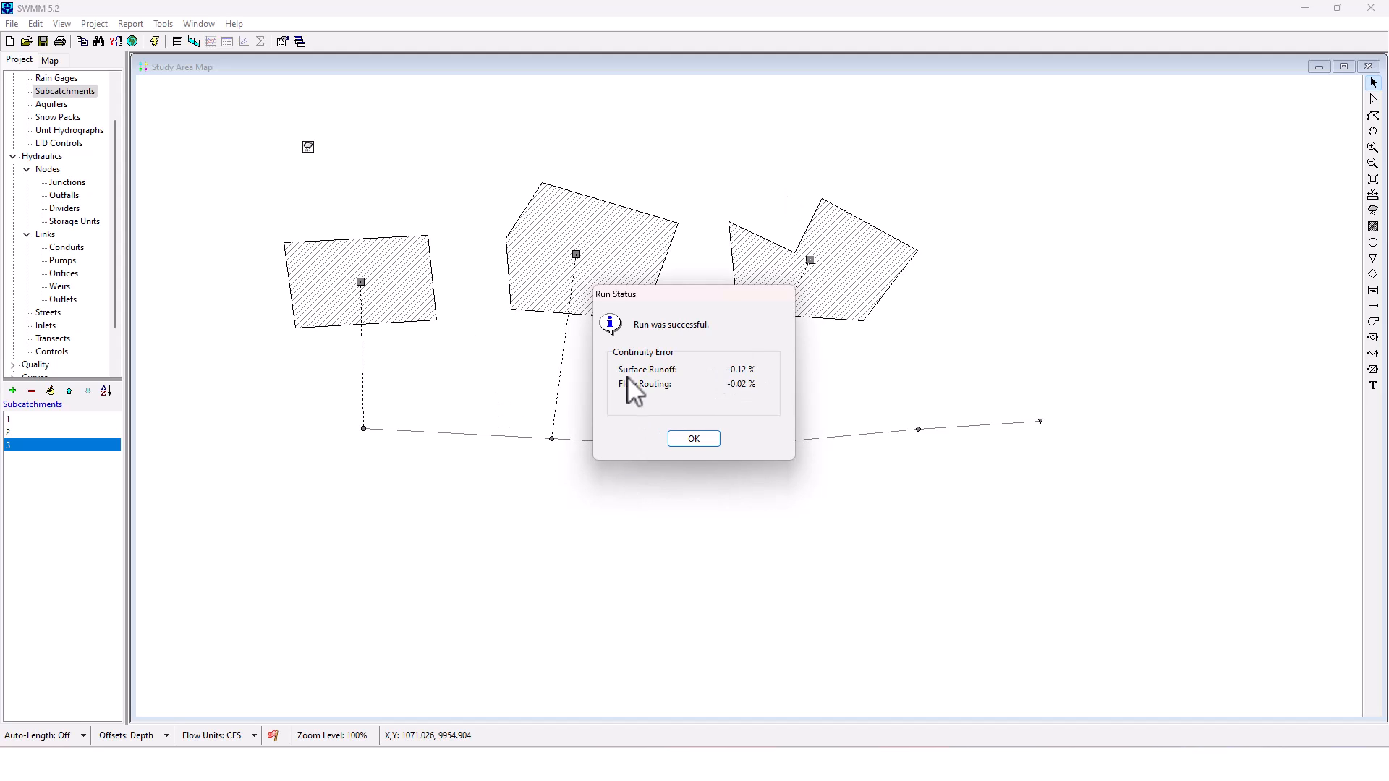
mouse_move(750, 405)
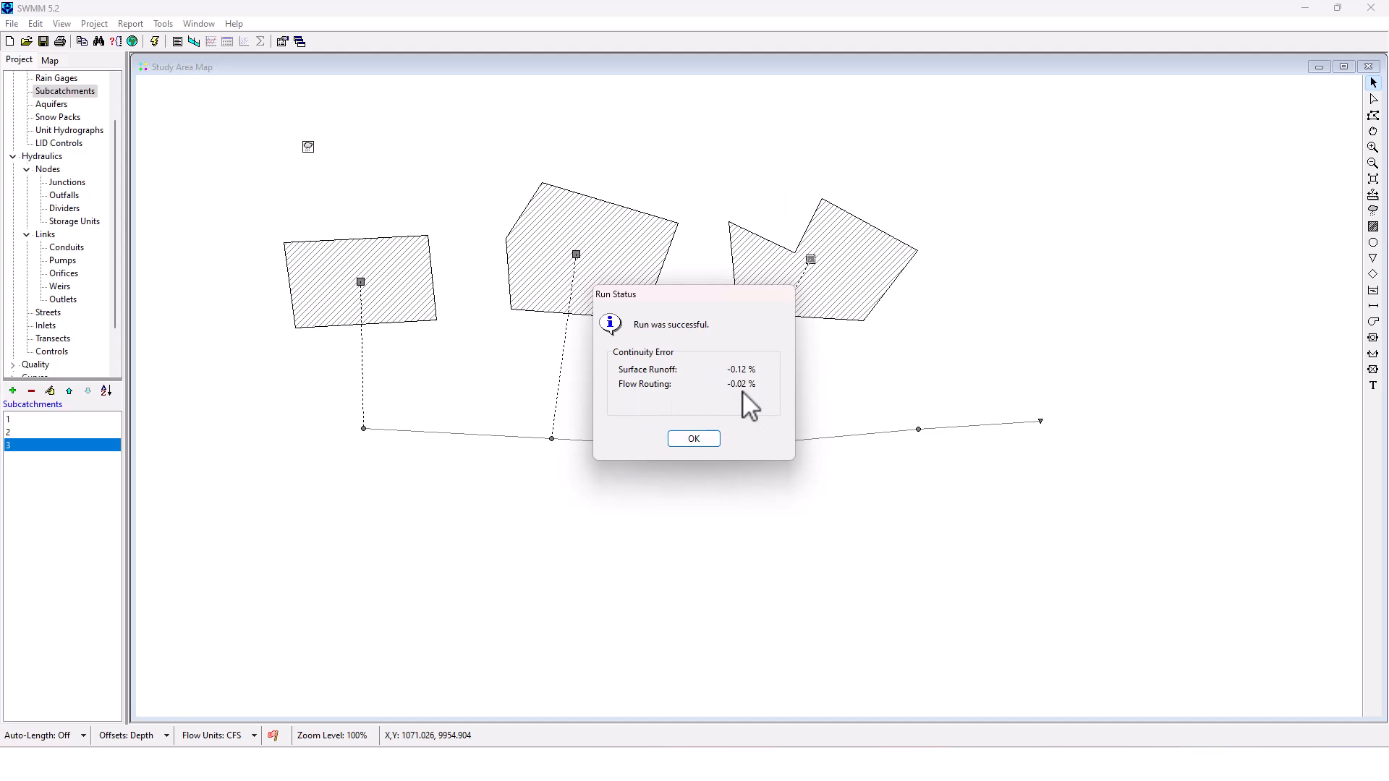
Dismiss the successful run report showing runoff error -0.12% and routing error -0.02%
click(693, 439)
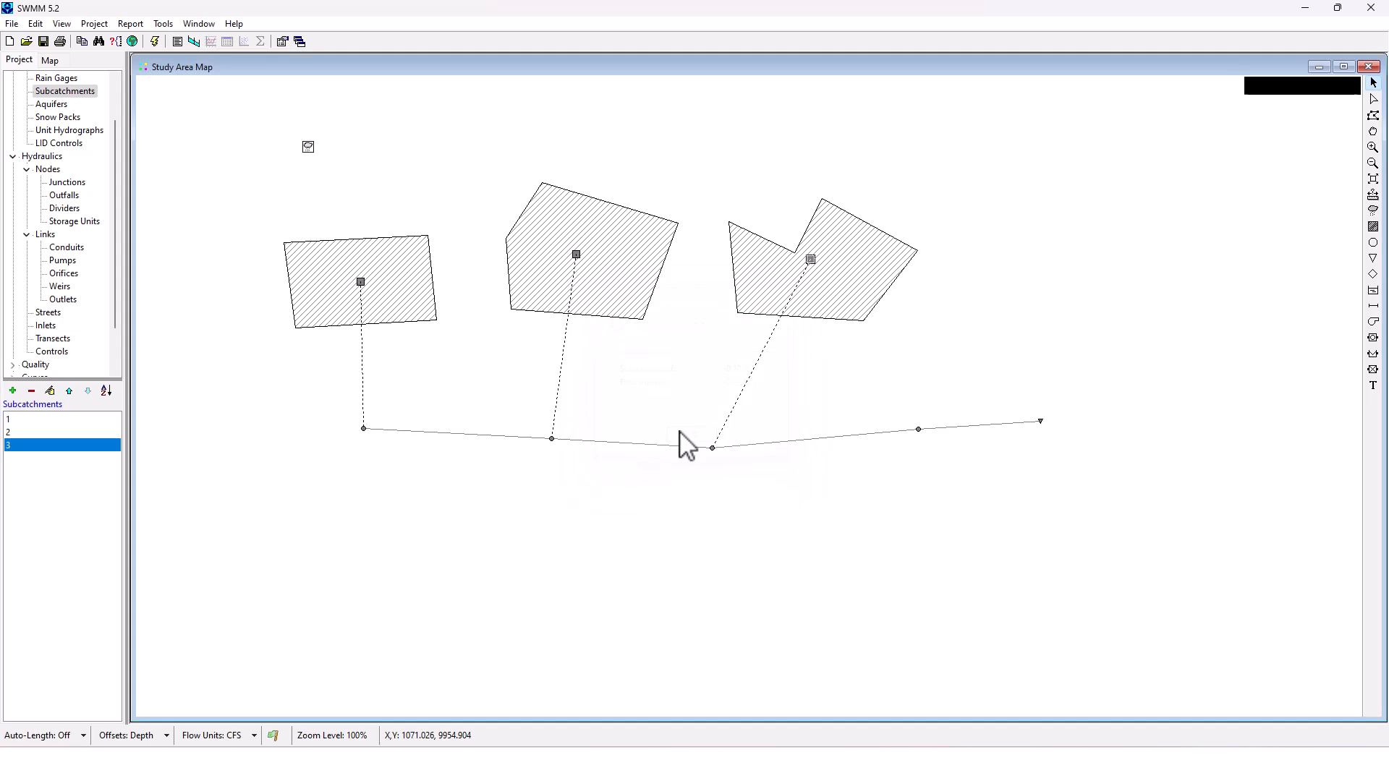